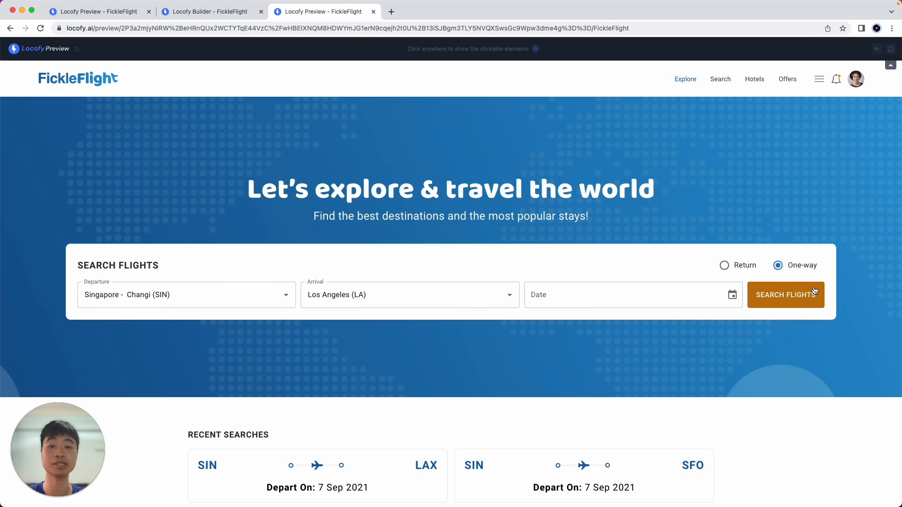
- Scroll down the running FickleFlight homepage preview before switching to Adobe XD
{"action": "scroll", "scroll_direction": "down", "scroll_amount": 3}
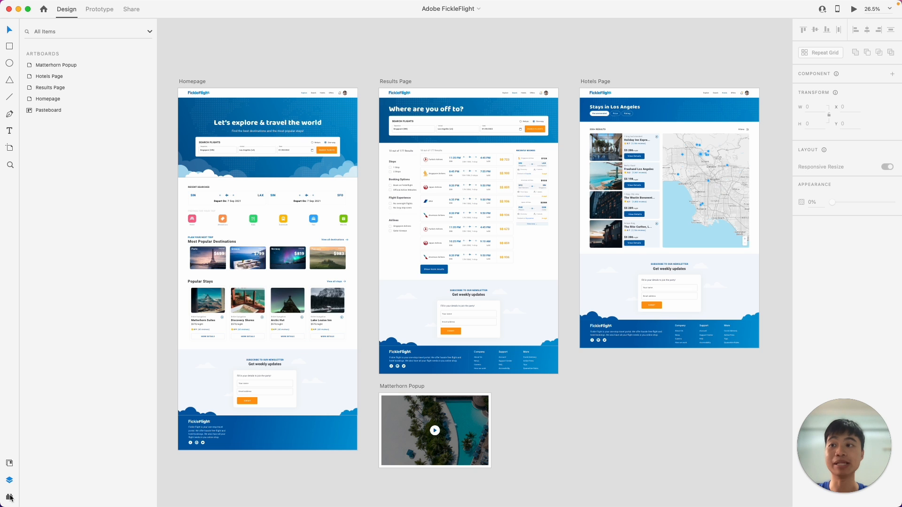
- Find 'Locofy' in the plugin marketplace and install the Locofy.ai plugin, confirming with OK
{"action": "left_click", "coordinate": [9, 497]}
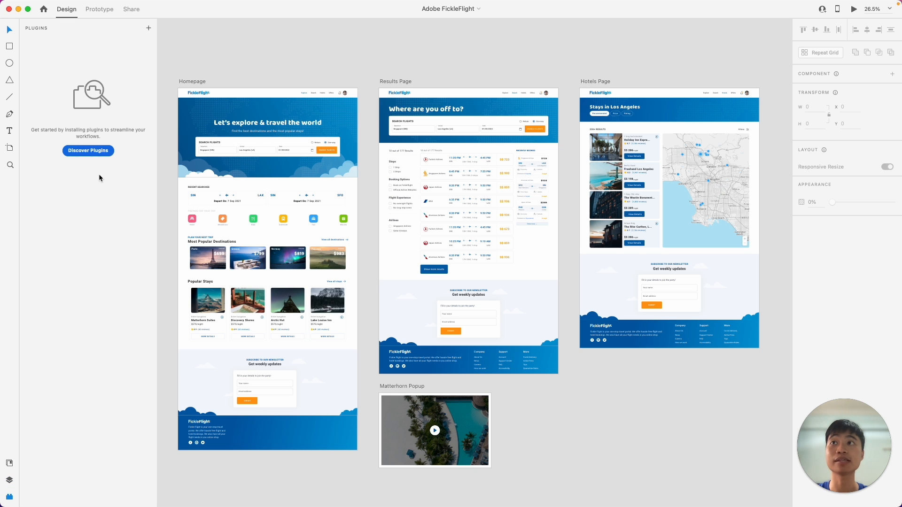
{"action": "left_click", "coordinate": [89, 150]}
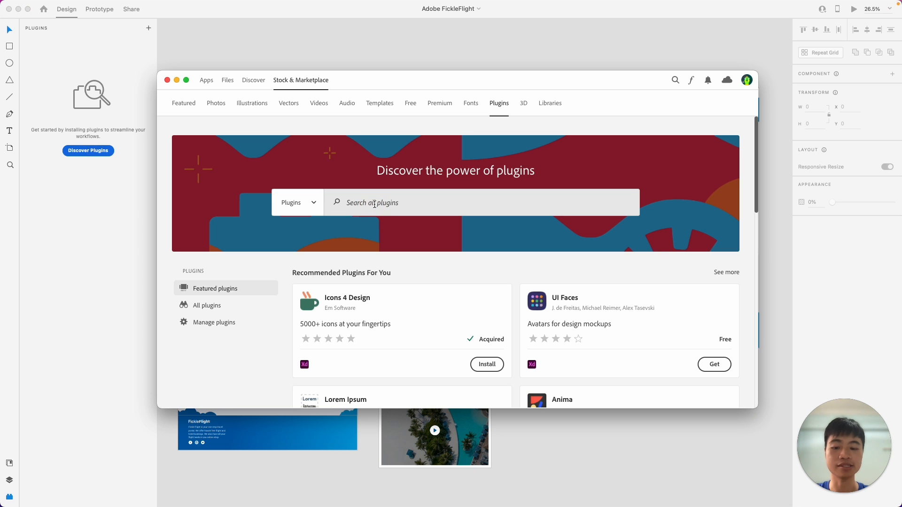
{"action": "type", "text": "Locofy"}
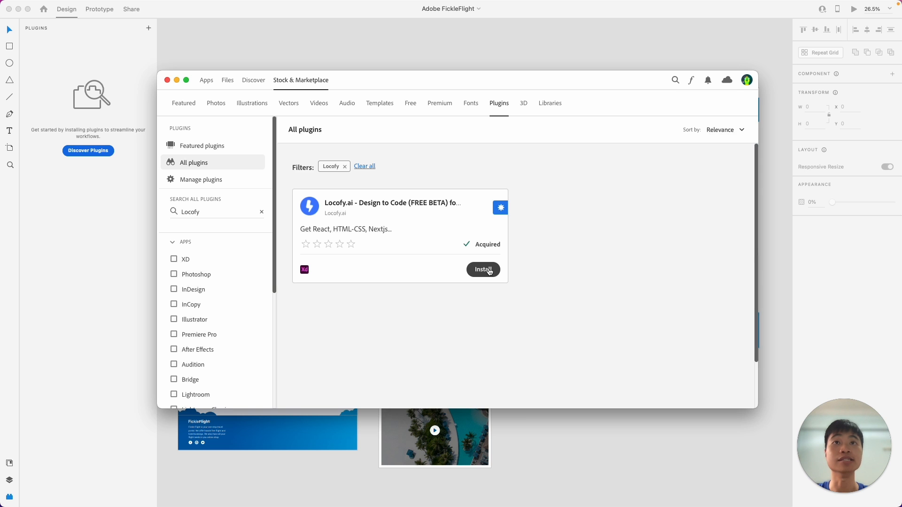
{"action": "left_click", "coordinate": [483, 269]}
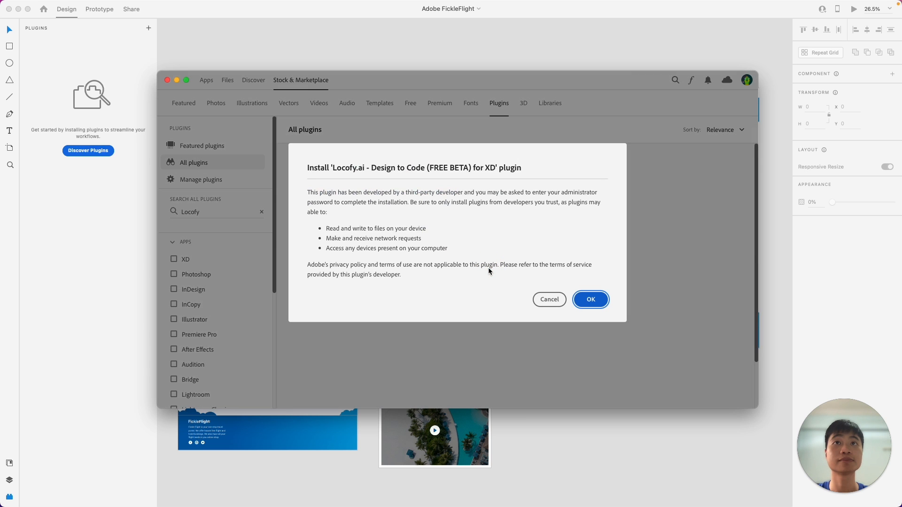
{"action": "left_click", "coordinate": [590, 299]}
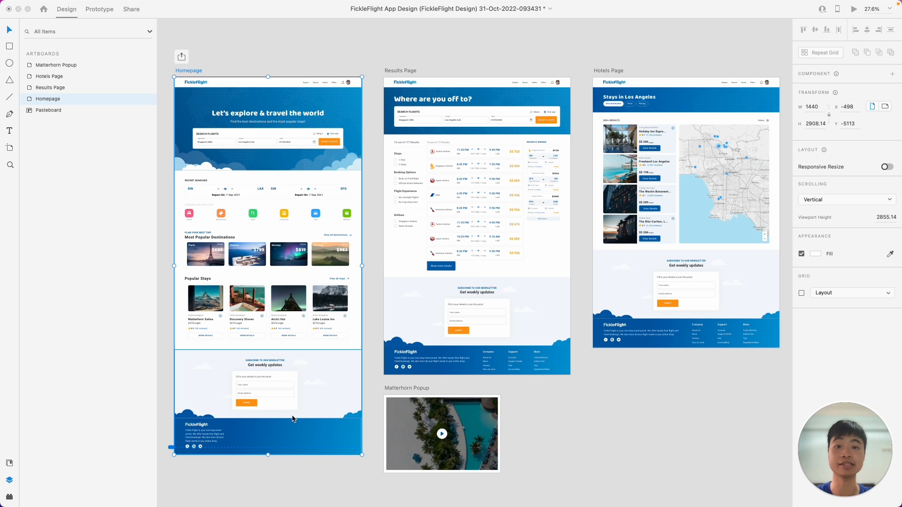
{"action": "mouse_move", "coordinate": [71, 483]}
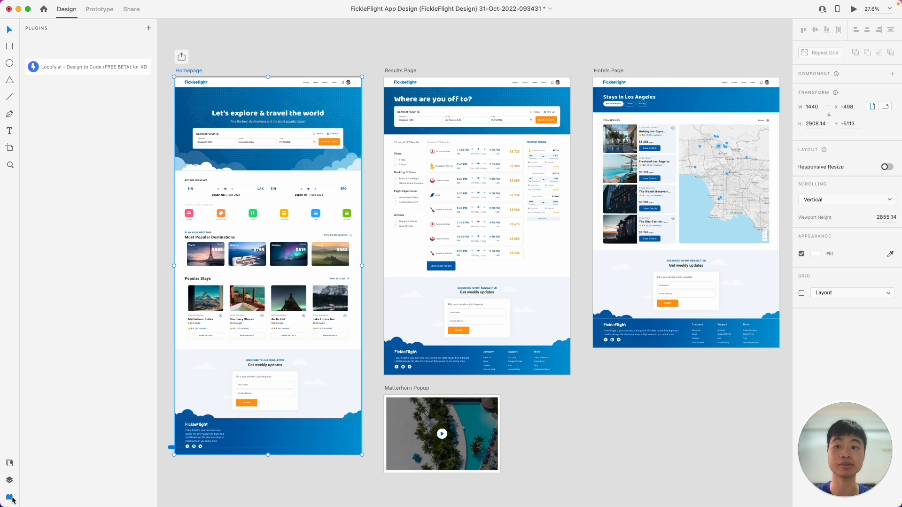
{"action": "mouse_move", "coordinate": [114, 72]}
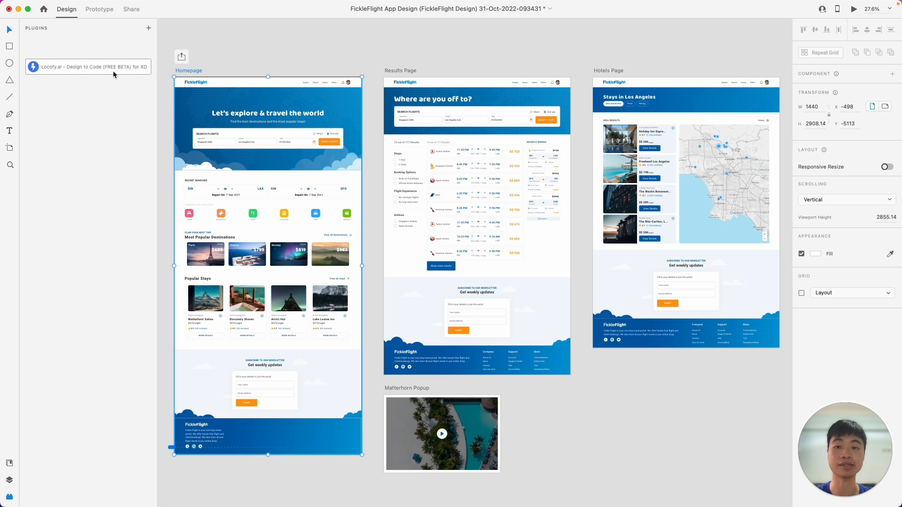
- Launch Locofy.ai - Design to Code from the Plugins panel to show its Tag Layers panel
{"action": "left_click", "coordinate": [89, 67]}
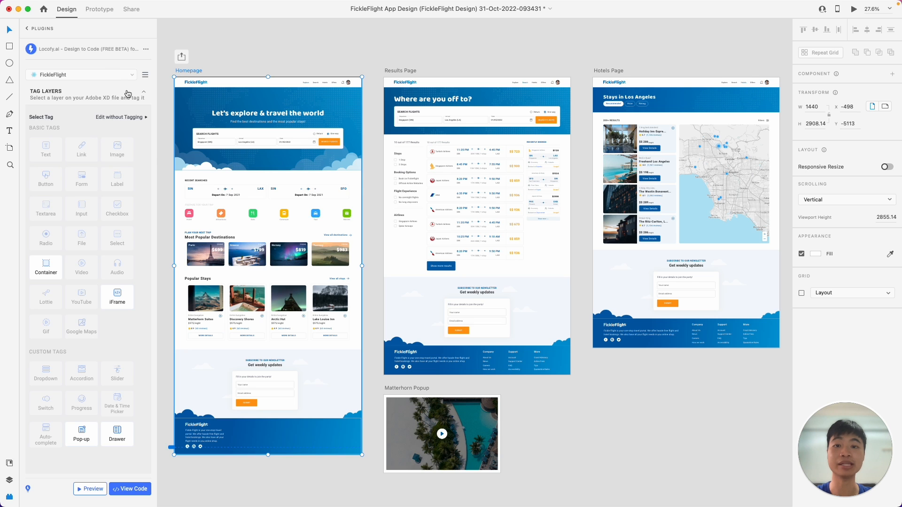
{"action": "mouse_move", "coordinate": [152, 160]}
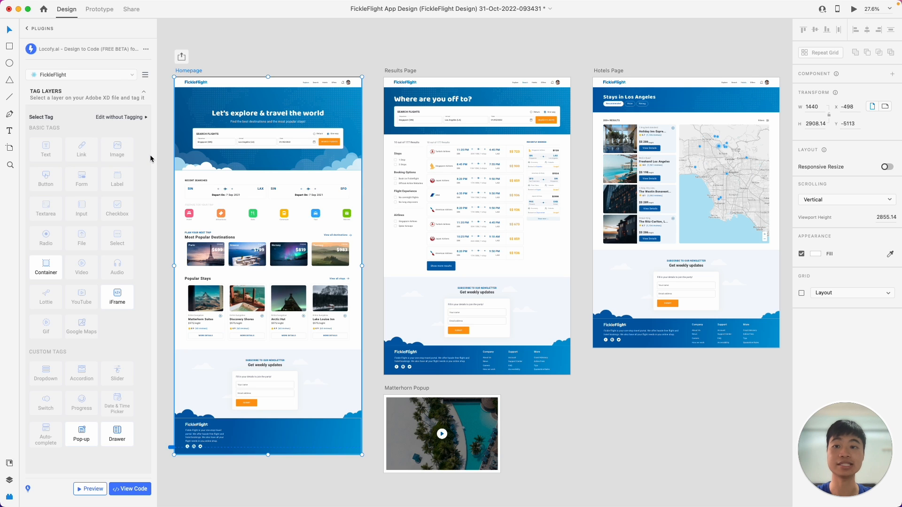
{"action": "mouse_move", "coordinate": [55, 101]}
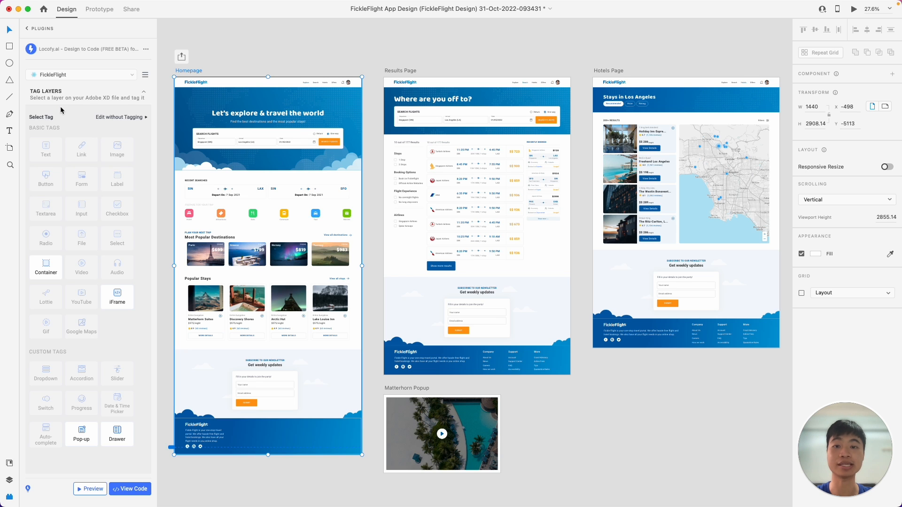
{"action": "mouse_move", "coordinate": [100, 380]}
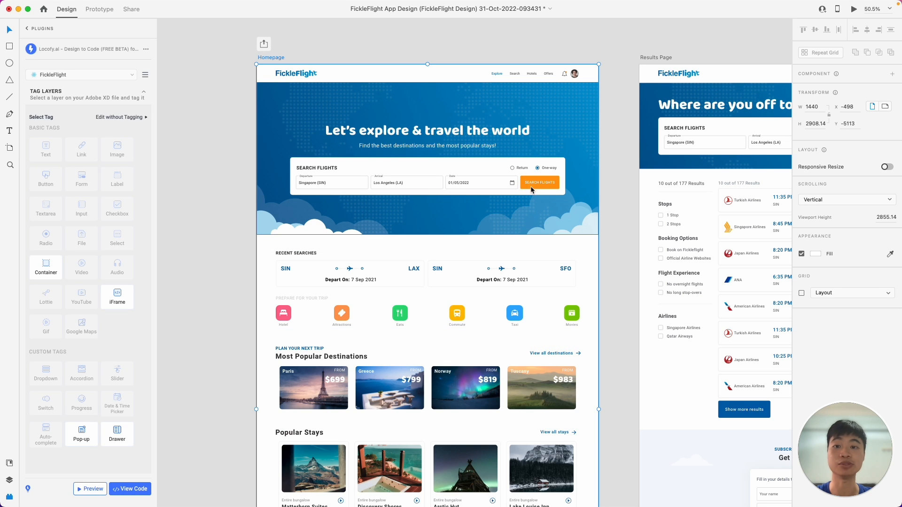
{"action": "mouse_move", "coordinate": [217, 439]}
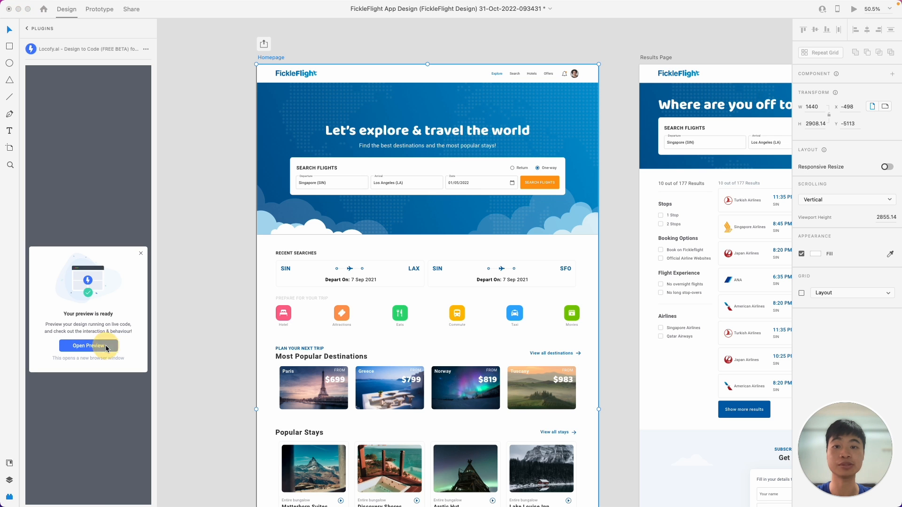
- Open the ready Locofy preview so the FickleFlight homepage runs as live code in the browser
{"action": "left_click", "coordinate": [89, 345]}
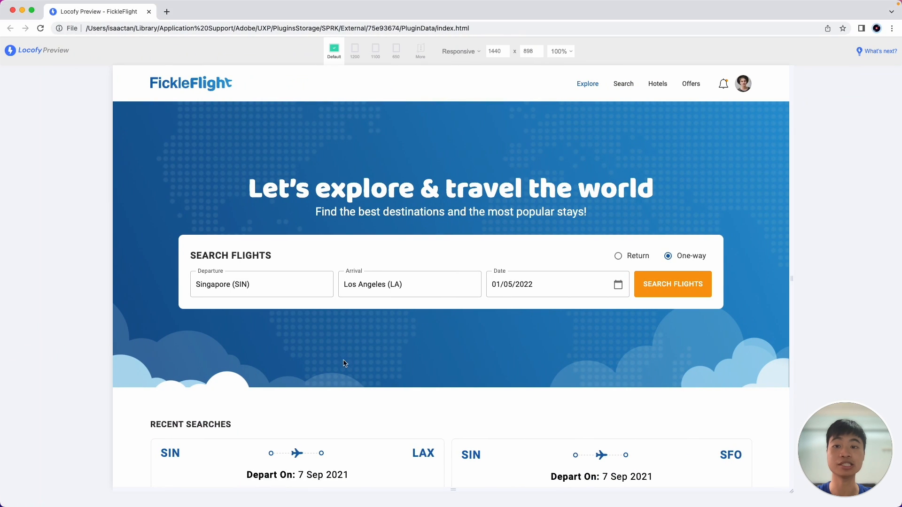
{"action": "mouse_move", "coordinate": [664, 359]}
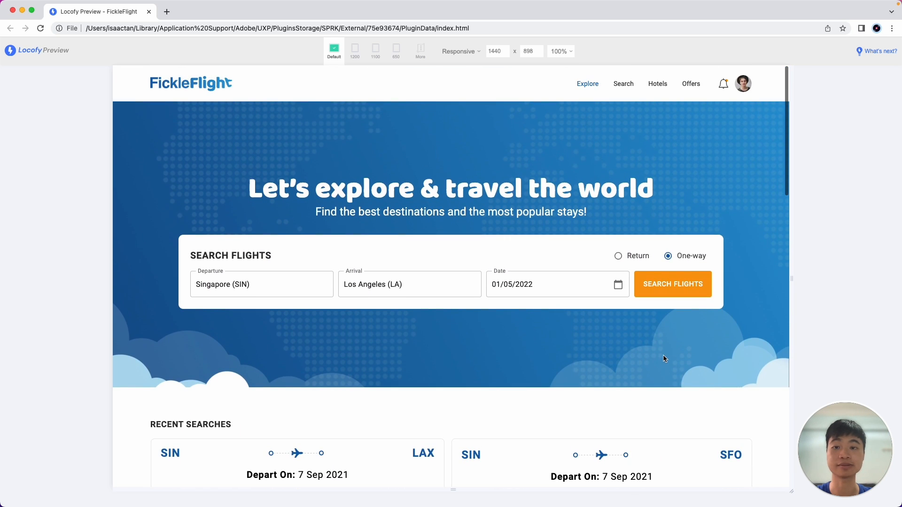
{"action": "mouse_move", "coordinate": [677, 329]}
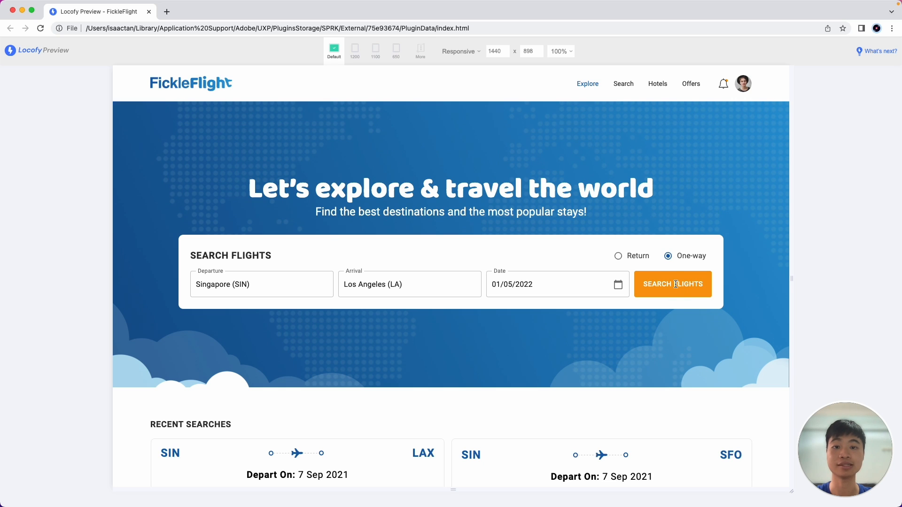
{"action": "mouse_move", "coordinate": [360, 284]}
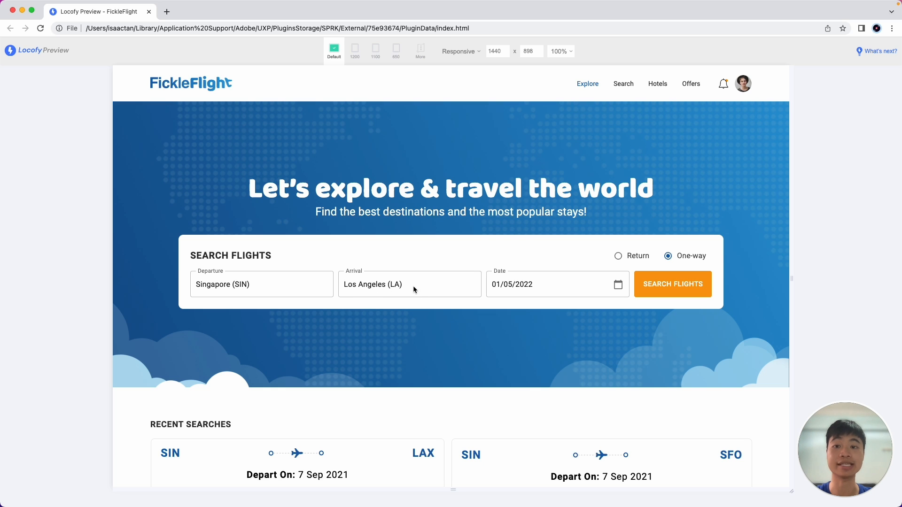
{"action": "mouse_move", "coordinate": [546, 320]}
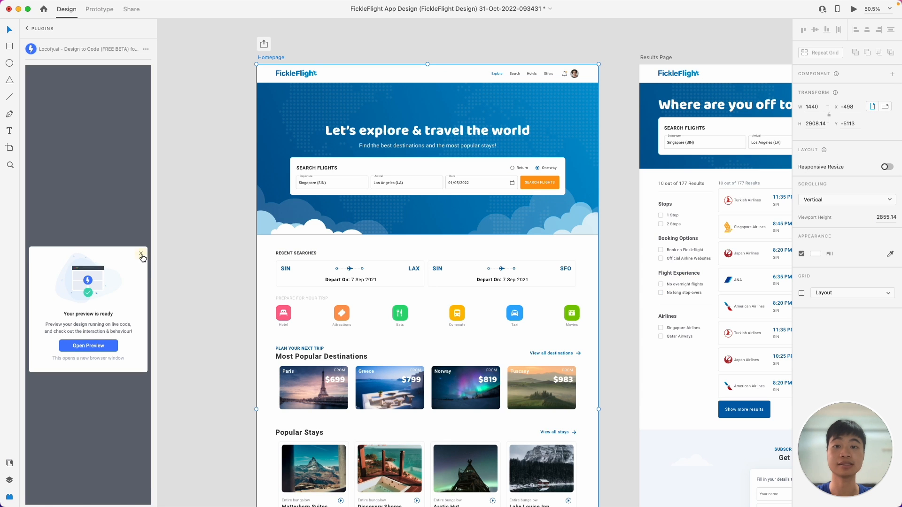
- Tag the Search Flights bar as a Button with UI library None and reveal its Advanced Attributes
{"action": "left_click", "coordinate": [142, 253]}
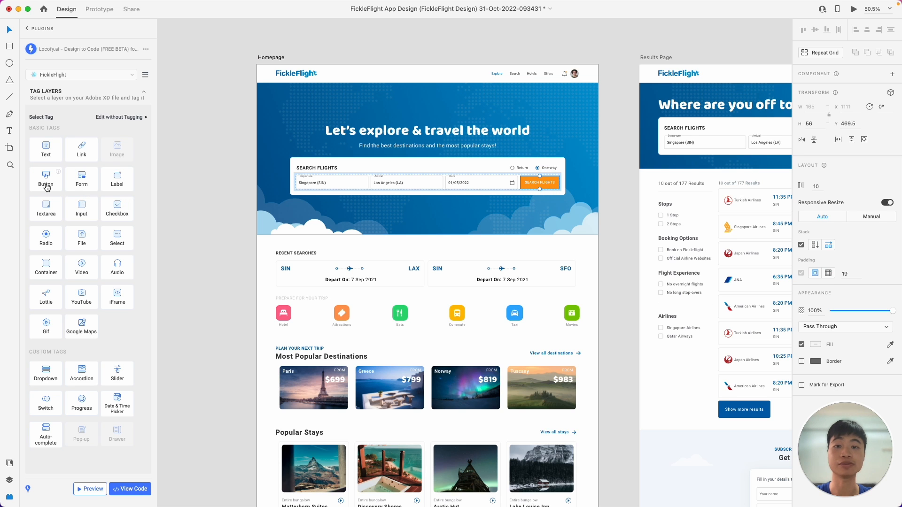
{"action": "left_click", "coordinate": [45, 178]}
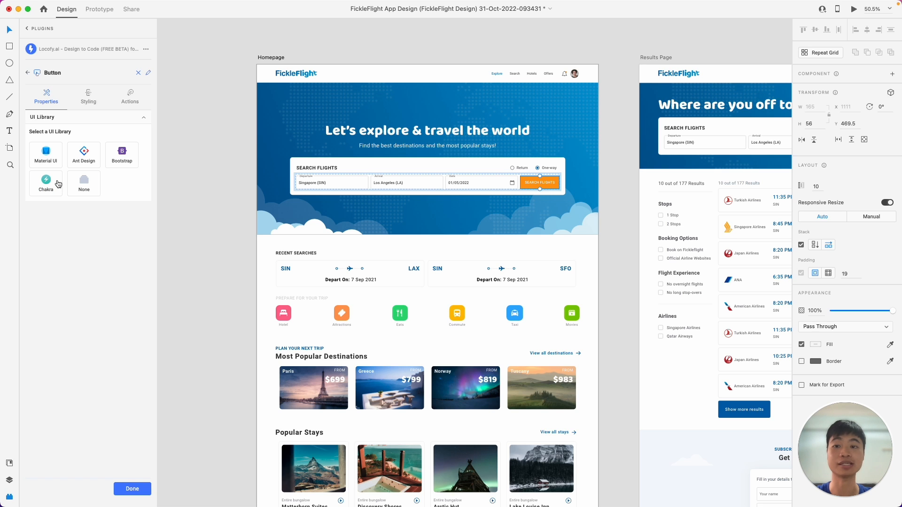
{"action": "mouse_move", "coordinate": [55, 161]}
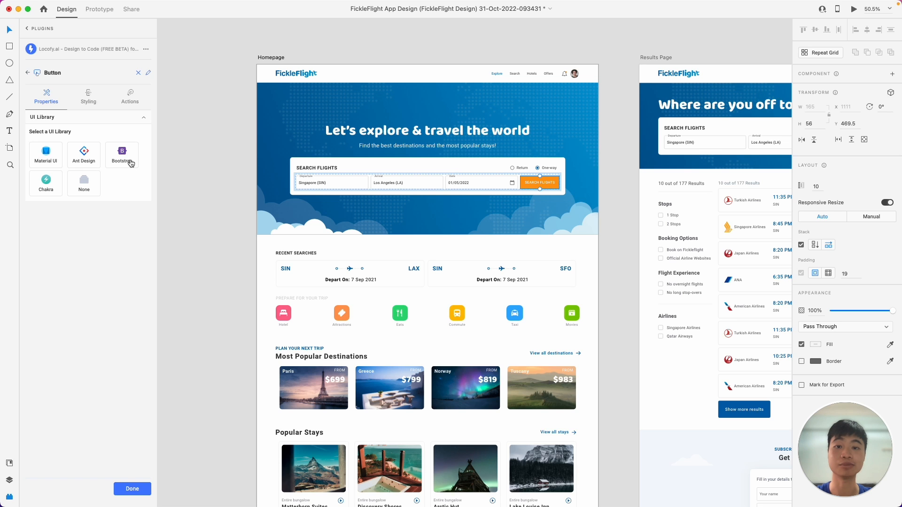
{"action": "mouse_move", "coordinate": [49, 189]}
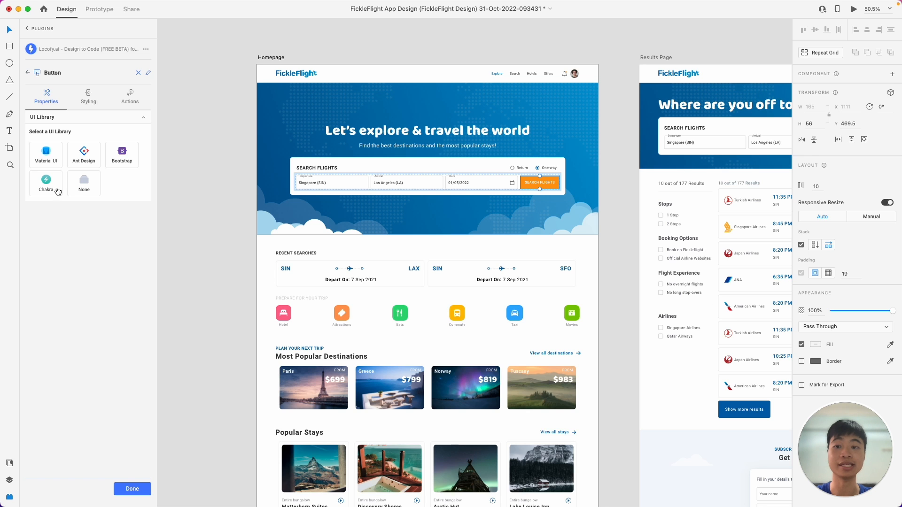
{"action": "left_click", "coordinate": [83, 183]}
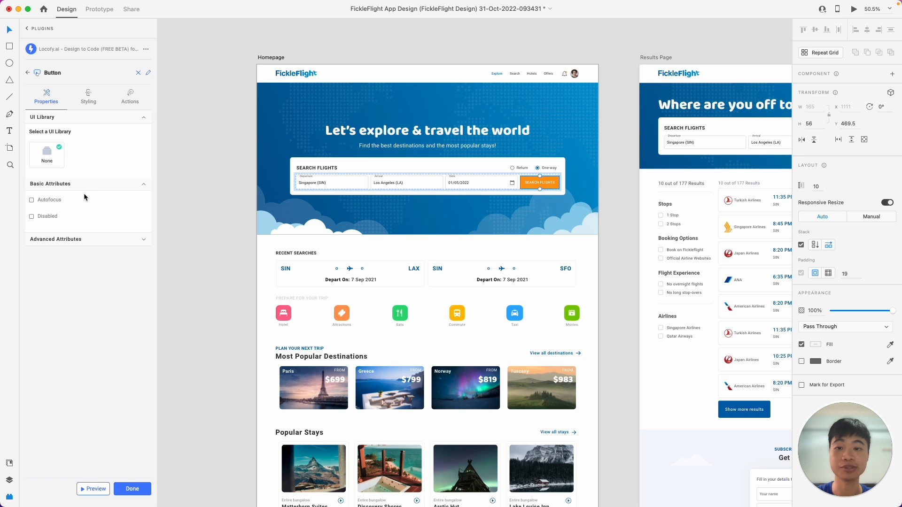
{"action": "left_click", "coordinate": [55, 238]}
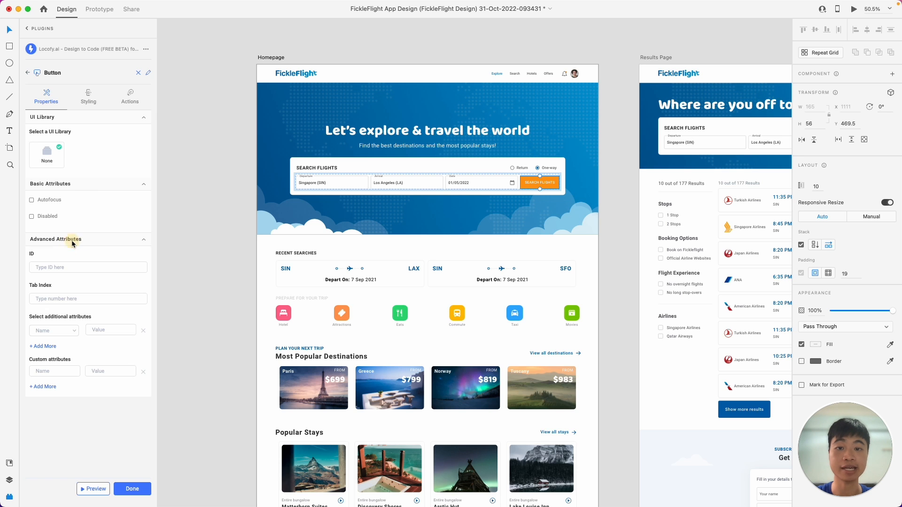
{"action": "mouse_move", "coordinate": [94, 139]}
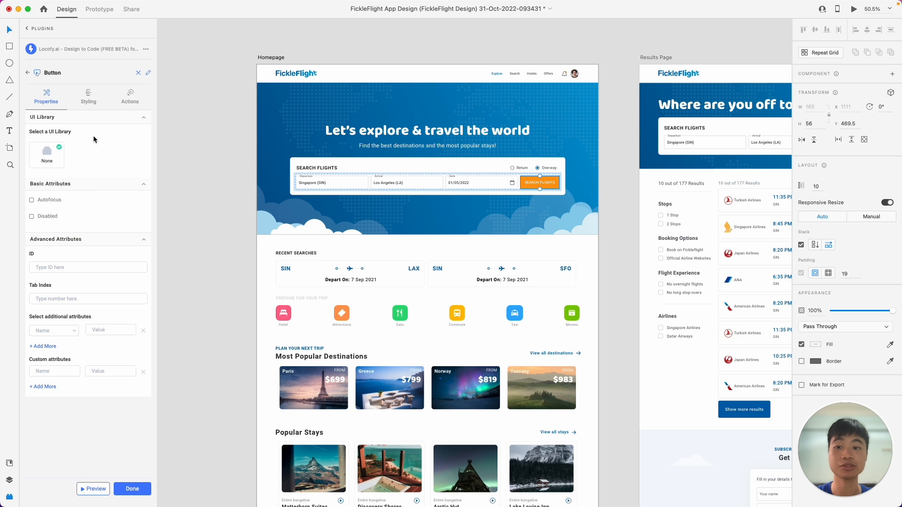
- In Styling for the 650 breakpoint, set the button width to 100 with unit %
{"action": "left_click", "coordinate": [88, 96]}
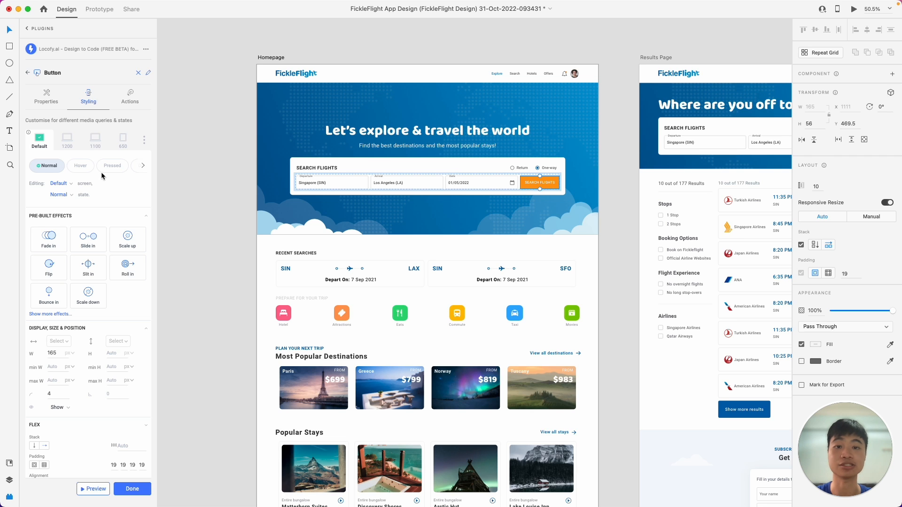
{"action": "mouse_move", "coordinate": [129, 151]}
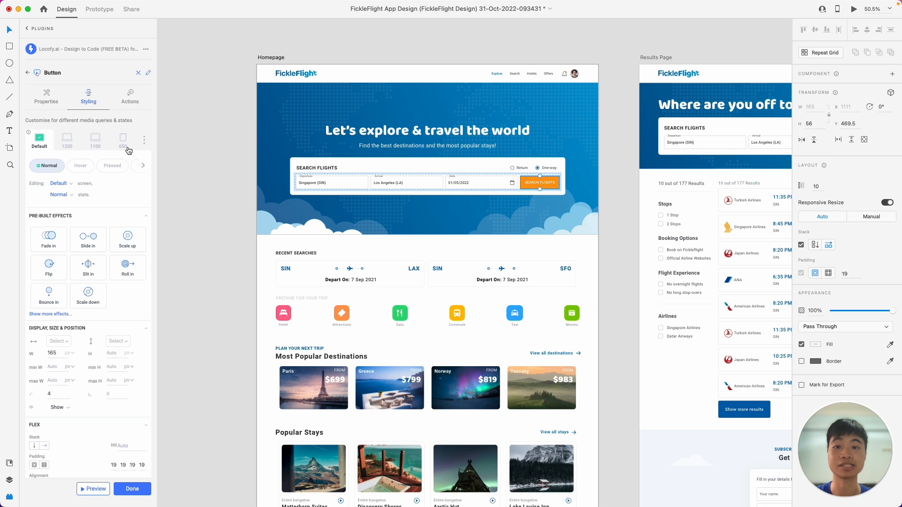
{"action": "mouse_move", "coordinate": [102, 173]}
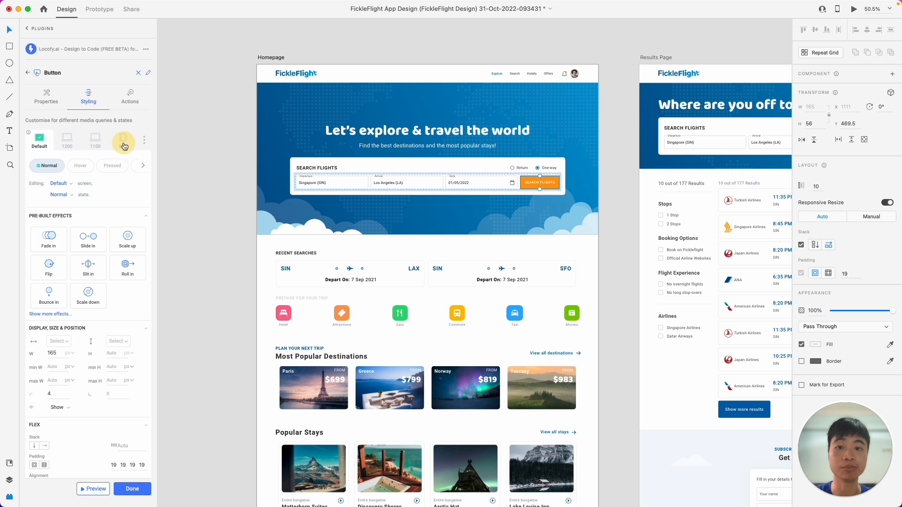
{"action": "left_click", "coordinate": [122, 139]}
{"action": "type", "text": "100"}
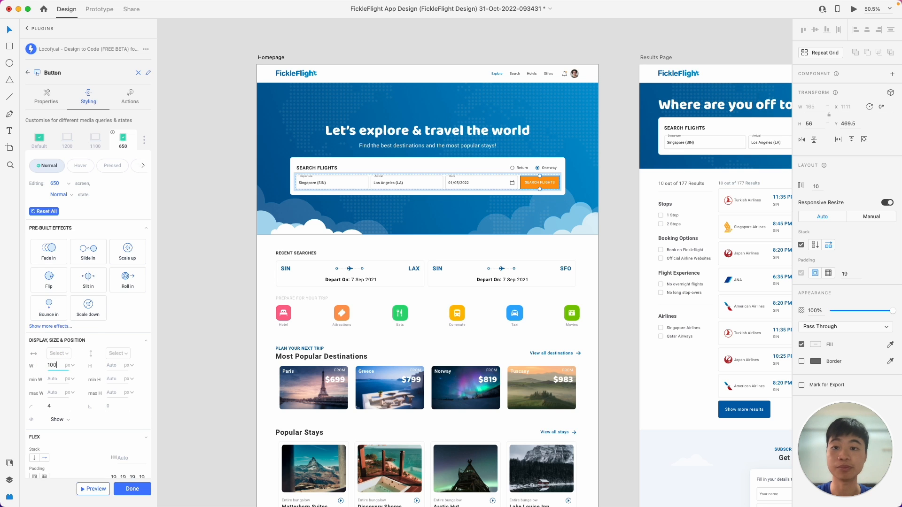
{"action": "left_click", "coordinate": [68, 365]}
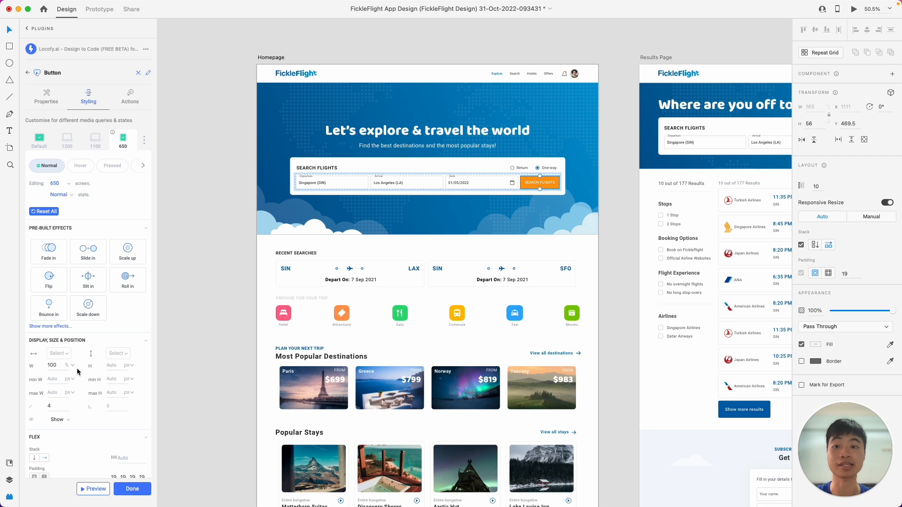
- For the Default breakpoint's Hover state, set the button fill to darker orange ca7a04
{"action": "left_click", "coordinate": [39, 140]}
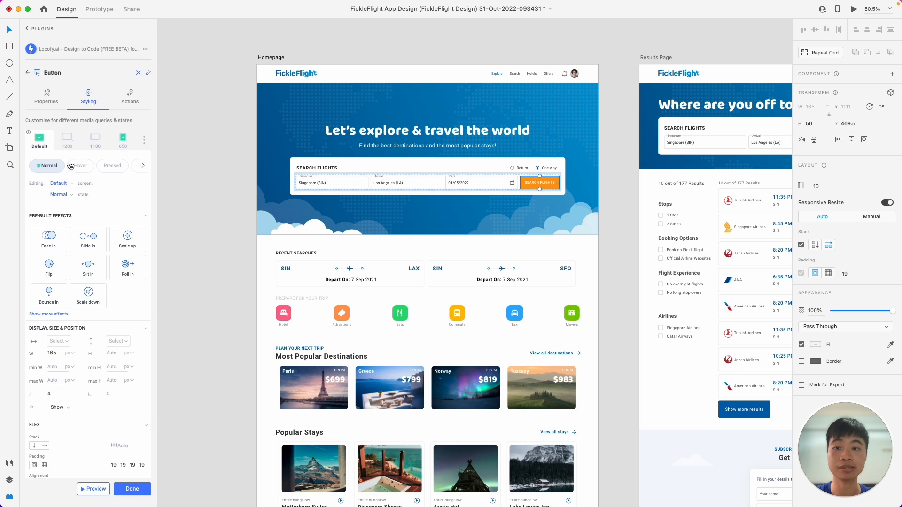
{"action": "left_click", "coordinate": [80, 165]}
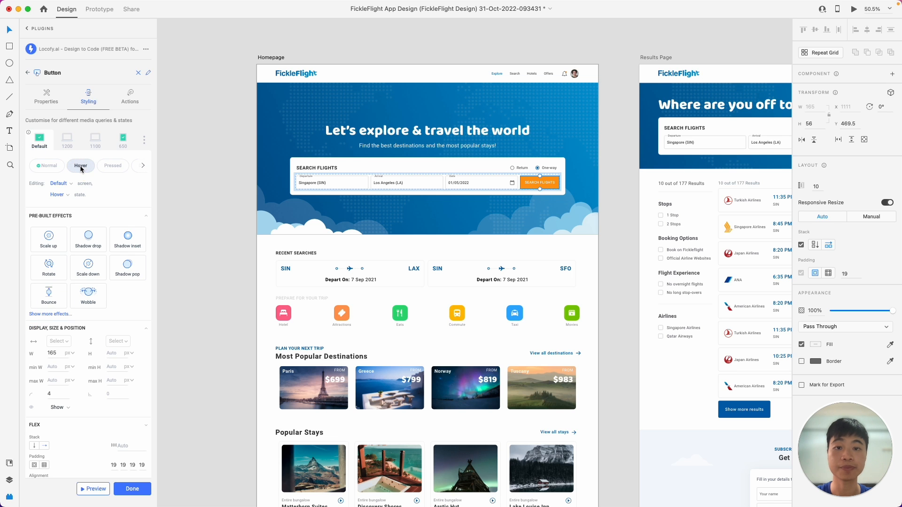
{"action": "scroll", "scroll_direction": "down", "scroll_amount": 3}
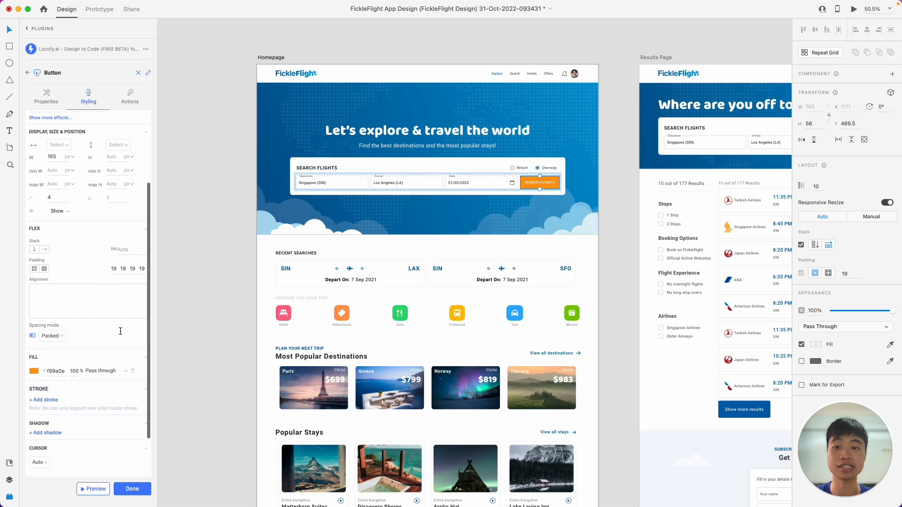
{"action": "left_click", "coordinate": [32, 370]}
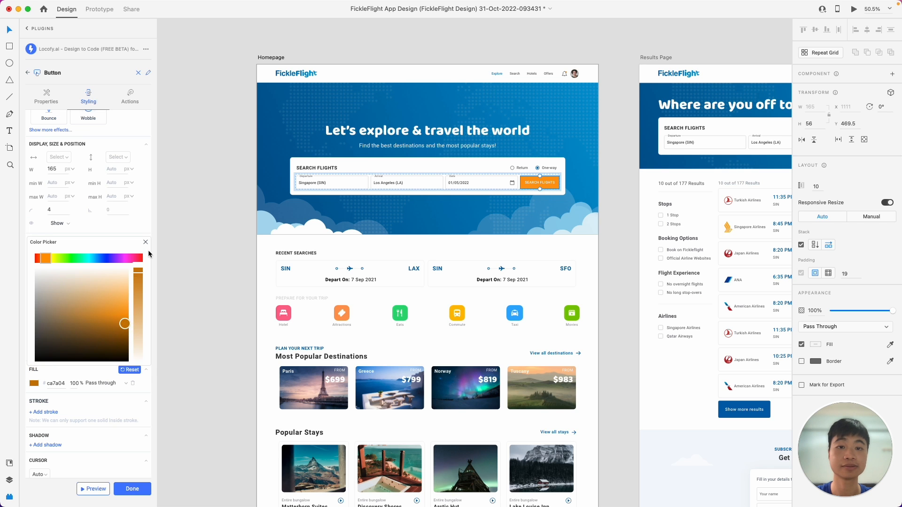
{"action": "left_click", "coordinate": [146, 241]}
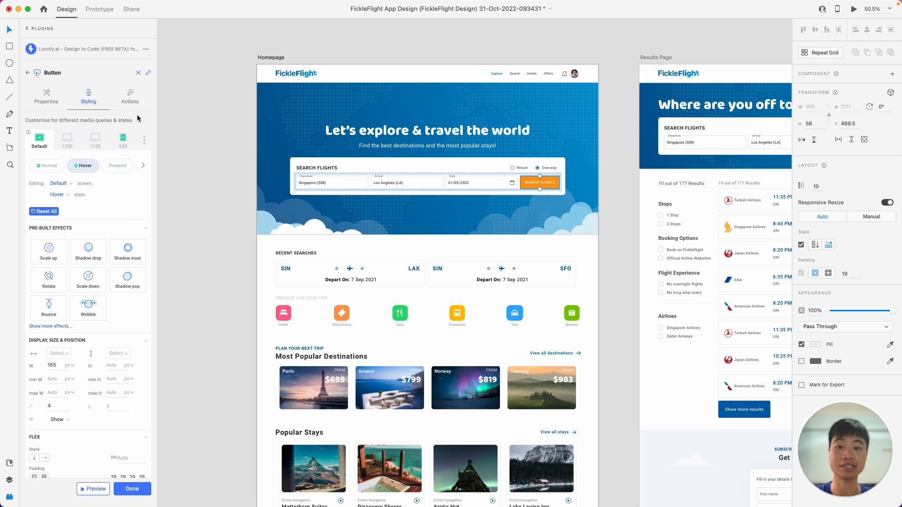
- Add a Change page action targeting the Results Page artboard and confirm with Yes, Proceed
{"action": "left_click", "coordinate": [129, 97]}
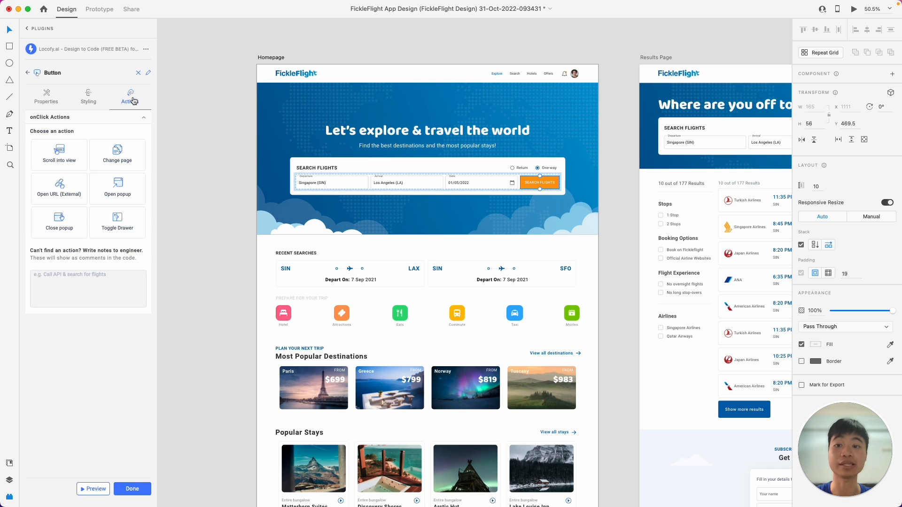
{"action": "mouse_move", "coordinate": [83, 166]}
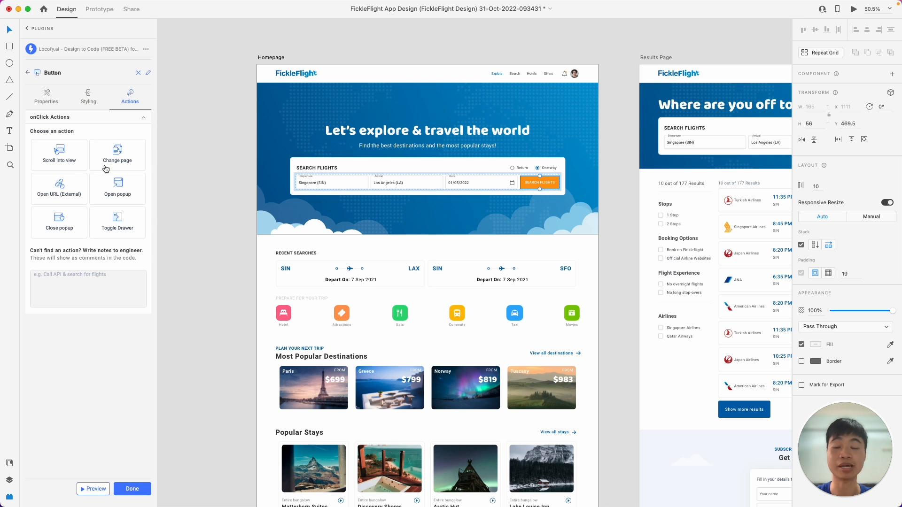
{"action": "mouse_move", "coordinate": [121, 167]}
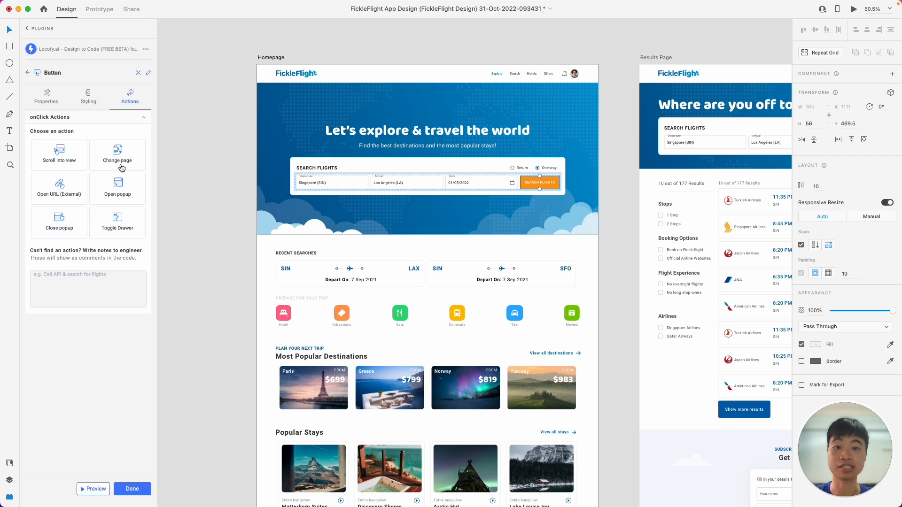
{"action": "mouse_move", "coordinate": [93, 199]}
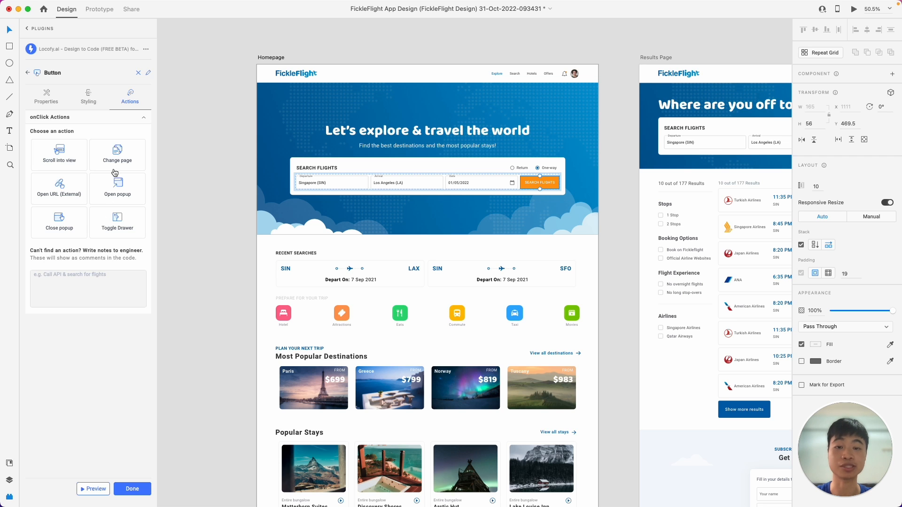
{"action": "left_click", "coordinate": [117, 157]}
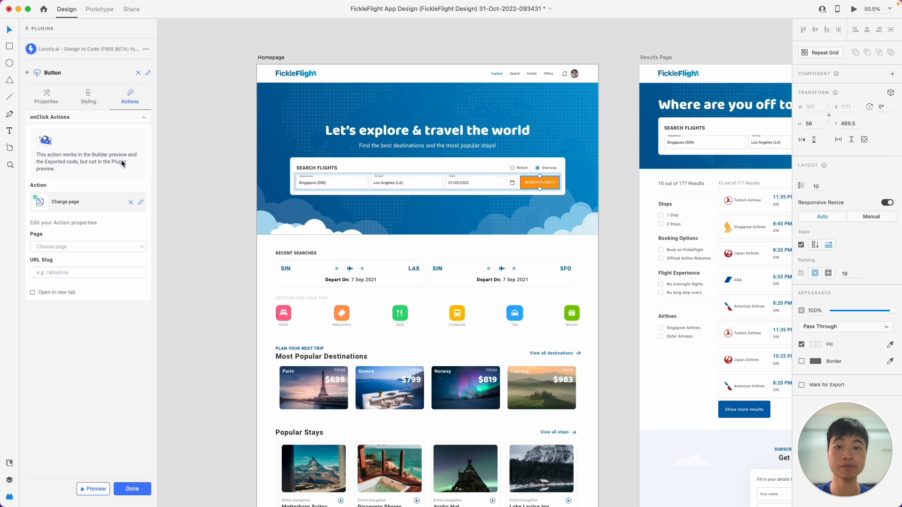
{"action": "left_click", "coordinate": [86, 246]}
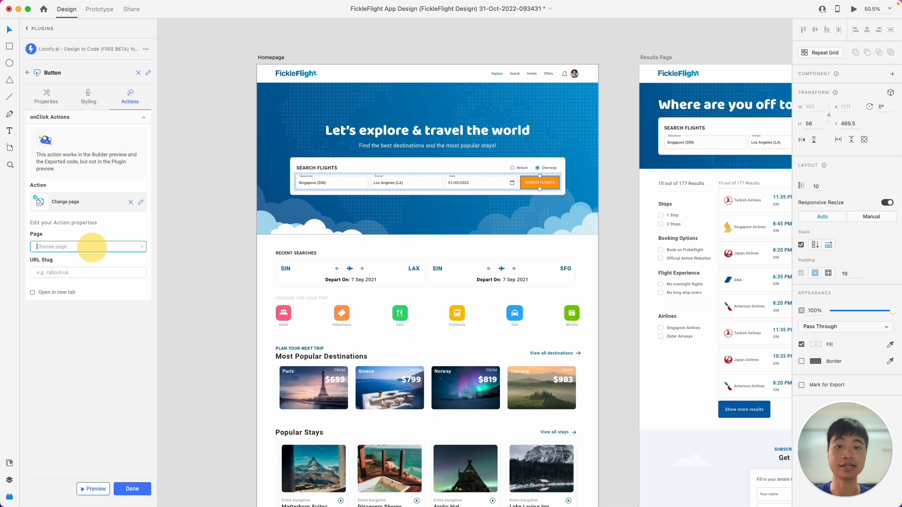
{"action": "left_click", "coordinate": [85, 246]}
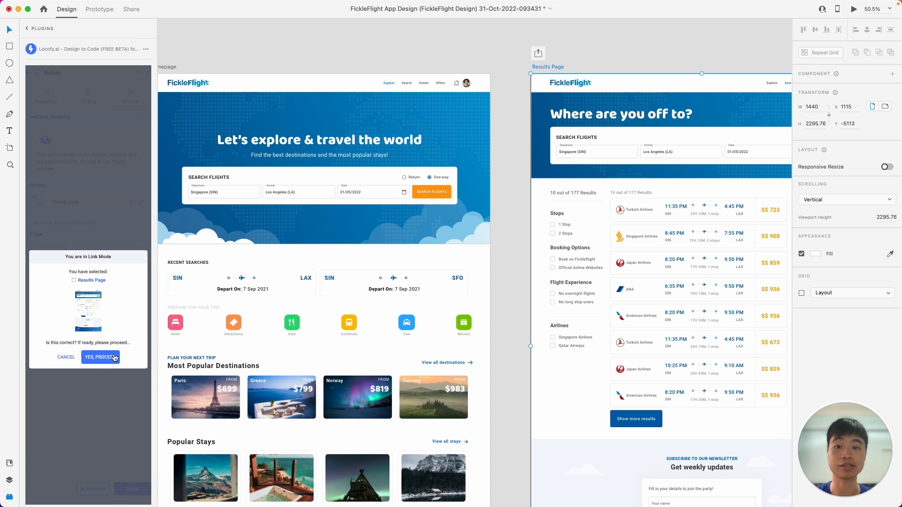
{"action": "left_click", "coordinate": [100, 357]}
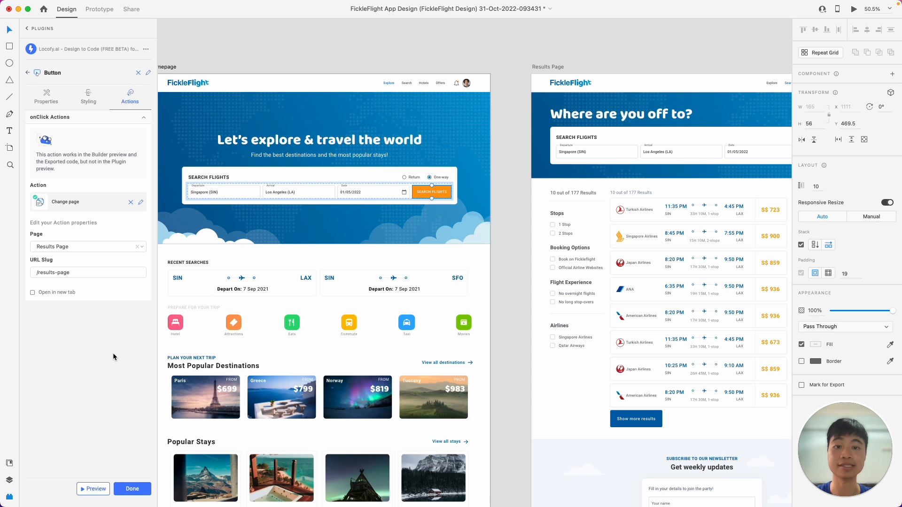
- Tag the play icon as a Button with an Open popup action to Matterhorn Popup, then build a preview
{"action": "scroll", "scroll_direction": "down", "scroll_amount": 3}
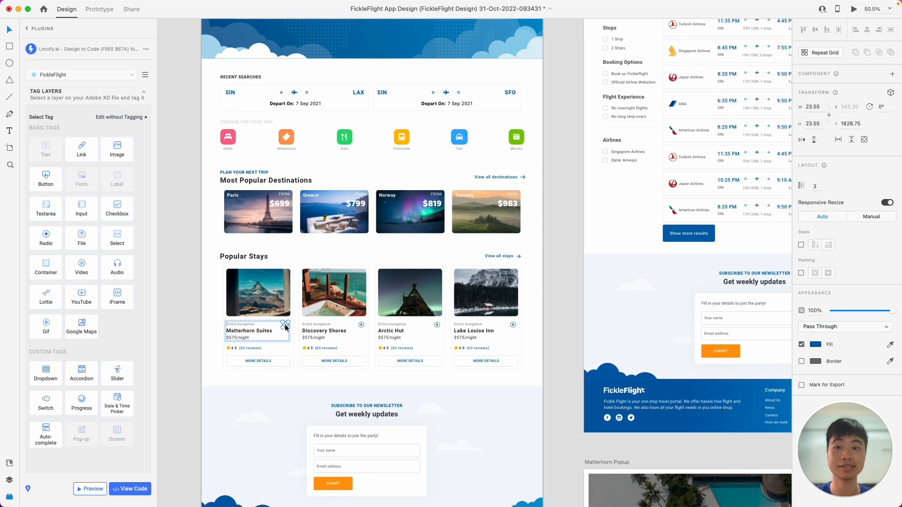
{"action": "left_click", "coordinate": [45, 178]}
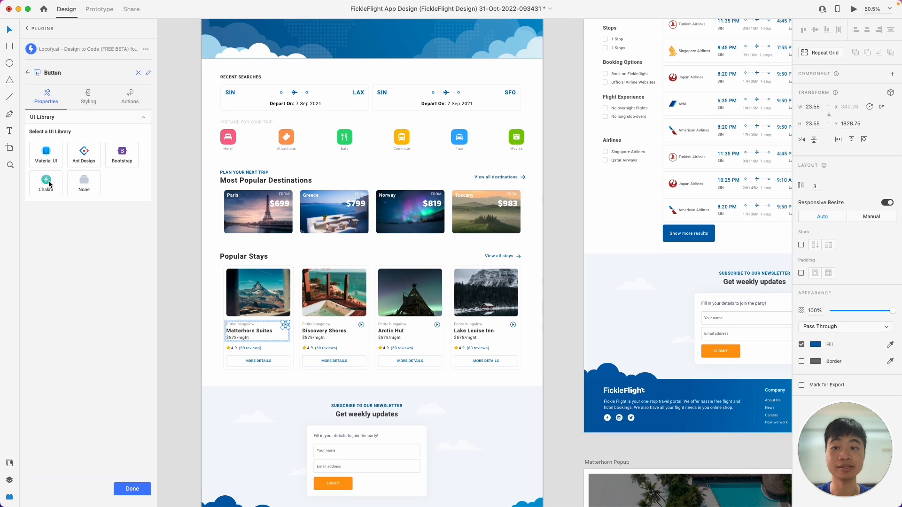
{"action": "left_click", "coordinate": [130, 94]}
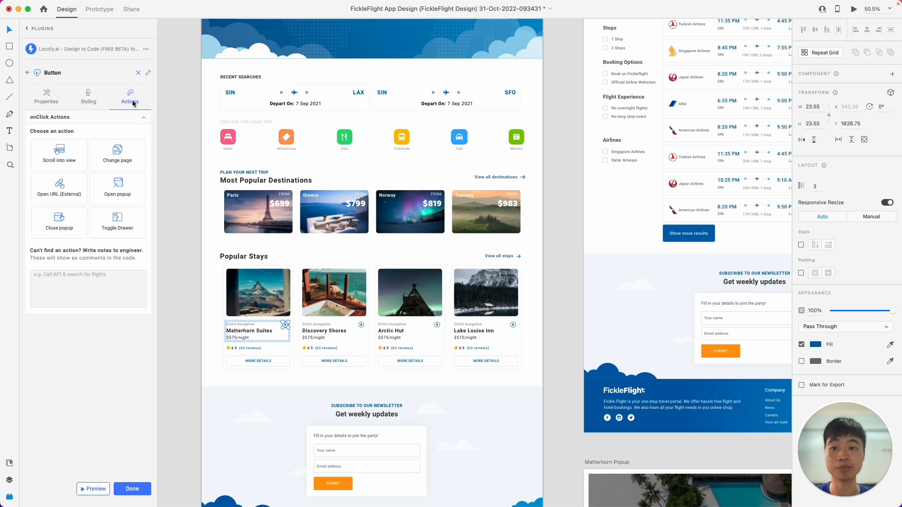
{"action": "left_click", "coordinate": [117, 184]}
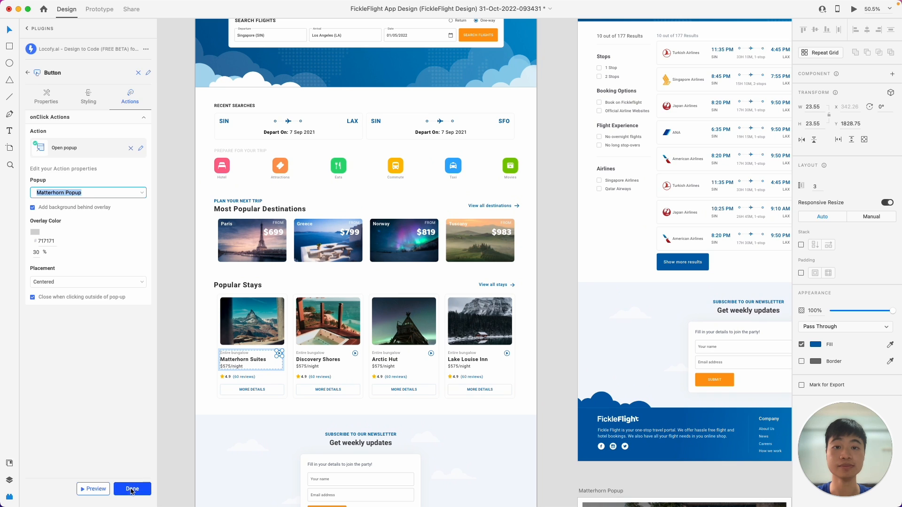
{"action": "left_click", "coordinate": [131, 488]}
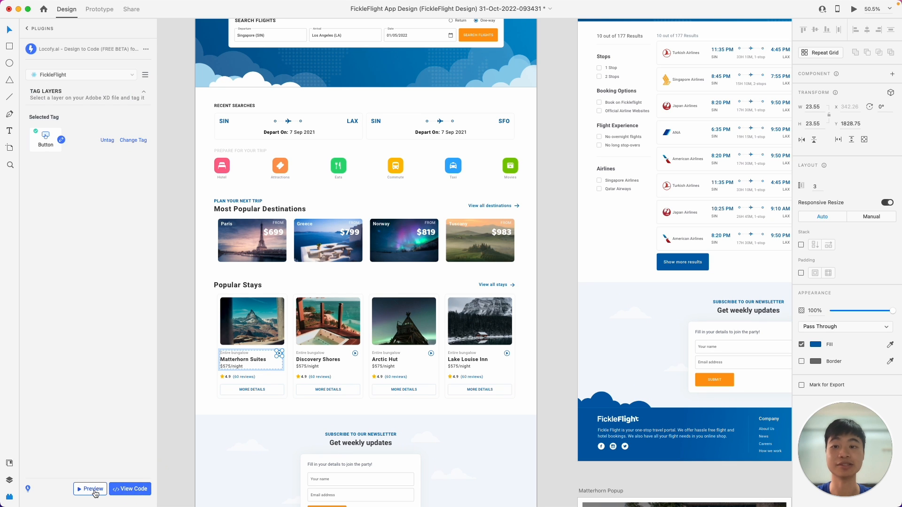
{"action": "left_click", "coordinate": [90, 488]}
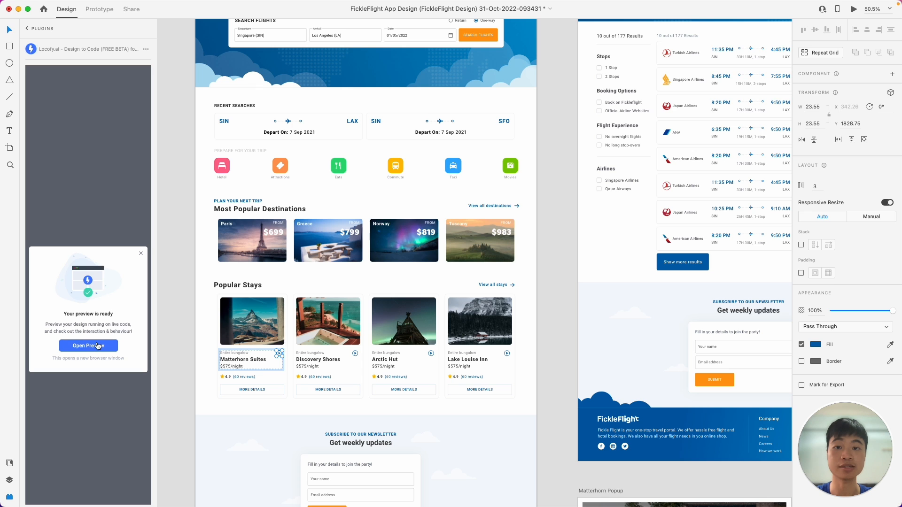
- Open the live preview, hover Search Flights, resize wider and scroll to the Popular Stays cards
{"action": "left_click", "coordinate": [89, 346]}
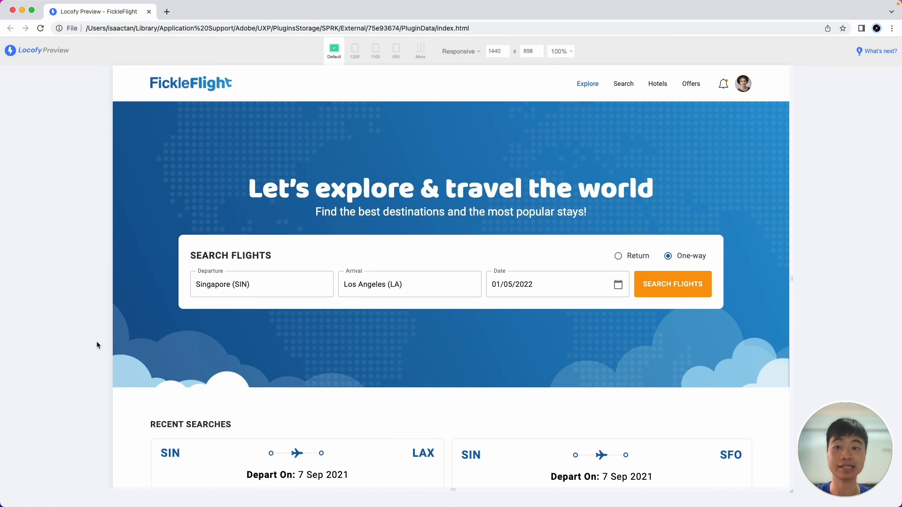
{"action": "mouse_move", "coordinate": [669, 298]}
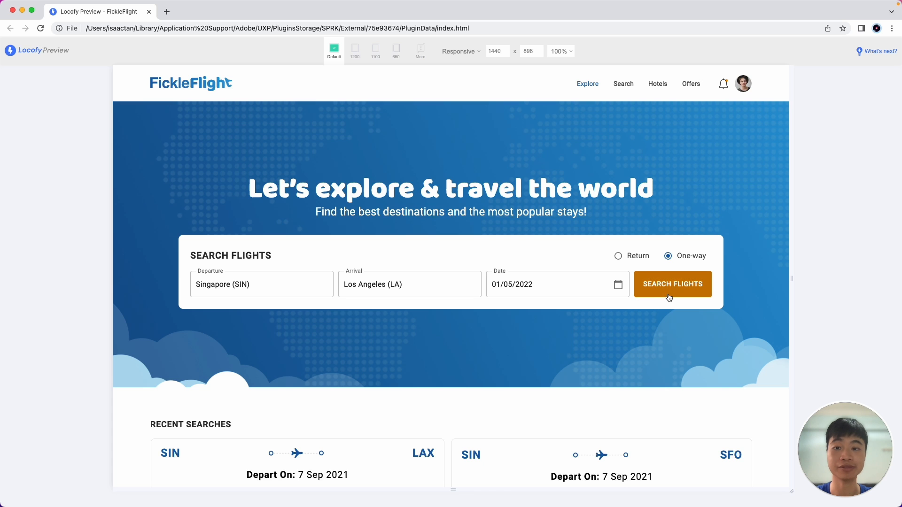
{"action": "mouse_move", "coordinate": [798, 292]}
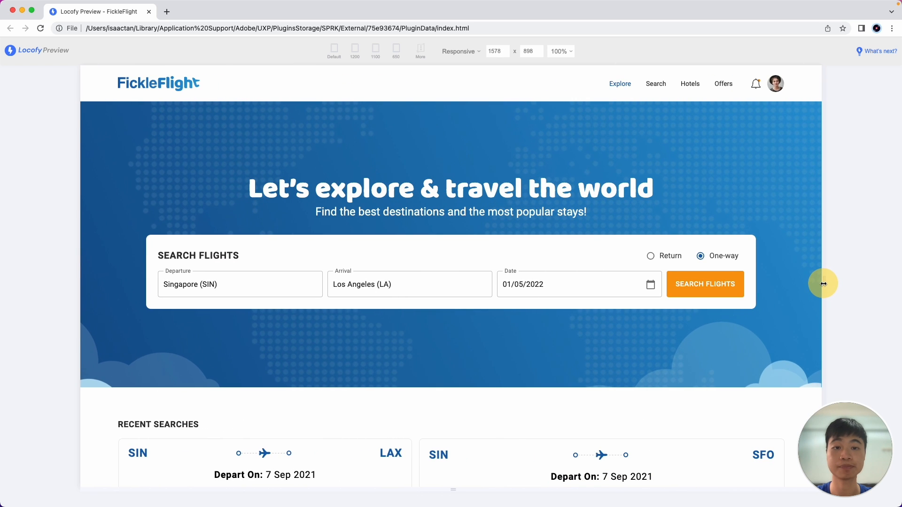
{"action": "scroll", "scroll_direction": "down", "scroll_amount": 3}
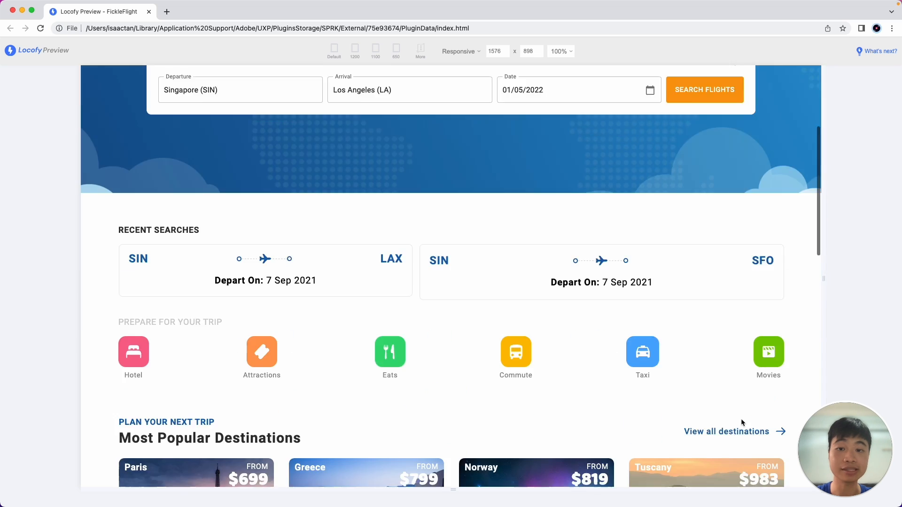
{"action": "scroll", "scroll_direction": "down", "scroll_amount": 3}
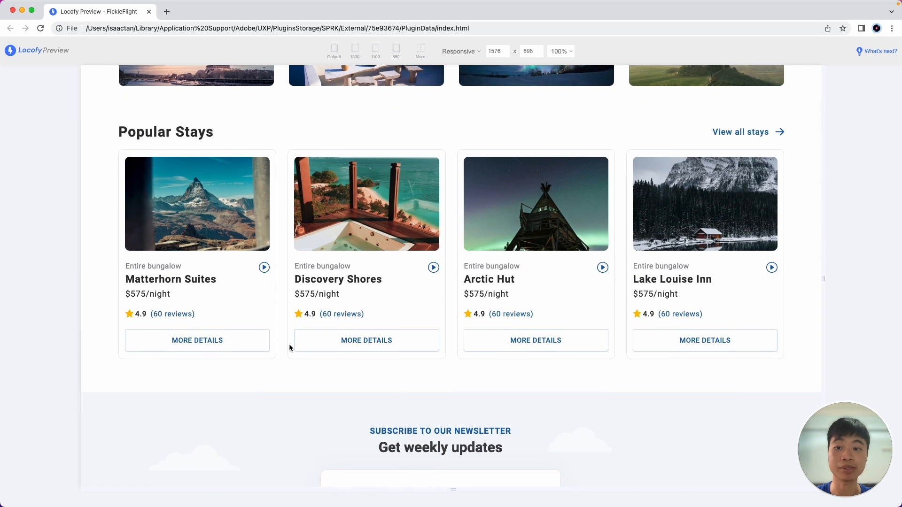
{"action": "left_click", "coordinate": [264, 267]}
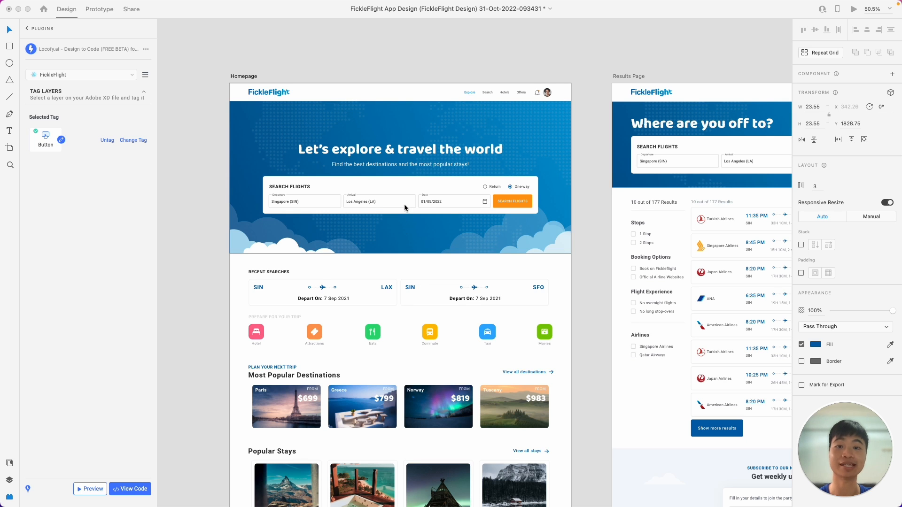
- Tag the Arrival (Los Angeles) field as an Auto-complete built with Material UI
{"action": "left_click", "coordinate": [380, 201]}
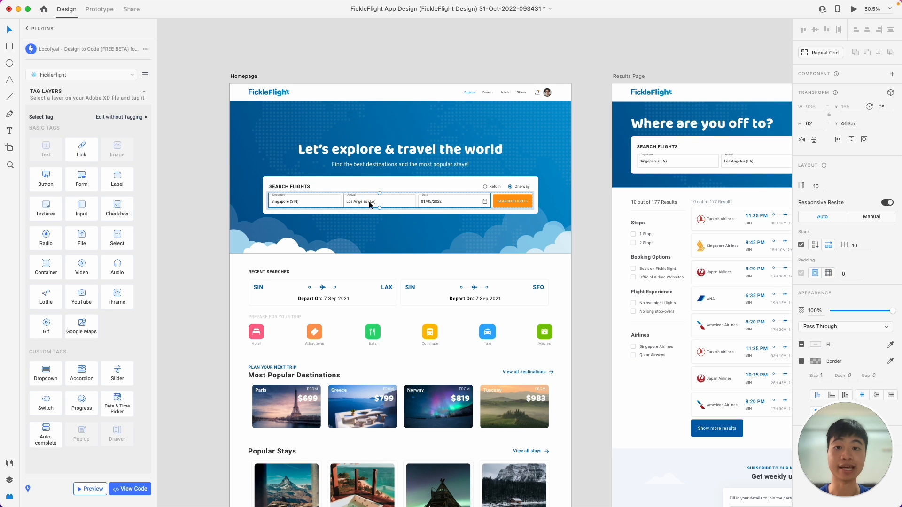
{"action": "left_click", "coordinate": [378, 201]}
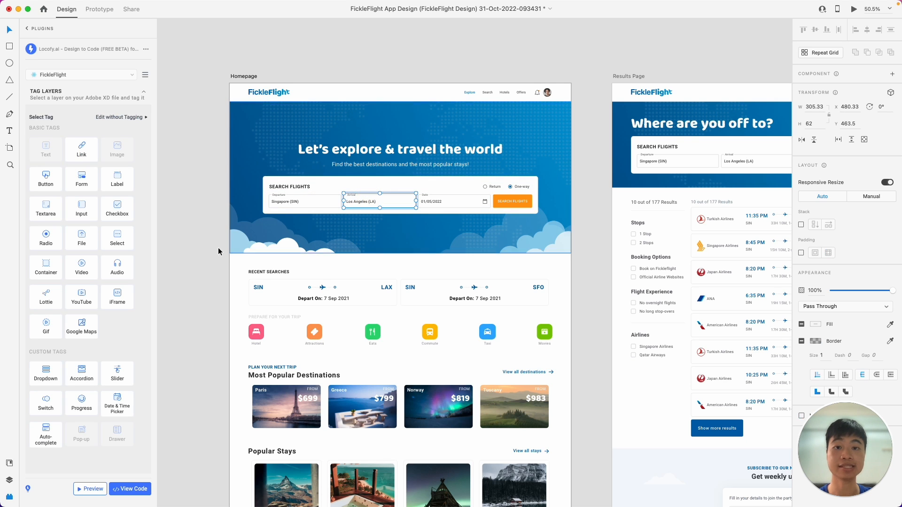
{"action": "mouse_move", "coordinate": [45, 401]}
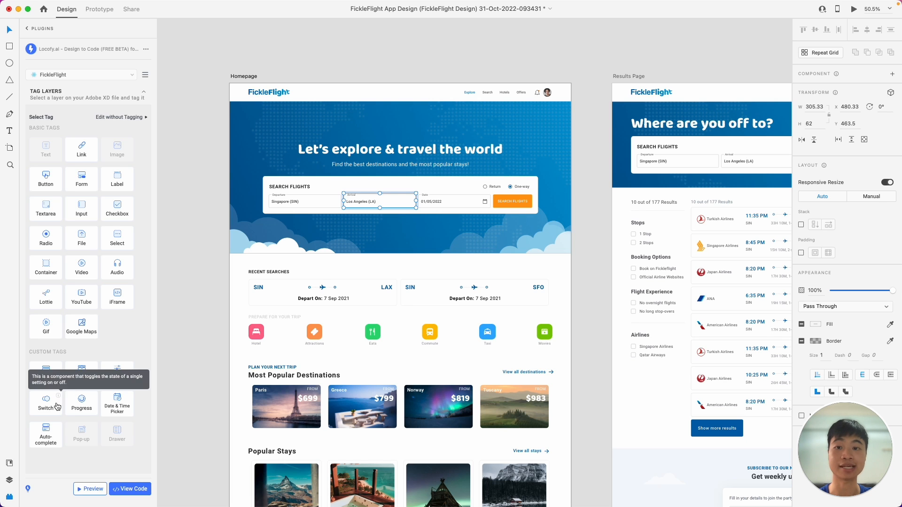
{"action": "left_click", "coordinate": [45, 434]}
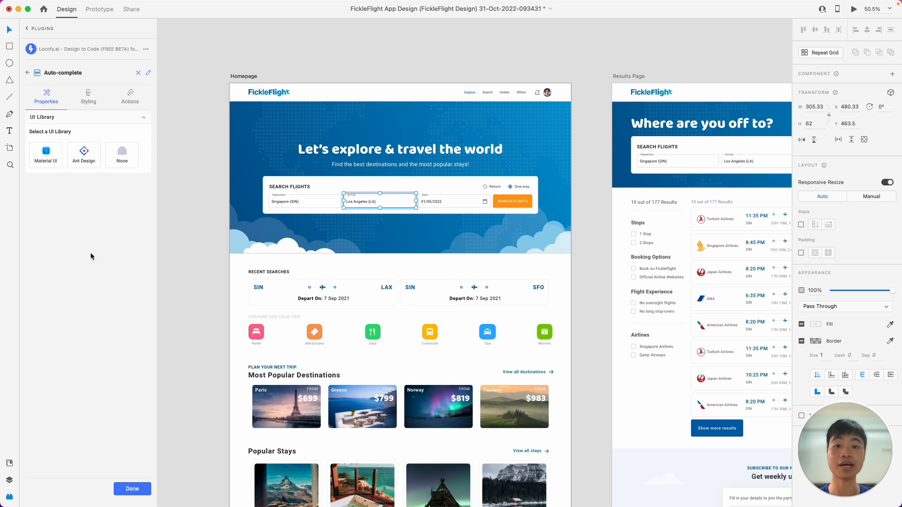
{"action": "mouse_move", "coordinate": [87, 248]}
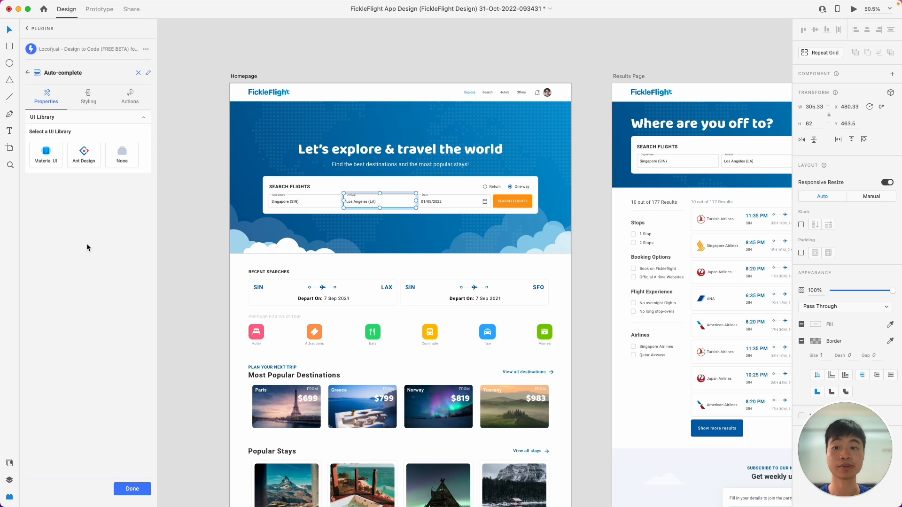
{"action": "left_click", "coordinate": [45, 153]}
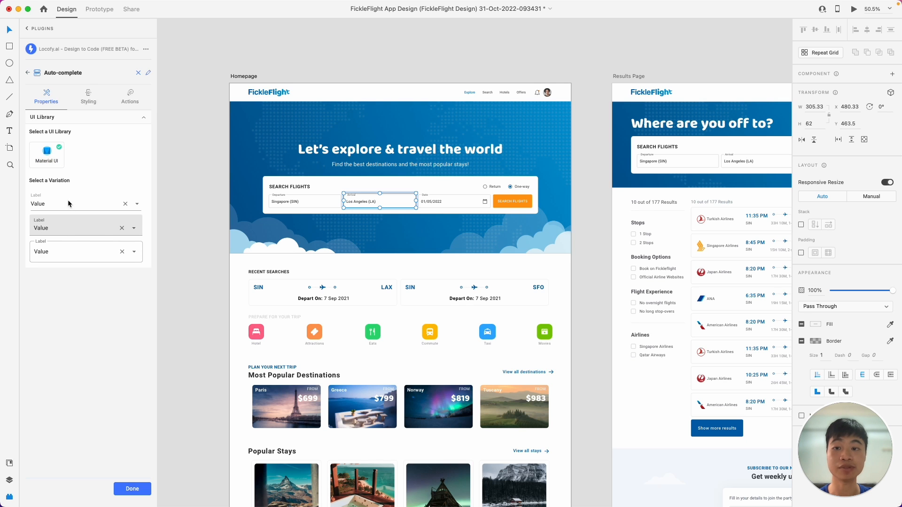
{"action": "mouse_move", "coordinate": [70, 255]}
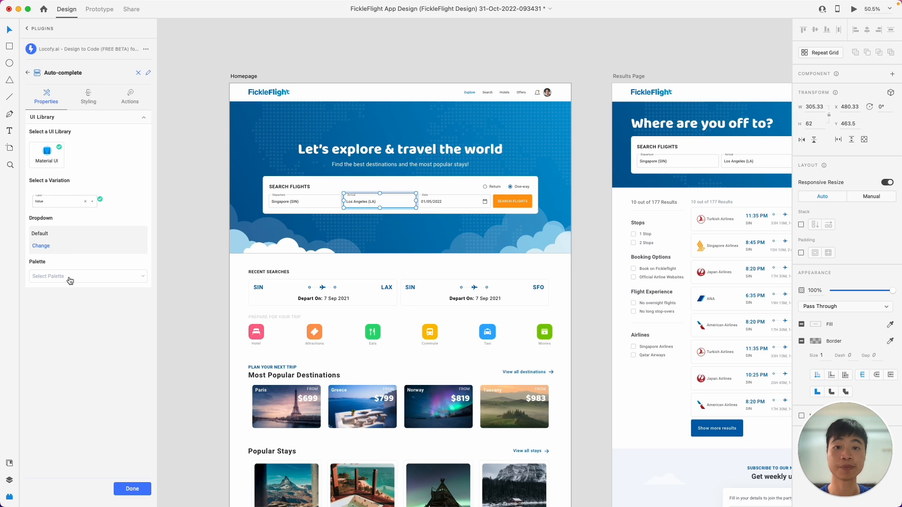
- Set palette to Primary and options 'CMB, Melbourne (AVV), Los Angeles (LA)'
{"action": "left_click", "coordinate": [86, 276]}
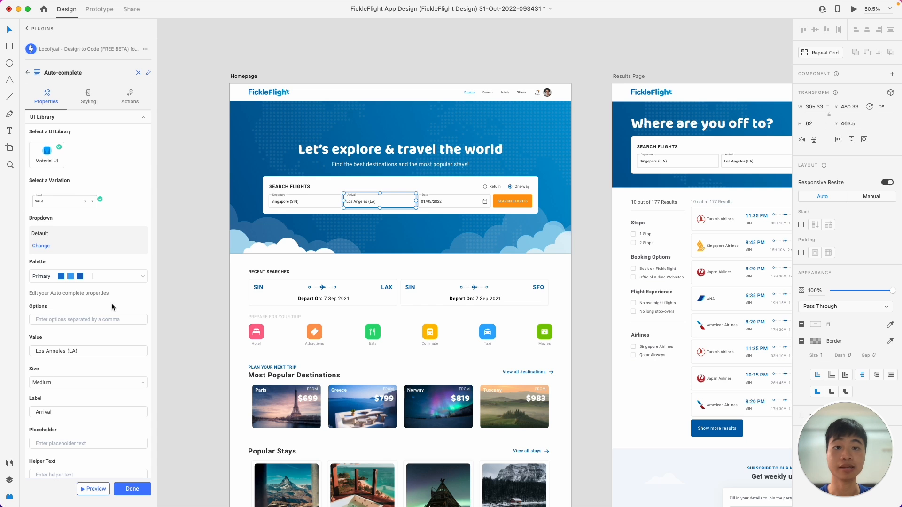
{"action": "left_click", "coordinate": [87, 320]}
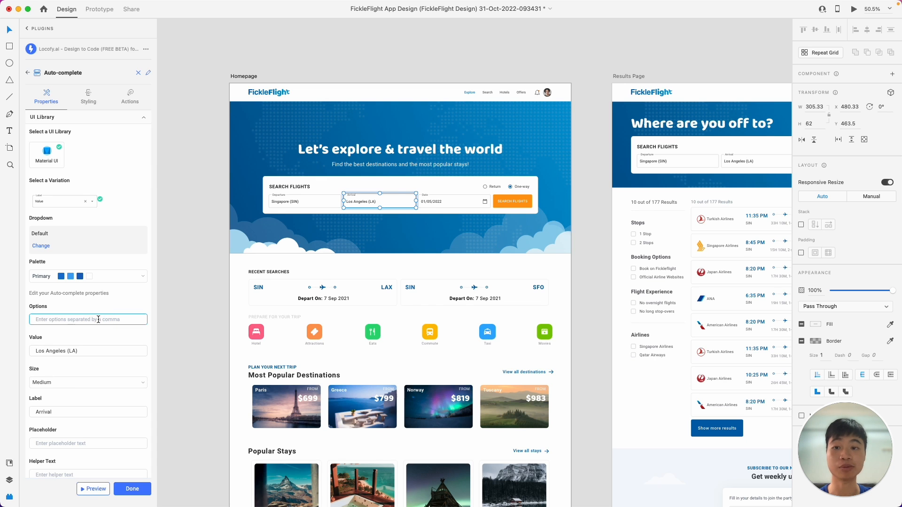
{"action": "type", "text": "CMB, Melbourne (AVV), Los Angeles (LA)"}
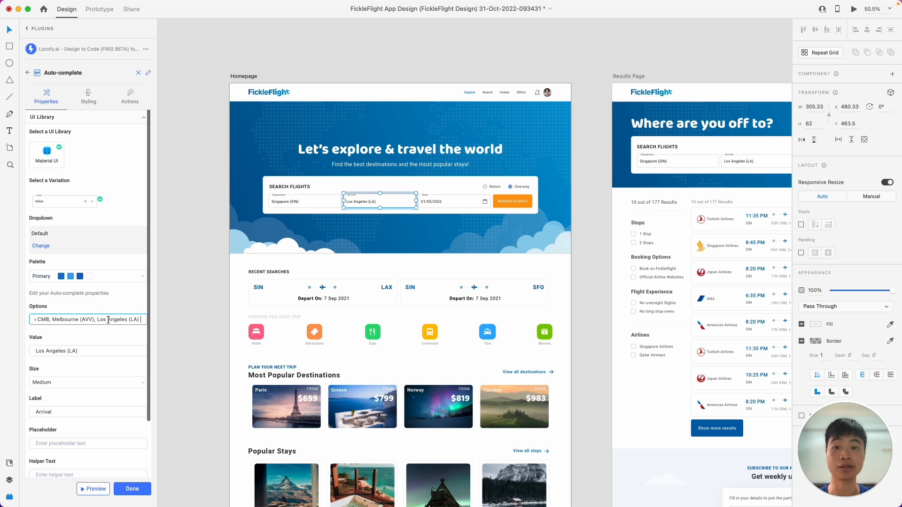
{"action": "scroll", "scroll_direction": "down", "scroll_amount": 3}
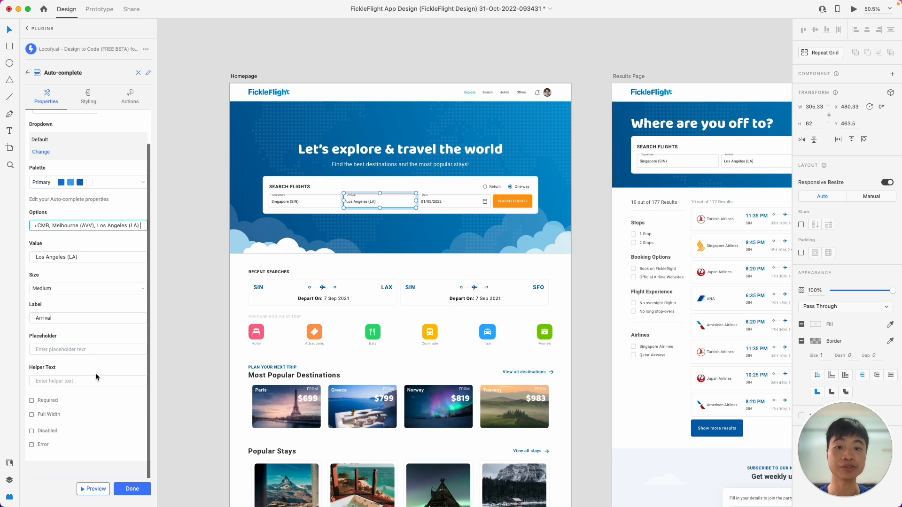
{"action": "mouse_move", "coordinate": [58, 419]}
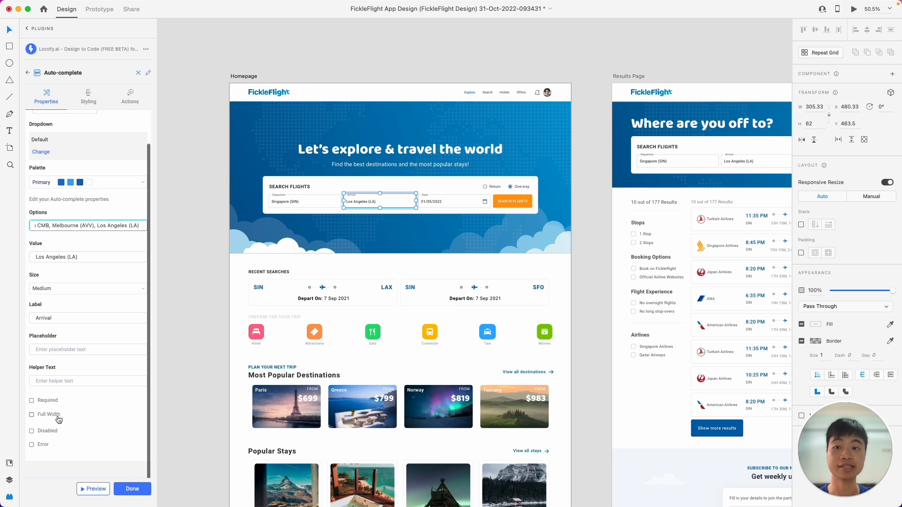
- Review the Styling and Actions settings, finish tagging, and generate a preview
{"action": "left_click", "coordinate": [89, 97]}
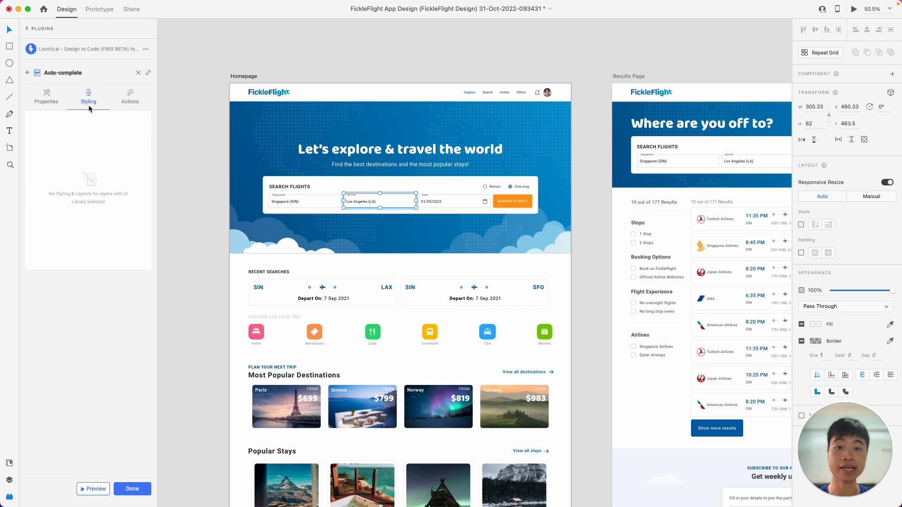
{"action": "left_click", "coordinate": [130, 96]}
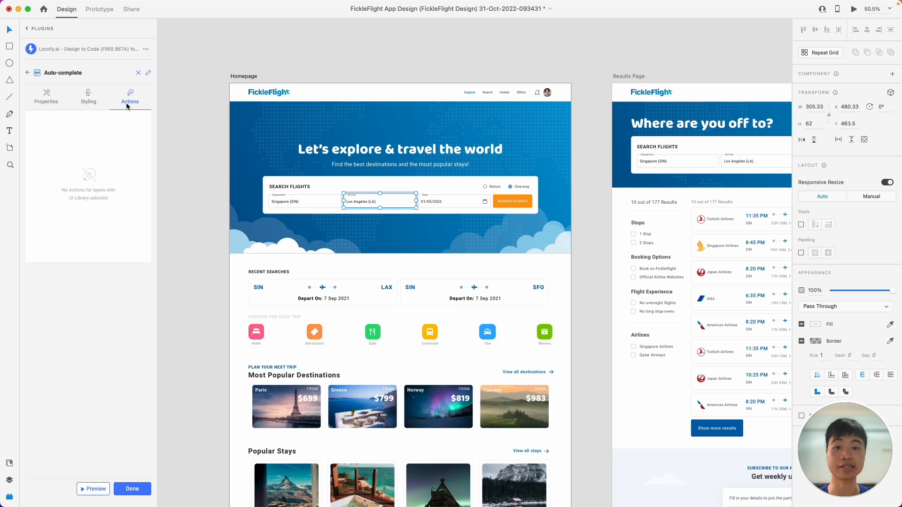
{"action": "mouse_move", "coordinate": [144, 294]}
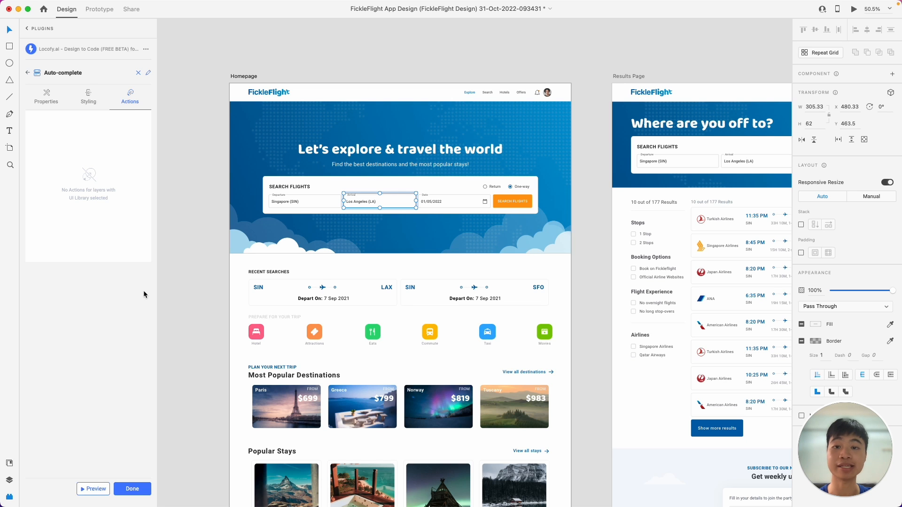
{"action": "mouse_move", "coordinate": [135, 455]}
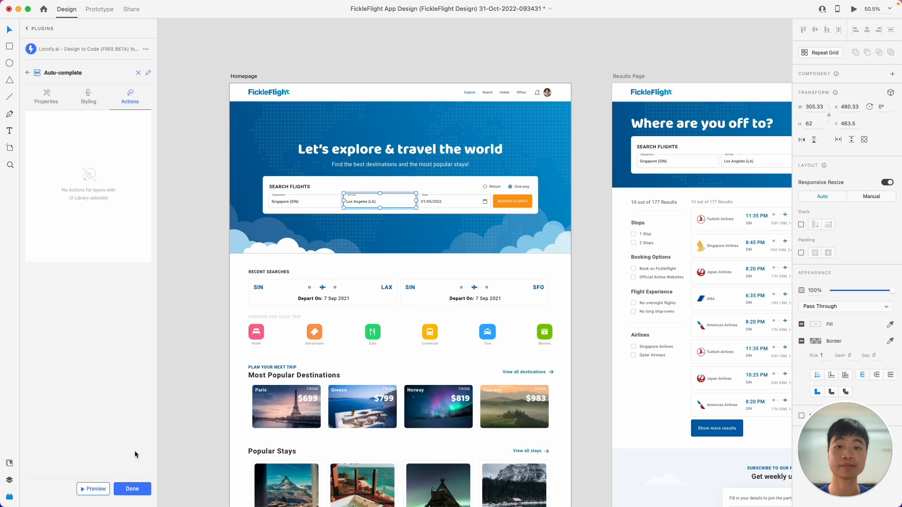
{"action": "left_click", "coordinate": [132, 489]}
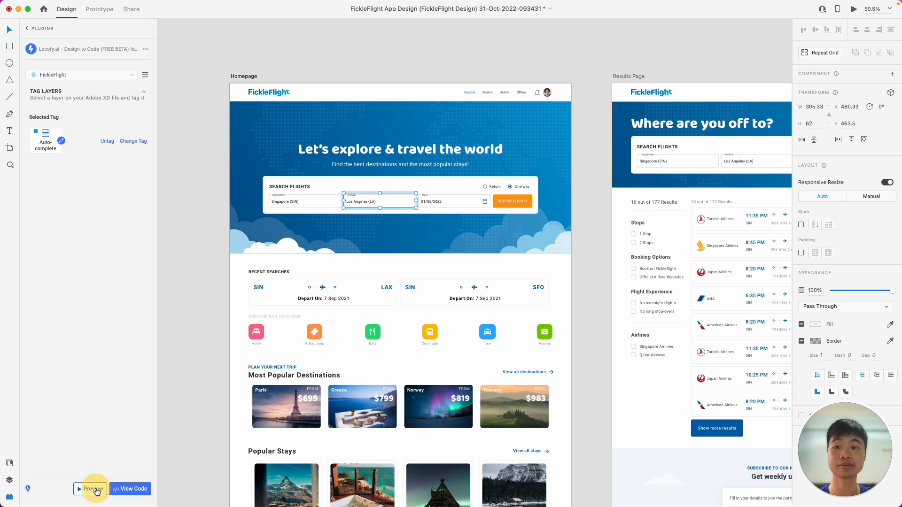
{"action": "left_click", "coordinate": [92, 488]}
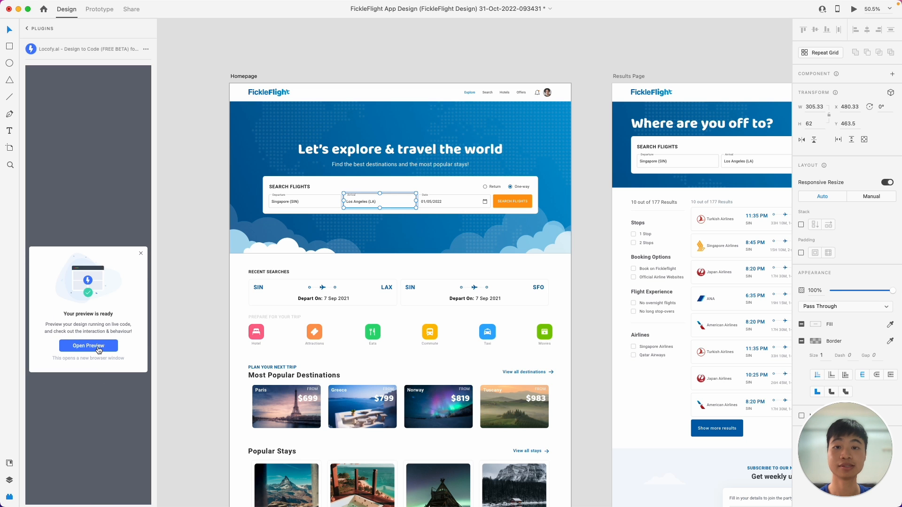
- In the live preview, filter the Arrival auto-complete by typing 'Los An', then clear it
{"action": "left_click", "coordinate": [89, 346]}
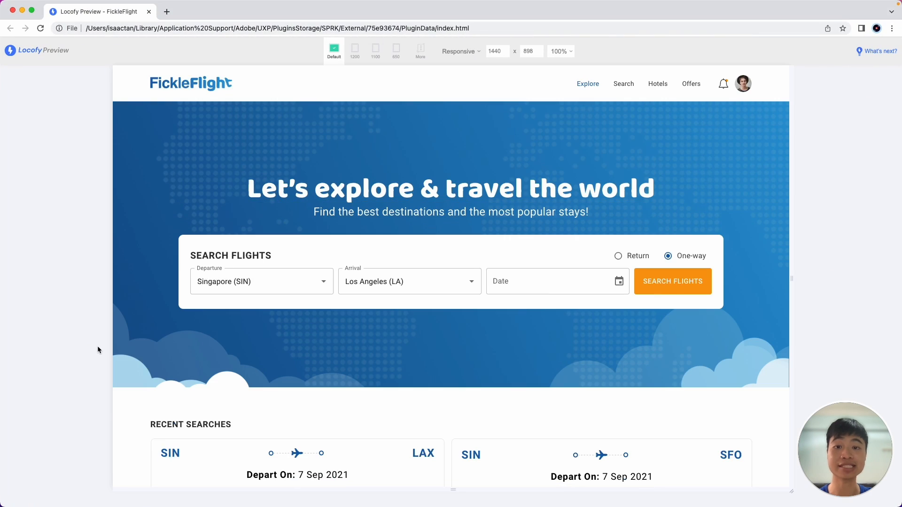
{"action": "left_click", "coordinate": [403, 281]}
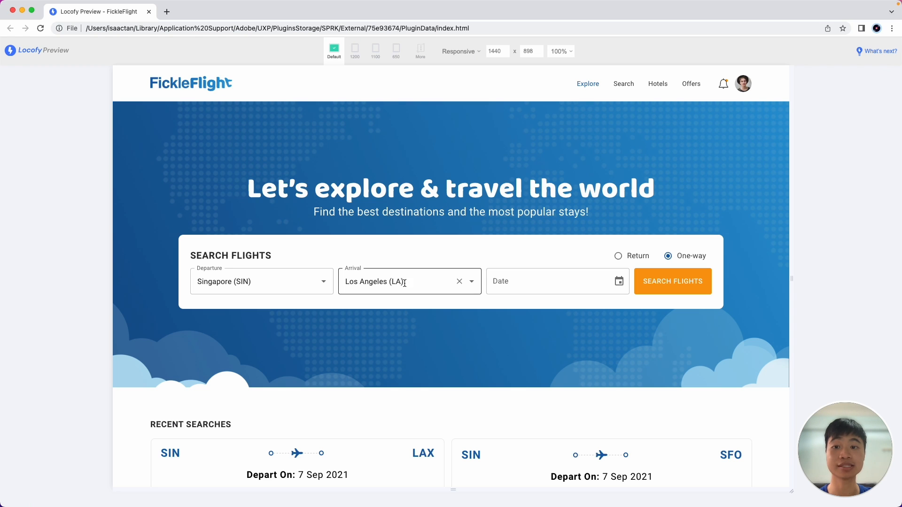
{"action": "left_click", "coordinate": [409, 281]}
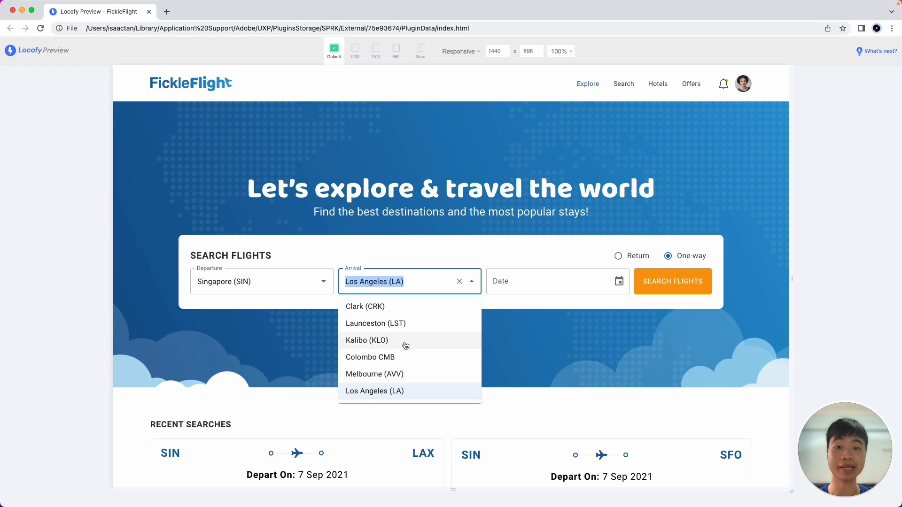
{"action": "mouse_move", "coordinate": [407, 305]}
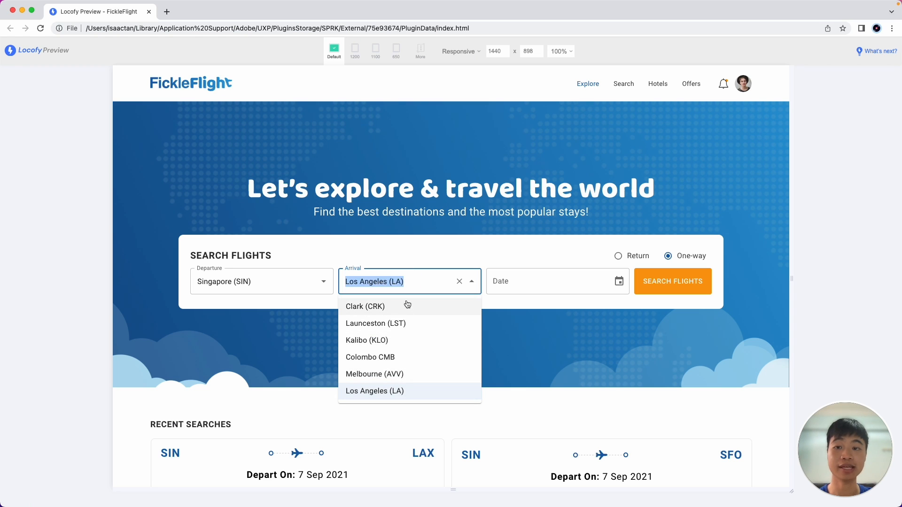
{"action": "type", "text": "Los"}
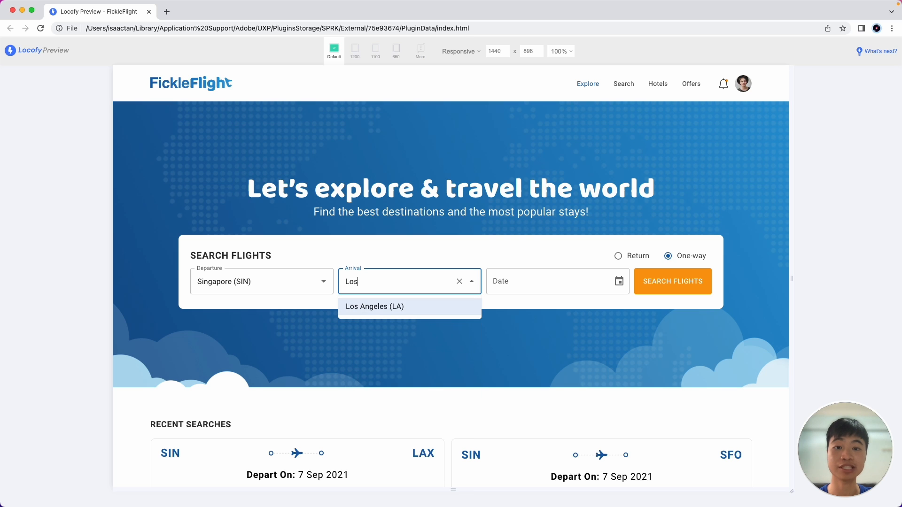
{"action": "type", "text": "An"}
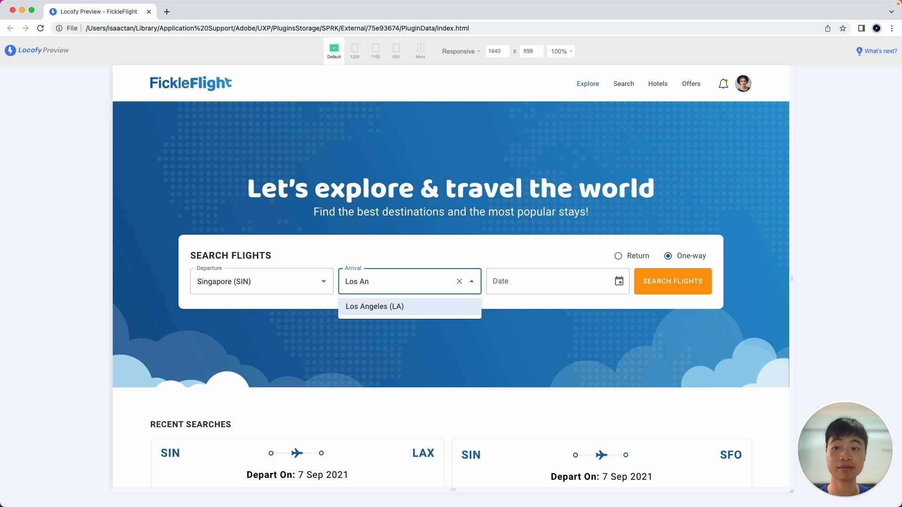
{"action": "left_click", "coordinate": [459, 281]}
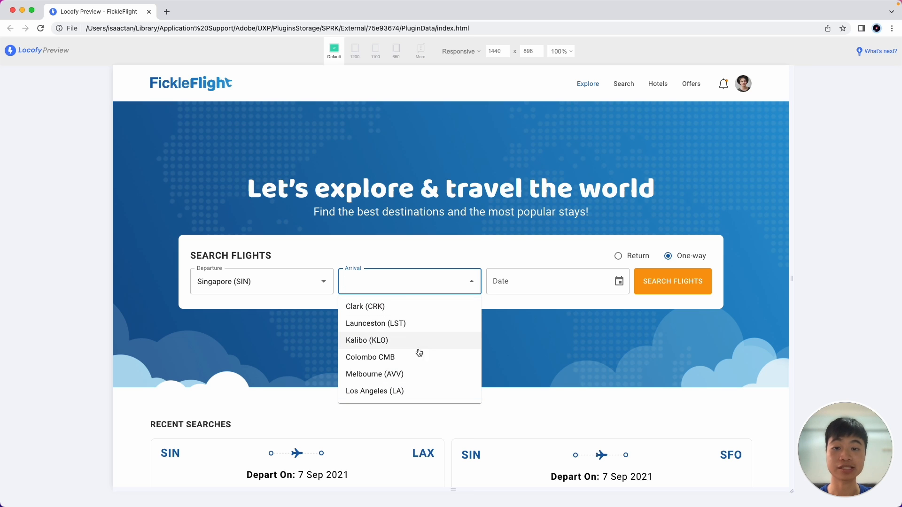
{"action": "mouse_move", "coordinate": [429, 315]}
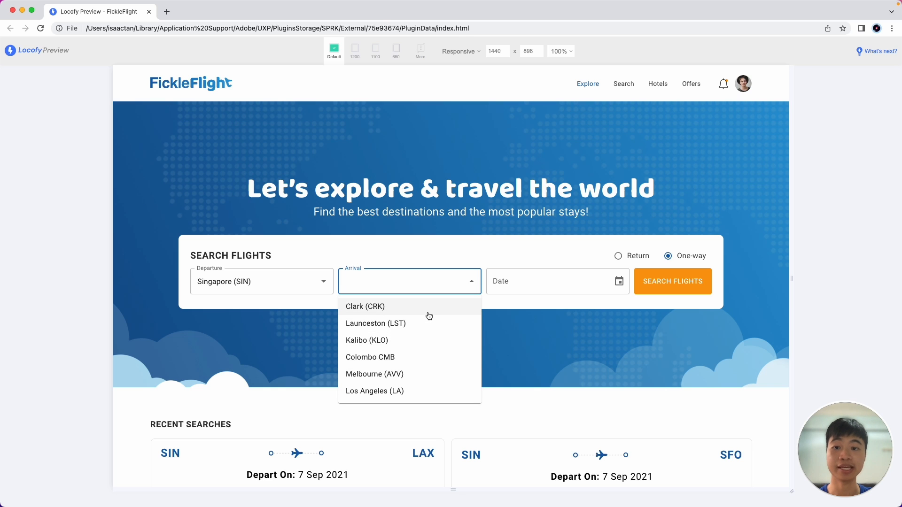
- Expand the Departure dropdown to browse its airport options
{"action": "left_click", "coordinate": [262, 281]}
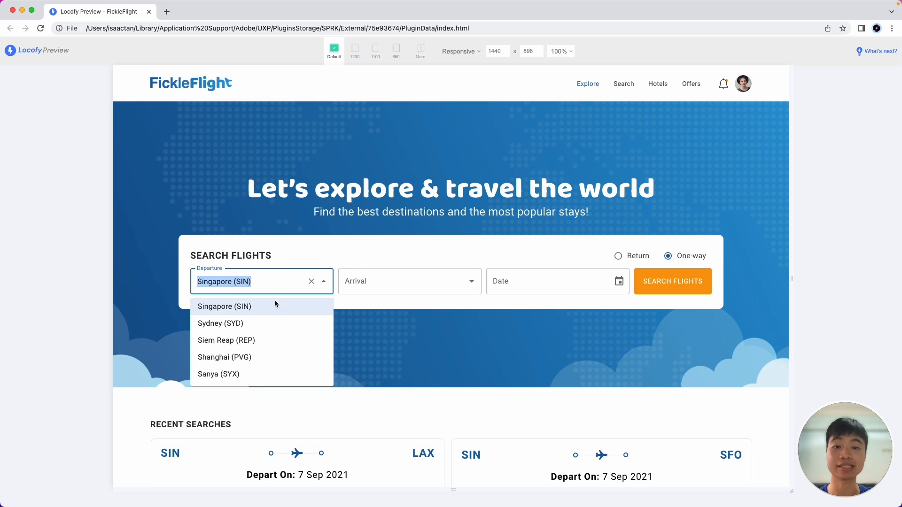
{"action": "mouse_move", "coordinate": [294, 316]}
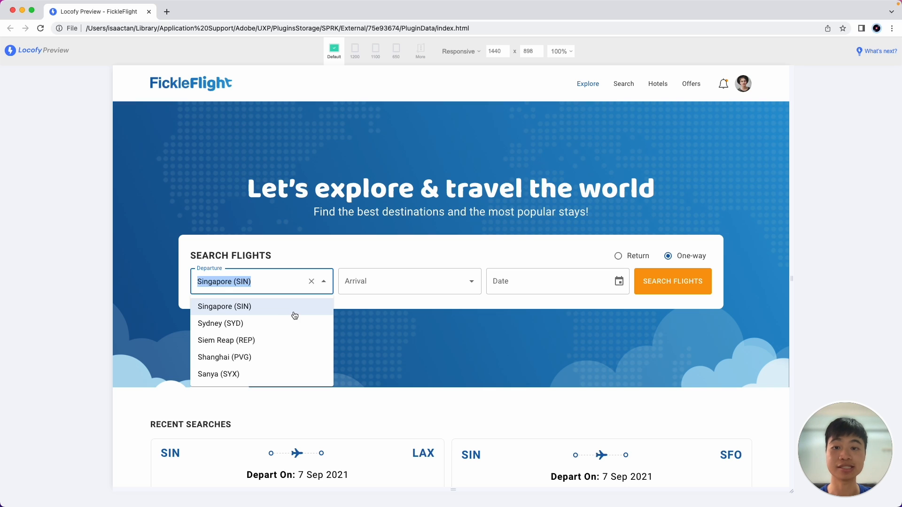
{"action": "left_click", "coordinate": [619, 280]}
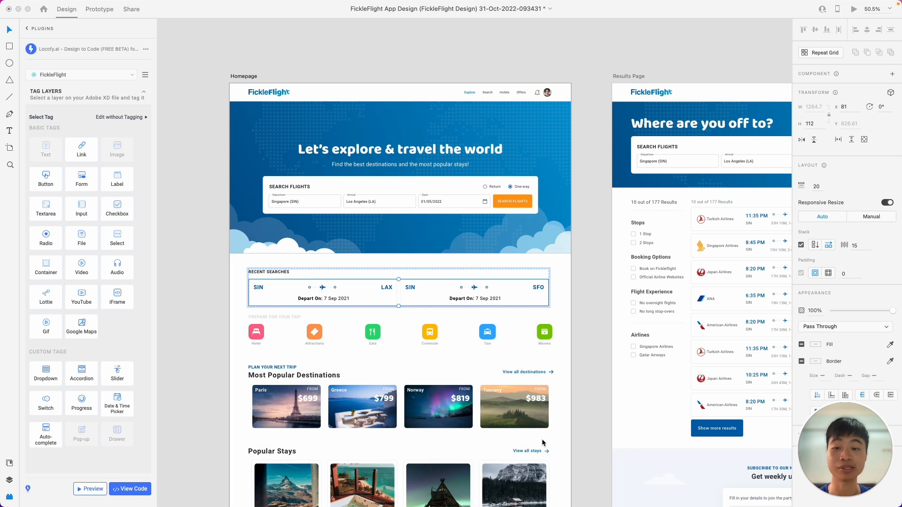
{"action": "mouse_move", "coordinate": [579, 336]}
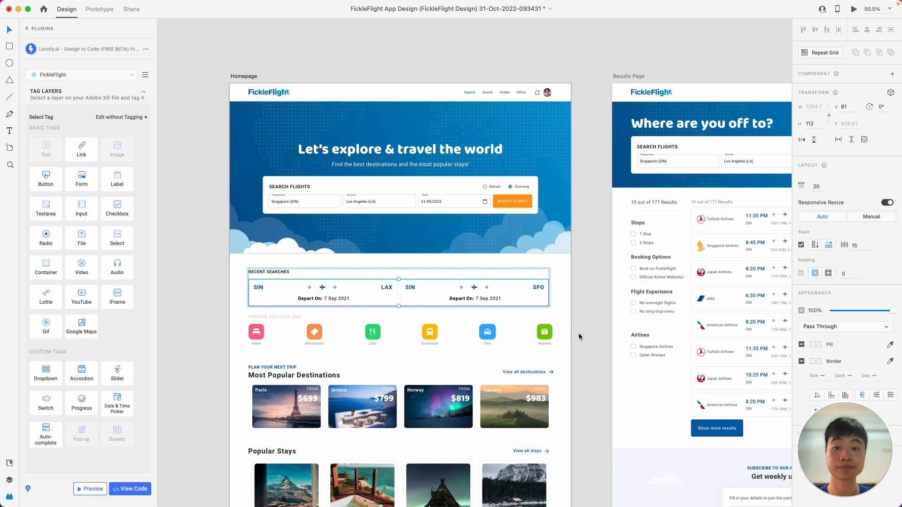
{"action": "mouse_move", "coordinate": [373, 301]}
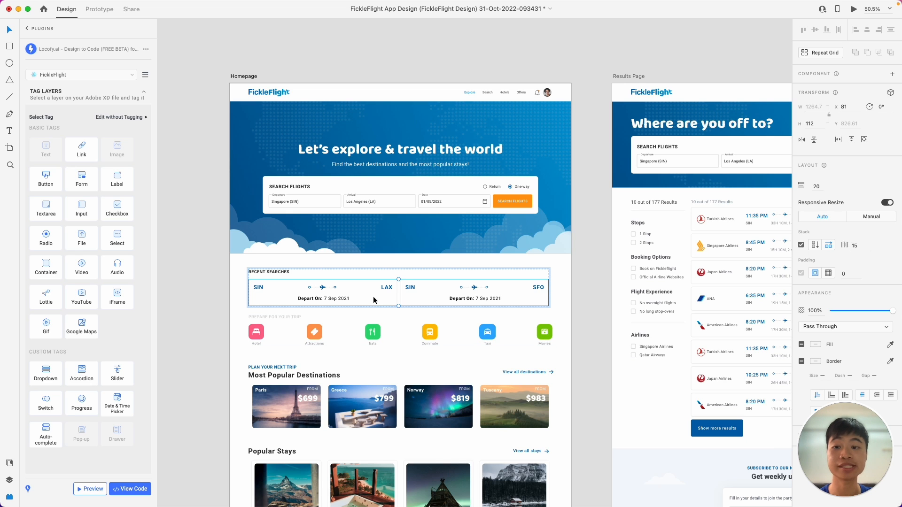
{"action": "mouse_move", "coordinate": [471, 300]}
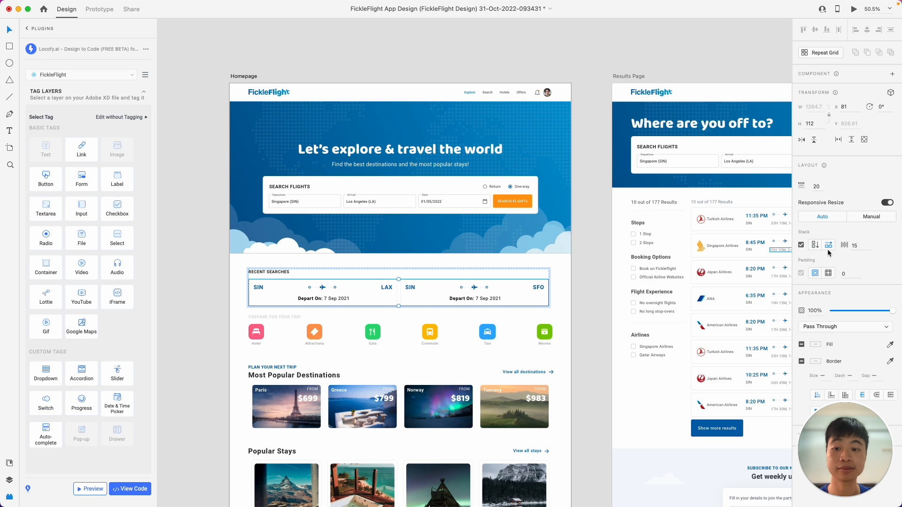
{"action": "mouse_move", "coordinate": [829, 244]}
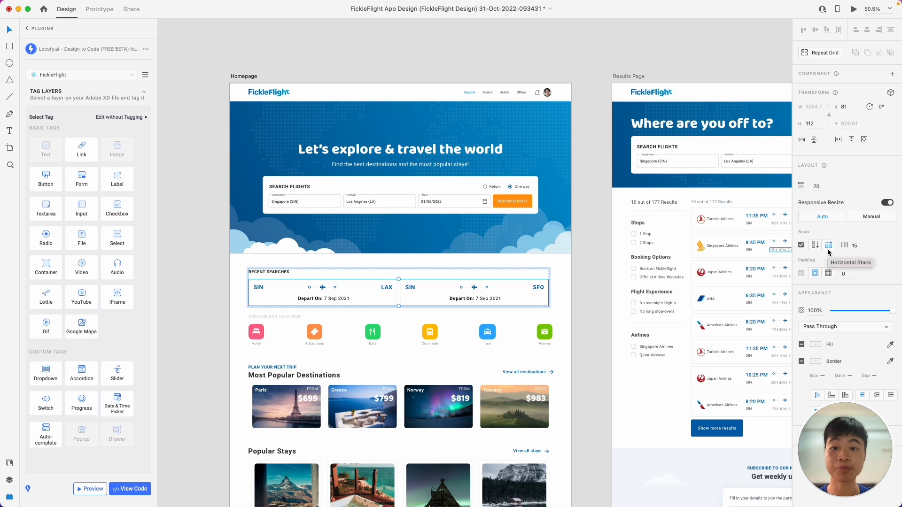
- Back in Adobe XD, scroll to Recent Searches and select the SIN–LAX card
{"action": "left_click", "coordinate": [90, 489]}
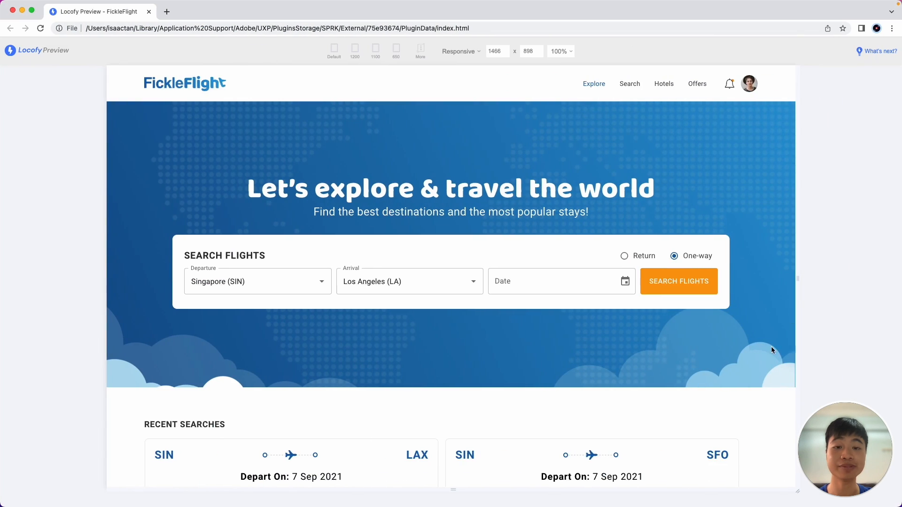
{"action": "scroll", "scroll_direction": "down", "scroll_amount": 3}
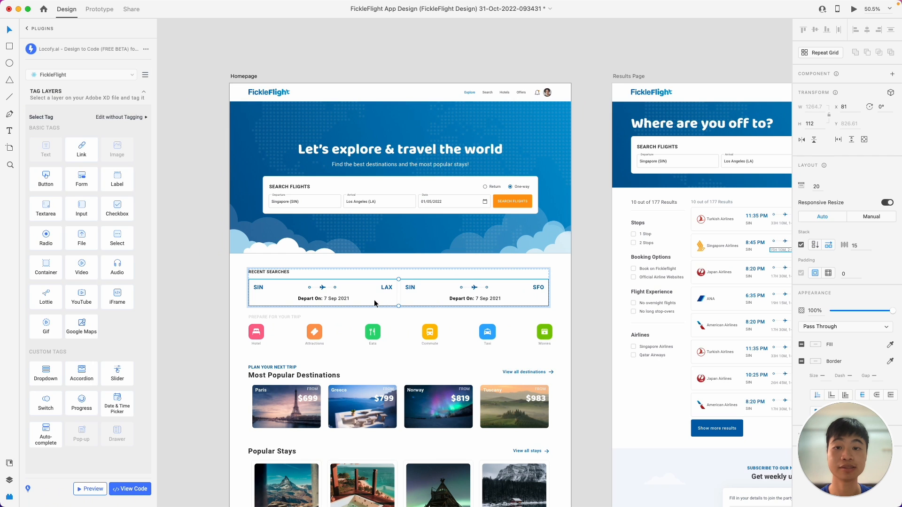
{"action": "left_click", "coordinate": [331, 299]}
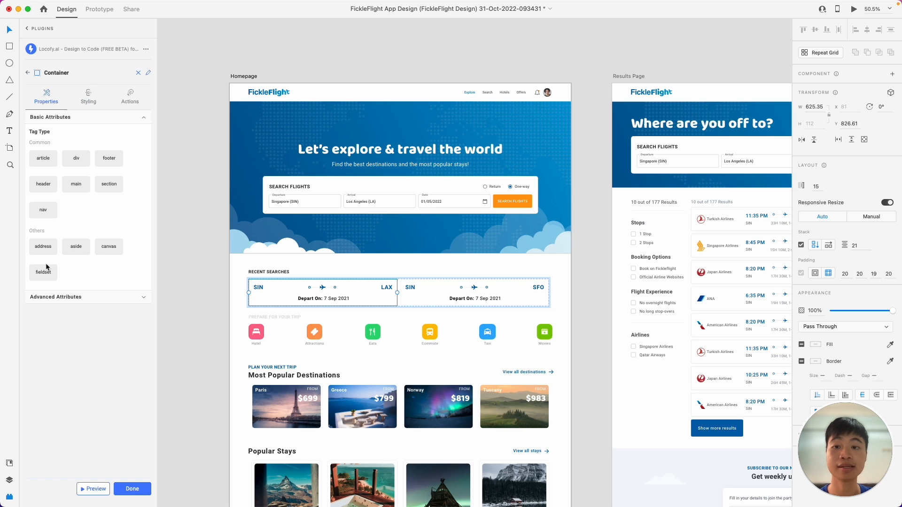
{"action": "mouse_move", "coordinate": [84, 153]}
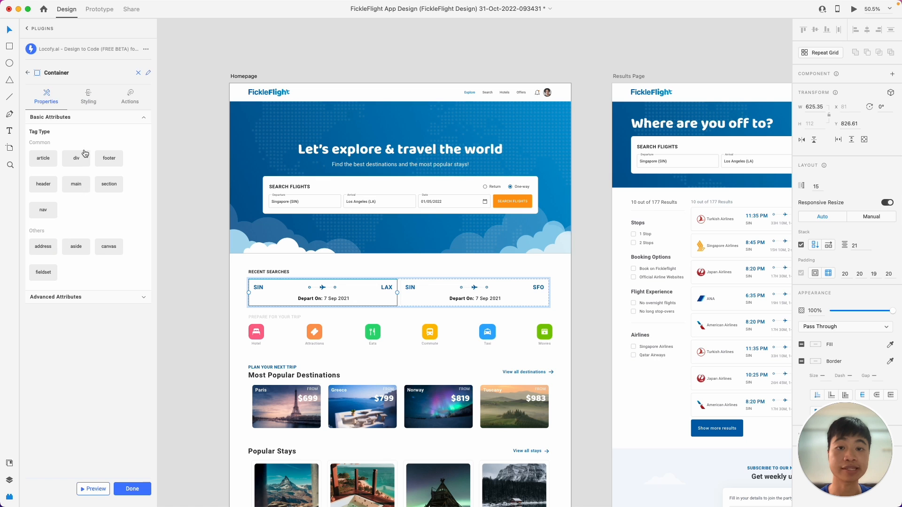
- Set the SIN–LAX card's width to Fill under Styling and finish tagging it
{"action": "left_click", "coordinate": [89, 96]}
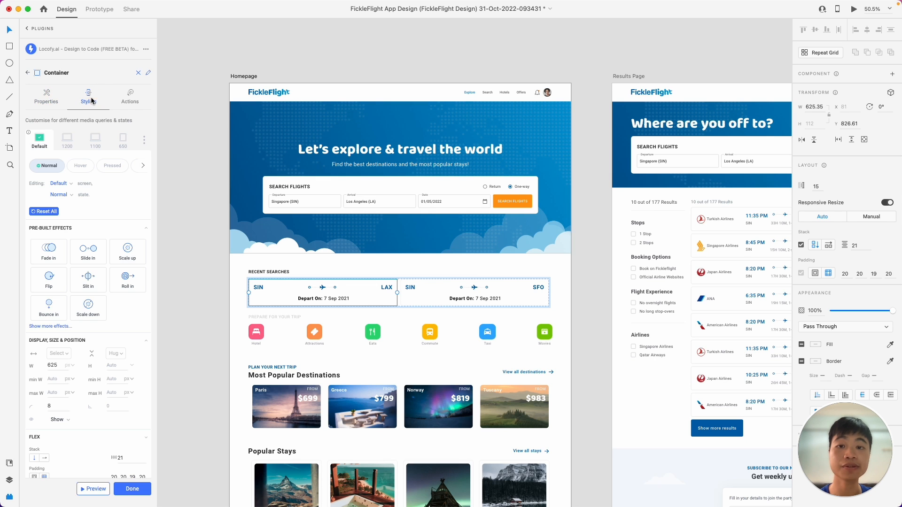
{"action": "mouse_move", "coordinate": [103, 212]}
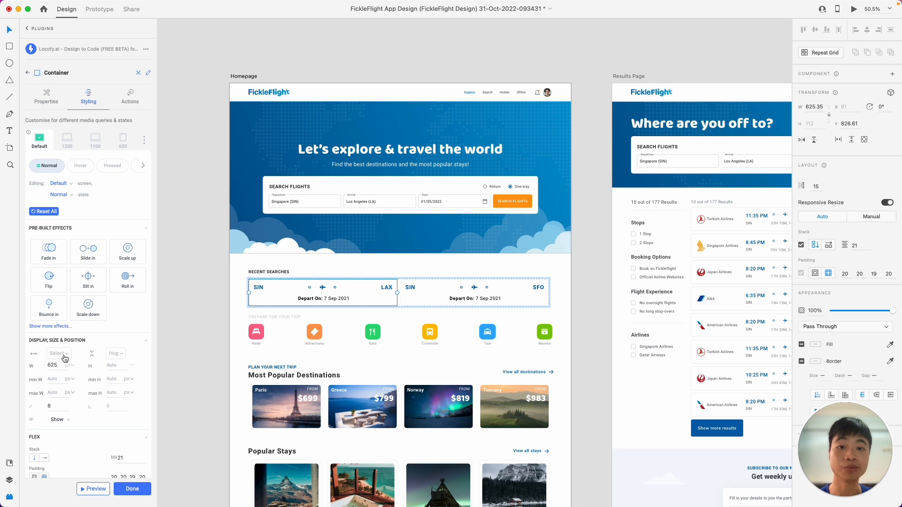
{"action": "left_click", "coordinate": [57, 353]}
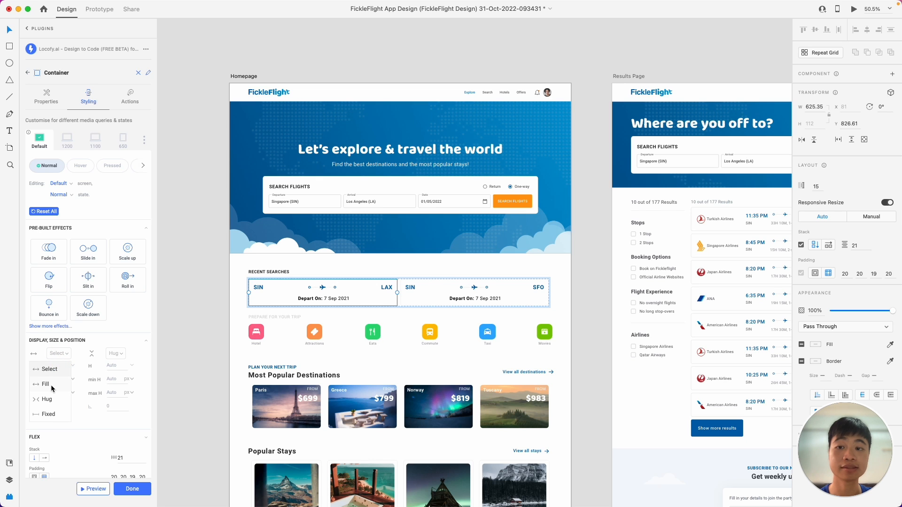
{"action": "left_click", "coordinate": [44, 384]}
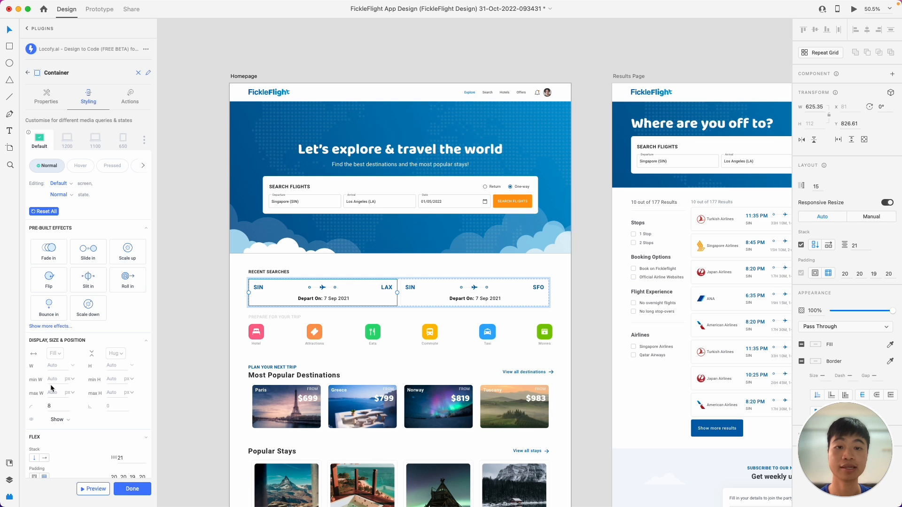
{"action": "left_click", "coordinate": [132, 489]}
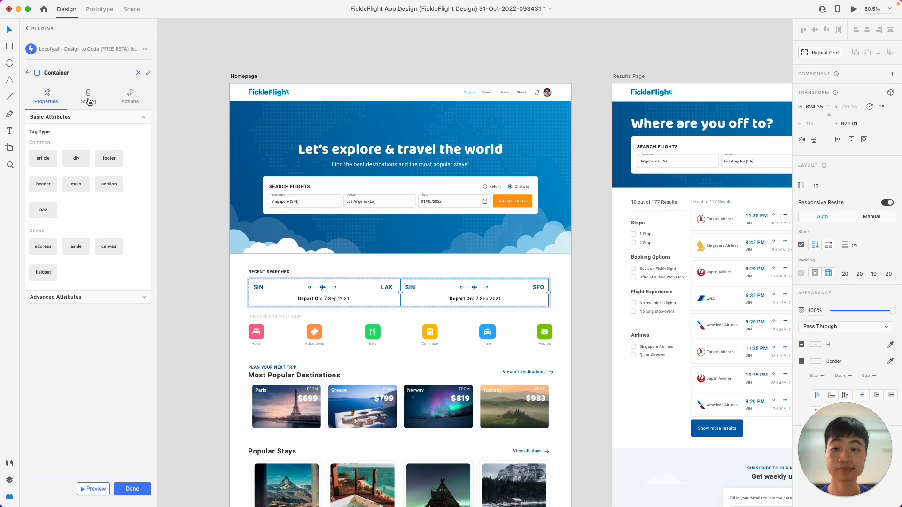
- Set the SIN–SFO card's width to Fill, then generate and launch the preview
{"action": "left_click", "coordinate": [88, 95]}
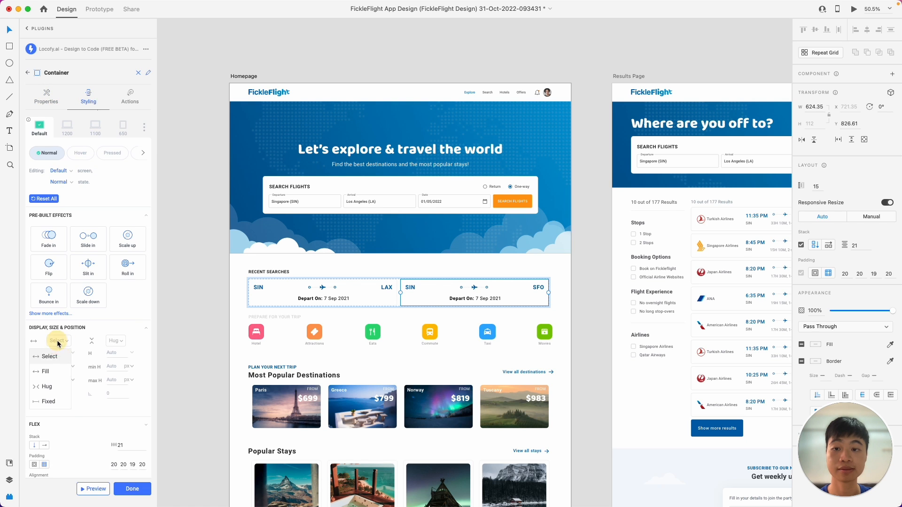
{"action": "left_click", "coordinate": [45, 372]}
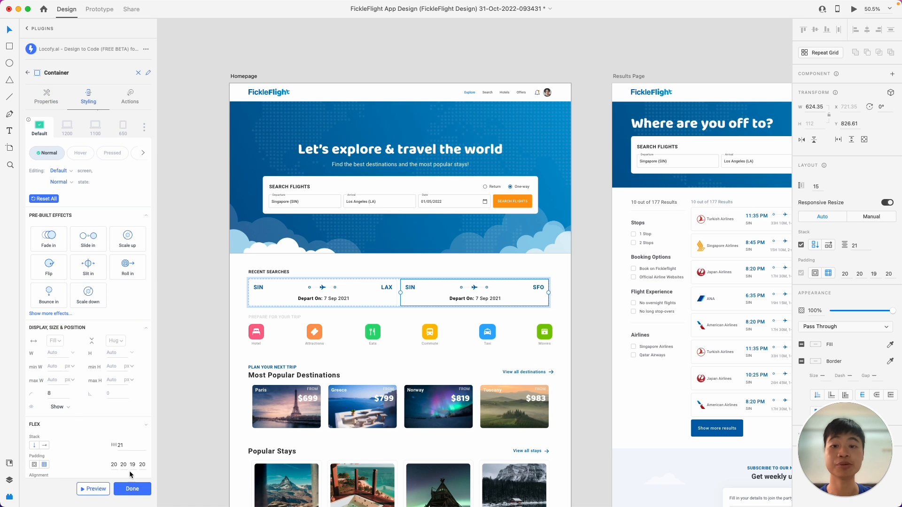
{"action": "left_click", "coordinate": [131, 489]}
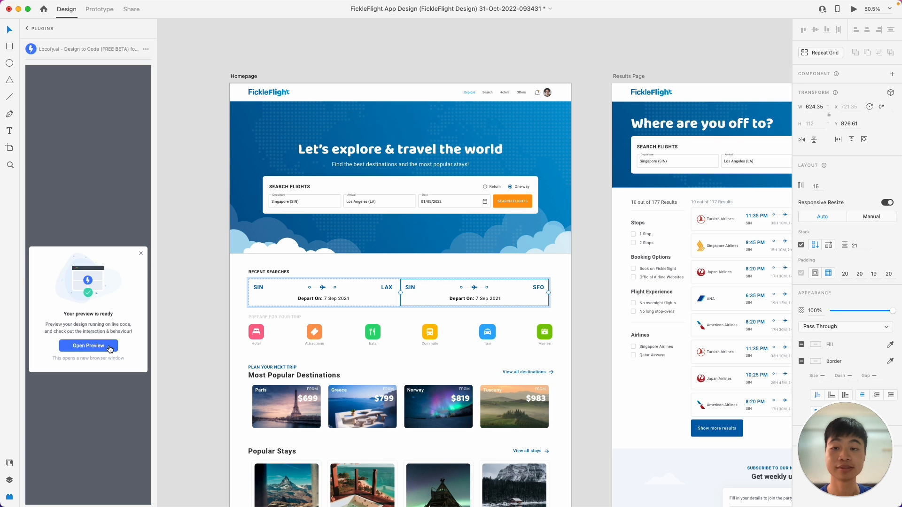
{"action": "left_click", "coordinate": [88, 346]}
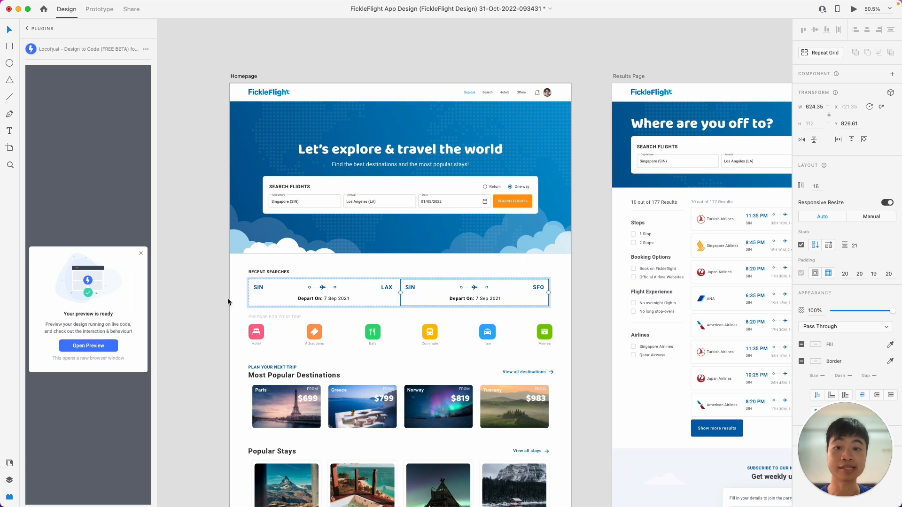
{"action": "left_click", "coordinate": [140, 253]}
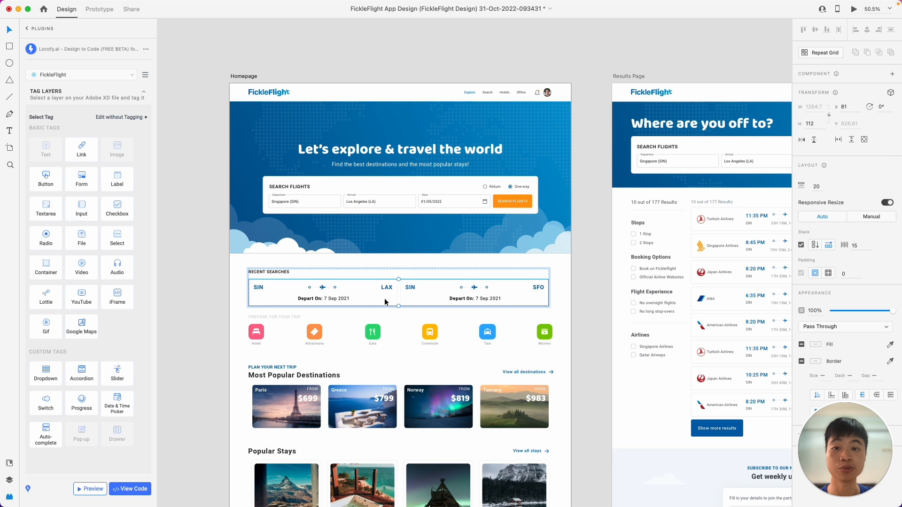
{"action": "mouse_move", "coordinate": [45, 272]}
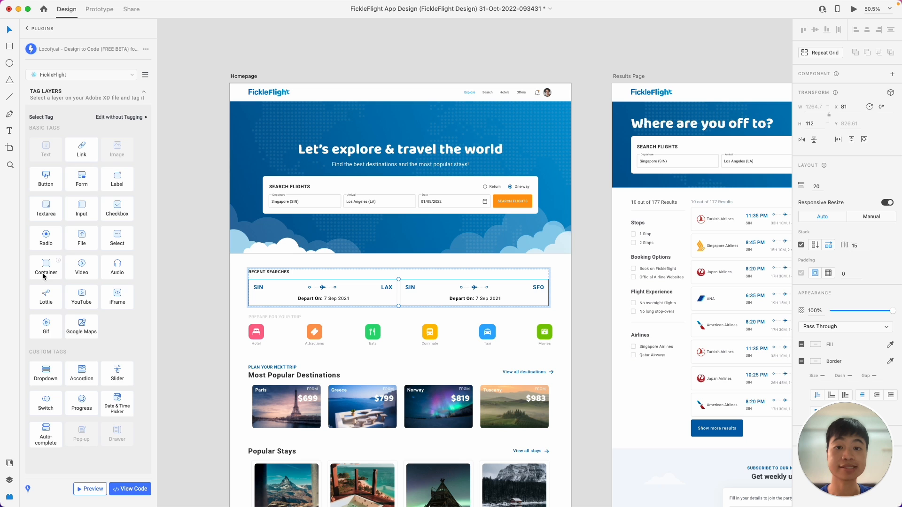
- Tag the Recent Searches row as Container with vertical stacking at the 1100 breakpoint, then preview
{"action": "left_click", "coordinate": [45, 266]}
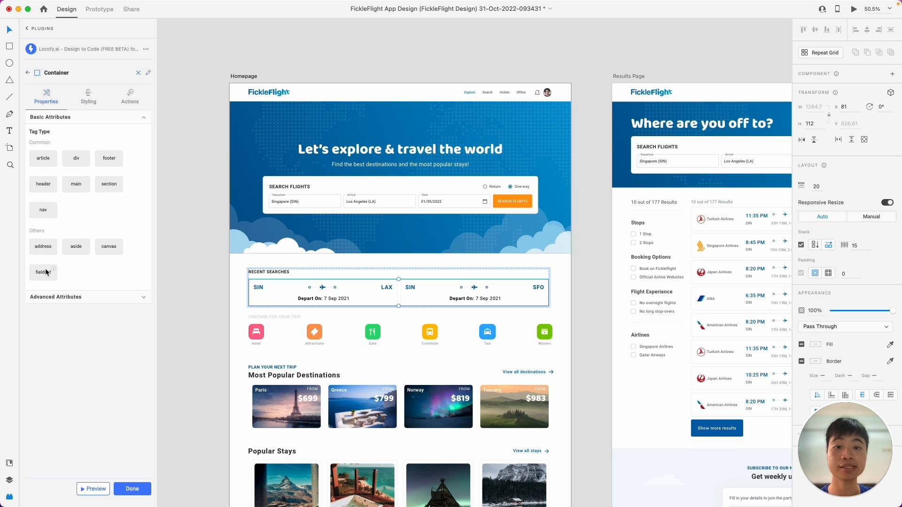
{"action": "left_click", "coordinate": [88, 96]}
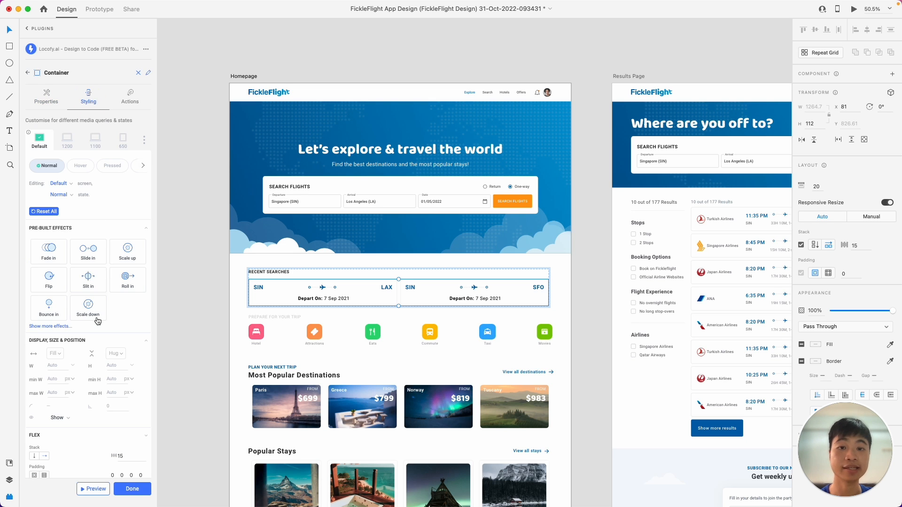
{"action": "mouse_move", "coordinate": [98, 143]}
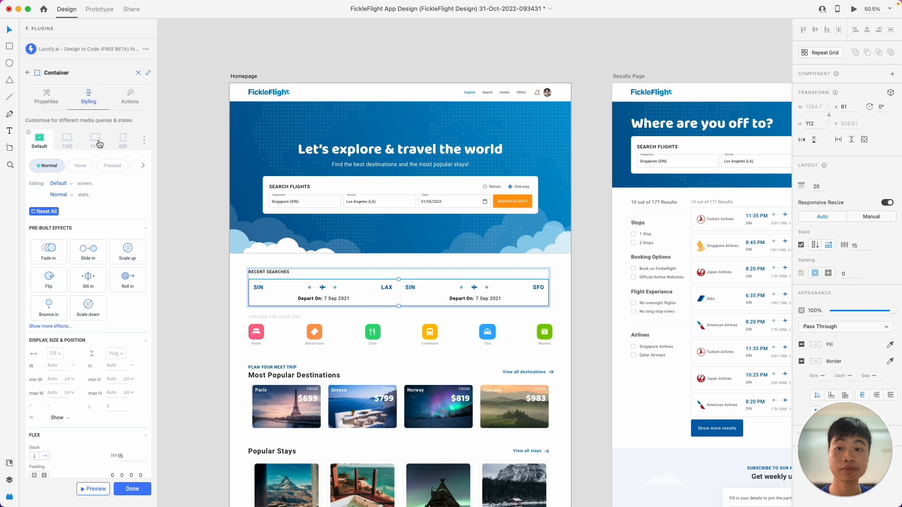
{"action": "left_click", "coordinate": [95, 139]}
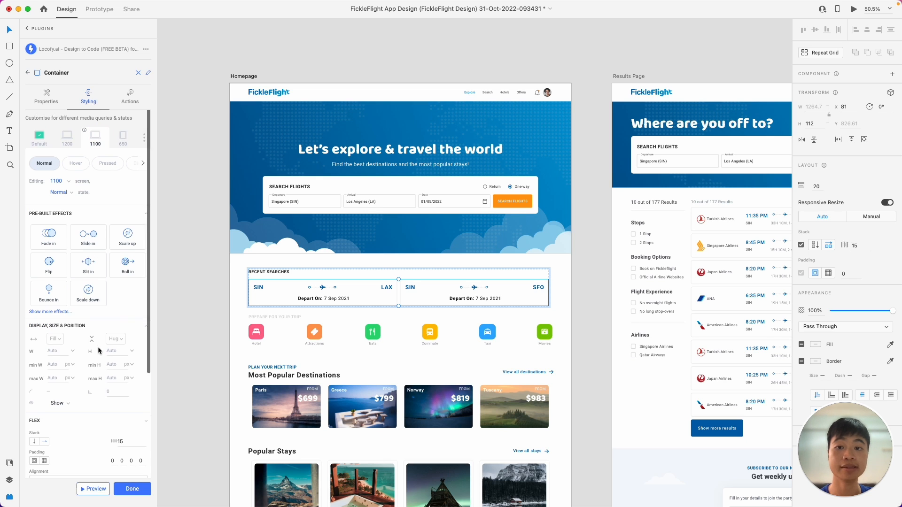
{"action": "scroll", "scroll_direction": "down", "scroll_amount": 3}
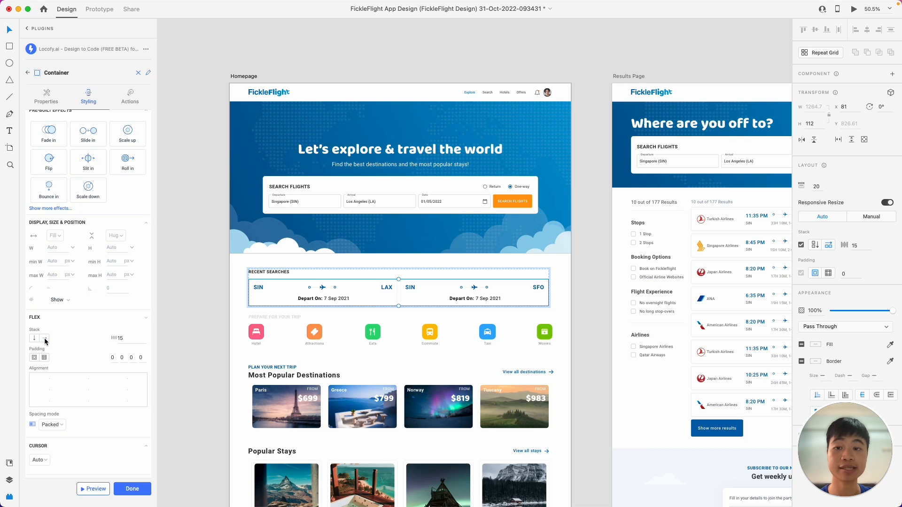
{"action": "mouse_move", "coordinate": [44, 337]}
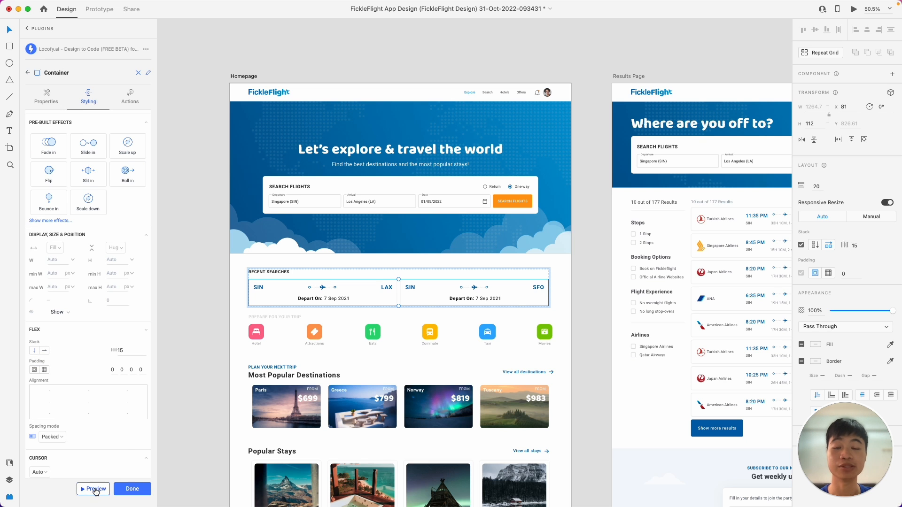
{"action": "left_click", "coordinate": [93, 489]}
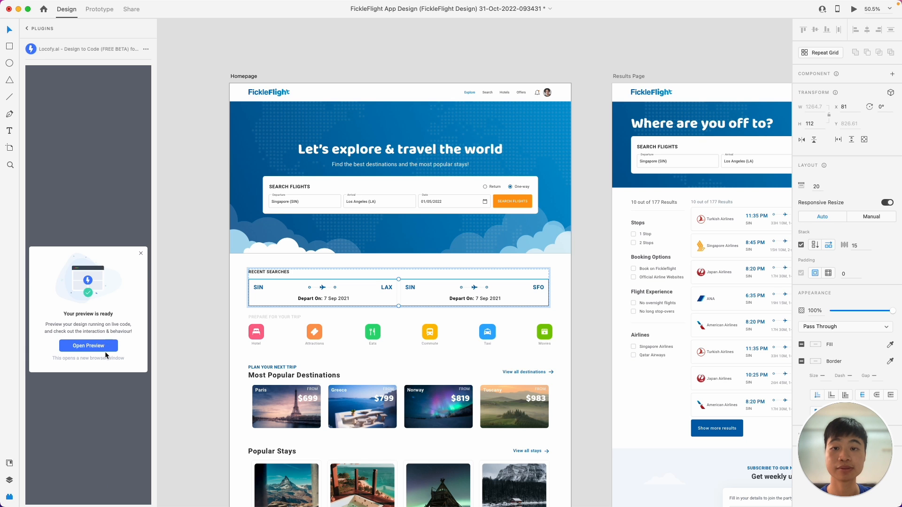
- View the preview at a narrow width with the recent search cards stacked vertically
{"action": "left_click", "coordinate": [89, 346]}
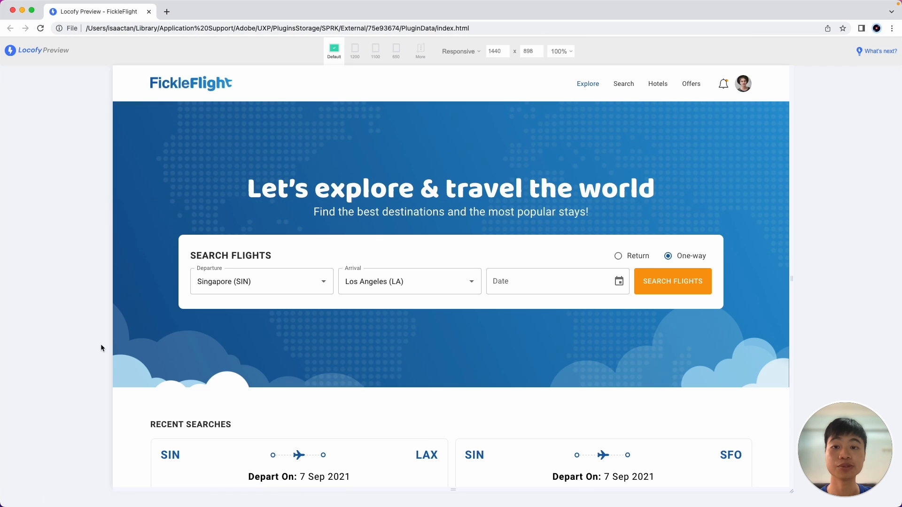
{"action": "scroll", "scroll_direction": "down", "scroll_amount": 3}
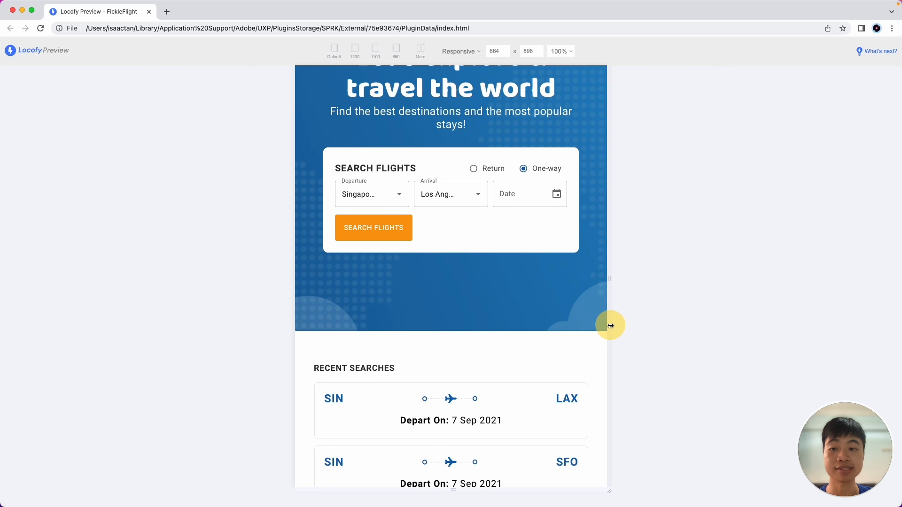
{"action": "scroll", "scroll_direction": "down", "scroll_amount": 3}
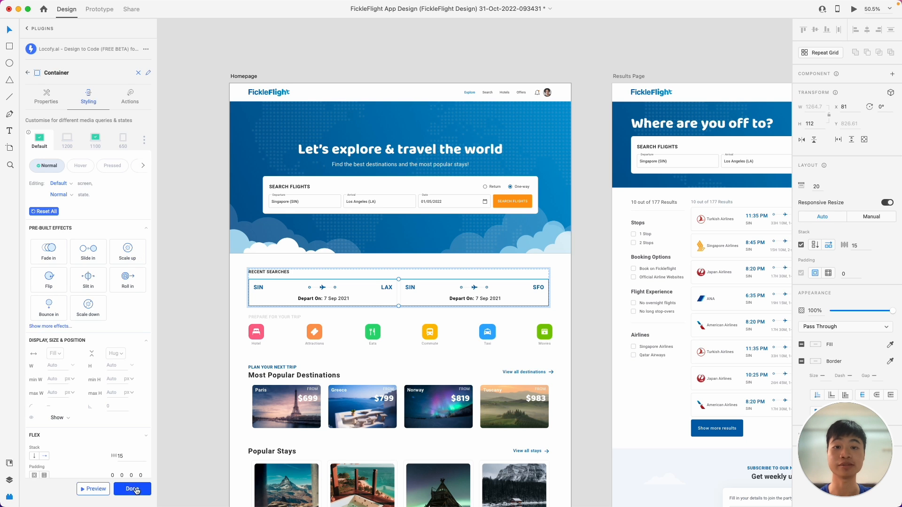
- Sync All Artboards as React code and view the result in Locofy Builder
{"action": "left_click", "coordinate": [132, 489]}
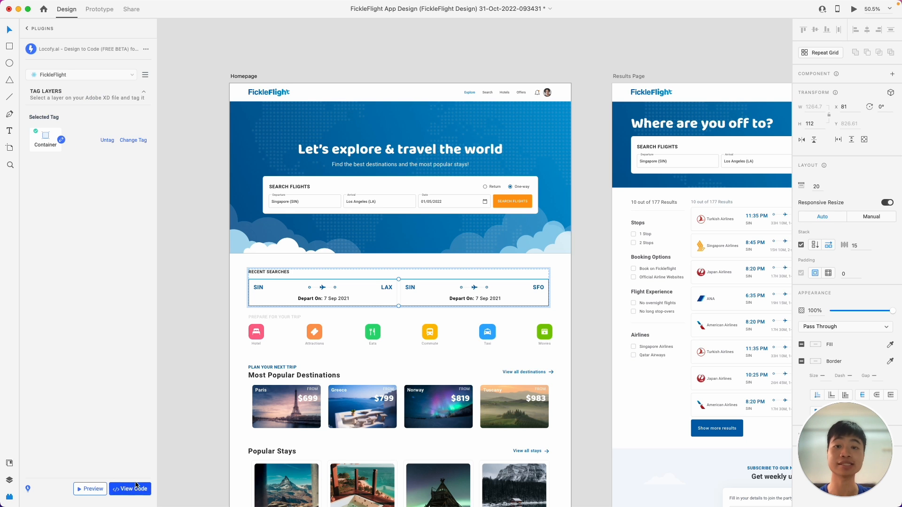
{"action": "mouse_move", "coordinate": [135, 472]}
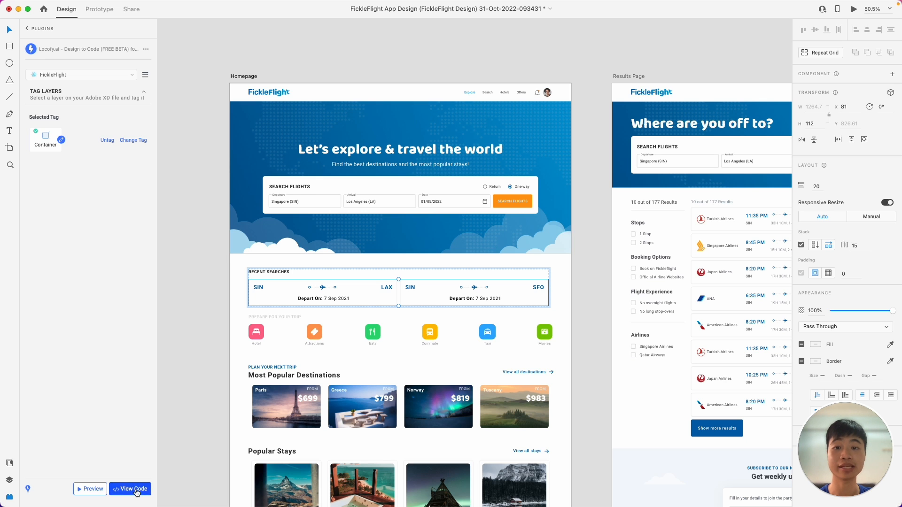
{"action": "left_click", "coordinate": [132, 488]}
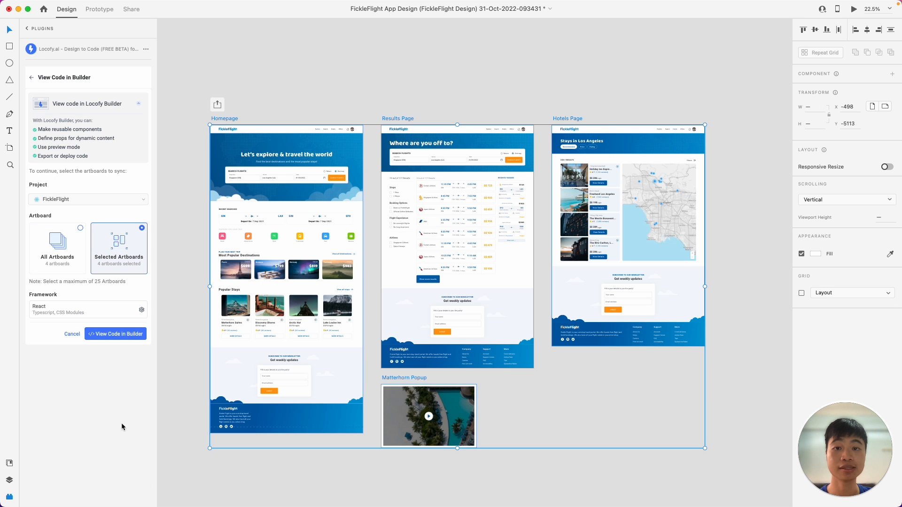
{"action": "mouse_move", "coordinate": [115, 401]}
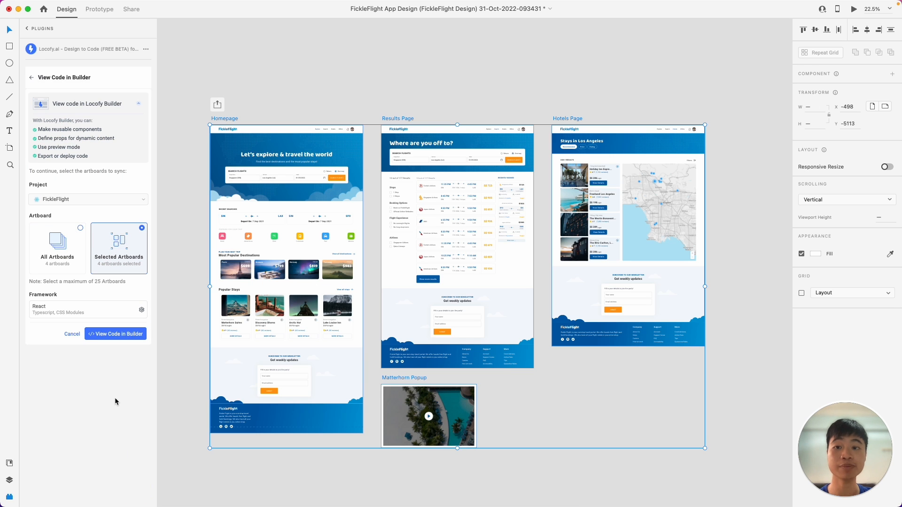
{"action": "left_click", "coordinate": [57, 247]}
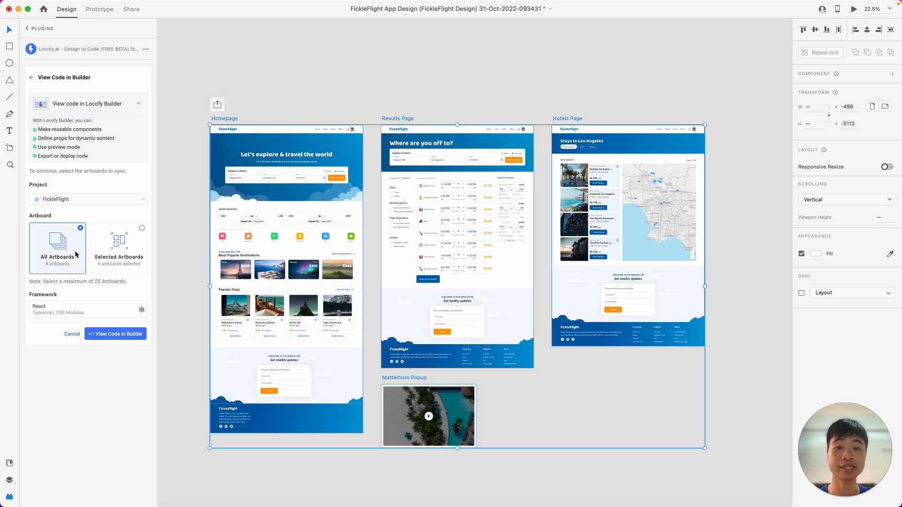
{"action": "left_click", "coordinate": [115, 334]}
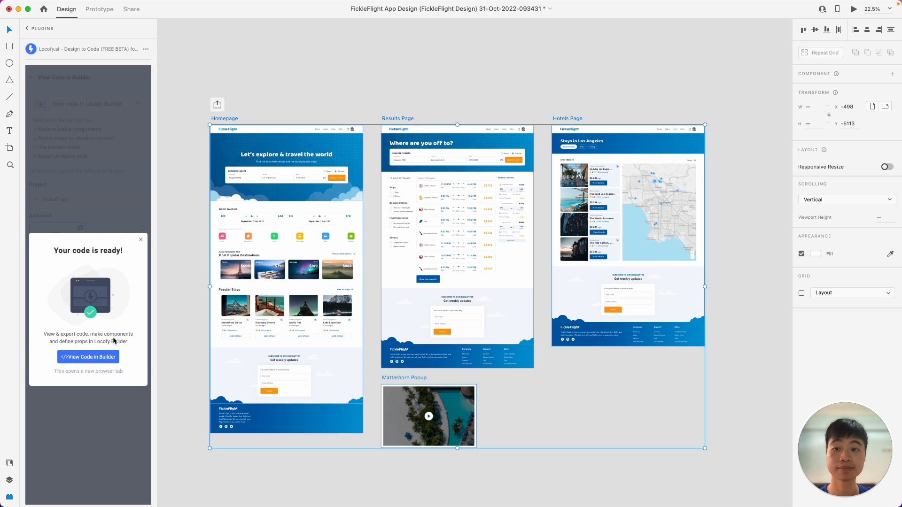
{"action": "left_click", "coordinate": [87, 357]}
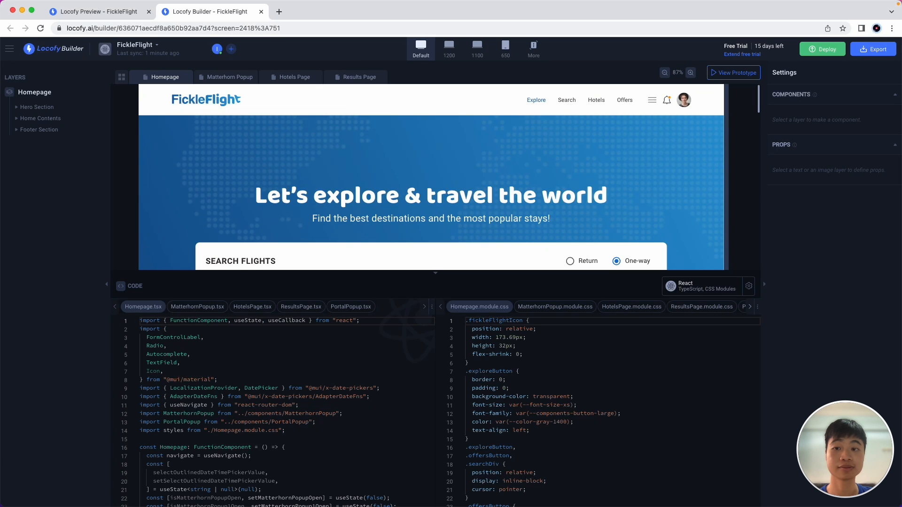
{"action": "mouse_move", "coordinate": [777, 452]}
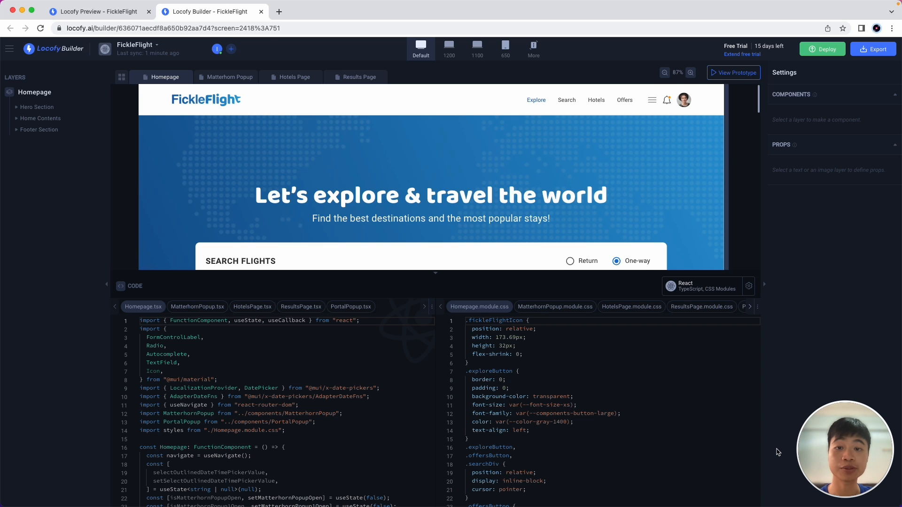
{"action": "mouse_move", "coordinate": [370, 380]}
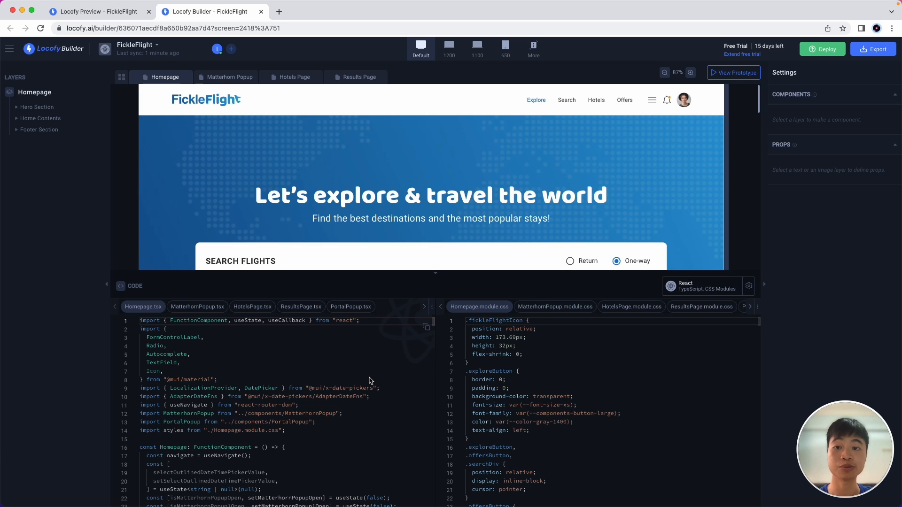
{"action": "mouse_move", "coordinate": [402, 356]}
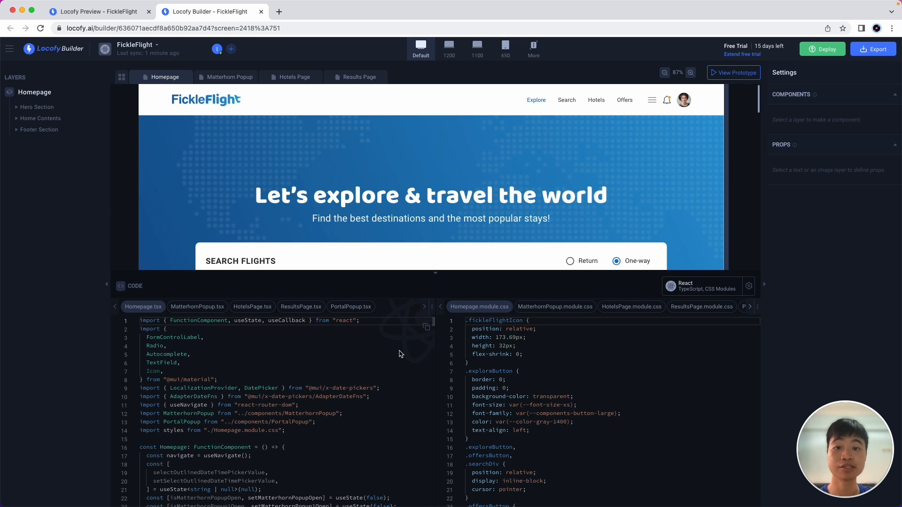
{"action": "mouse_move", "coordinate": [369, 311]}
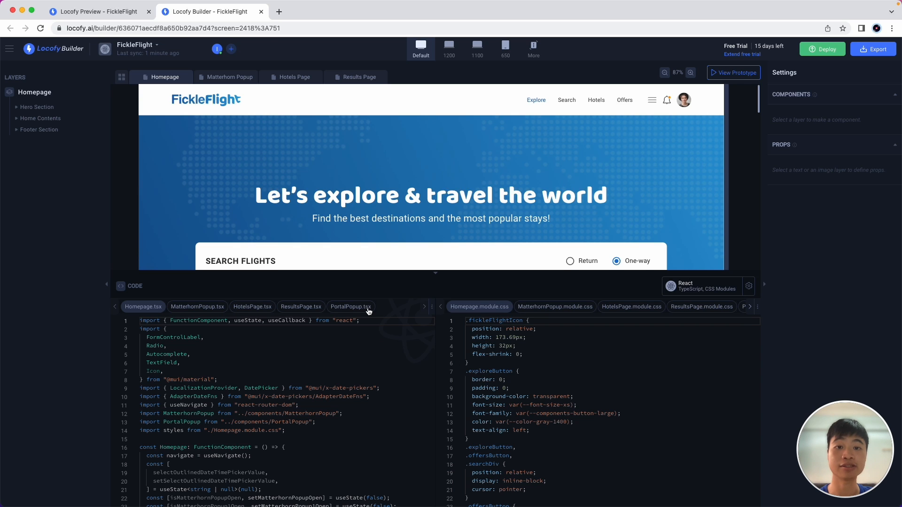
{"action": "mouse_move", "coordinate": [635, 348]}
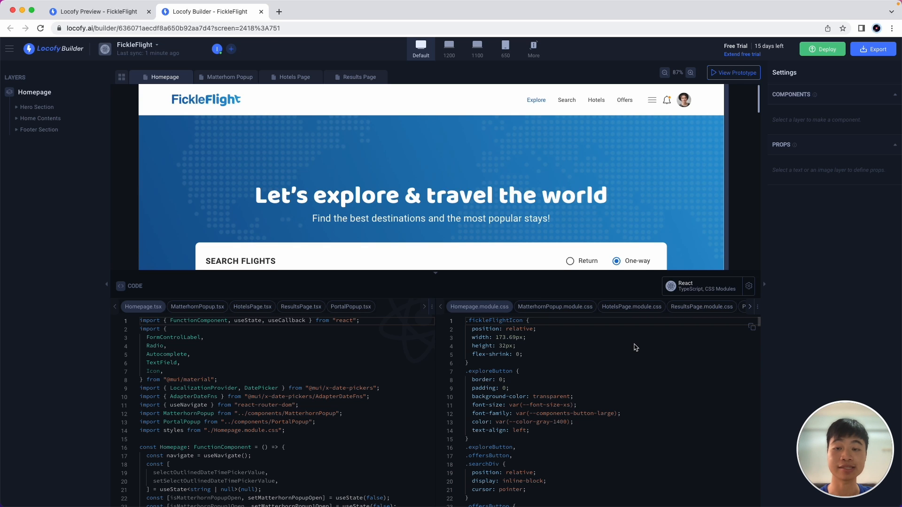
{"action": "mouse_move", "coordinate": [742, 308]}
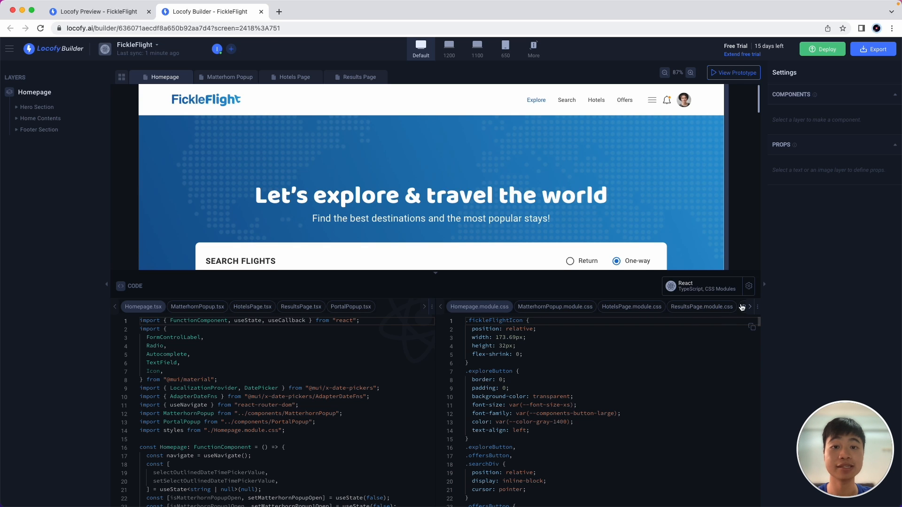
{"action": "left_click", "coordinate": [748, 285]}
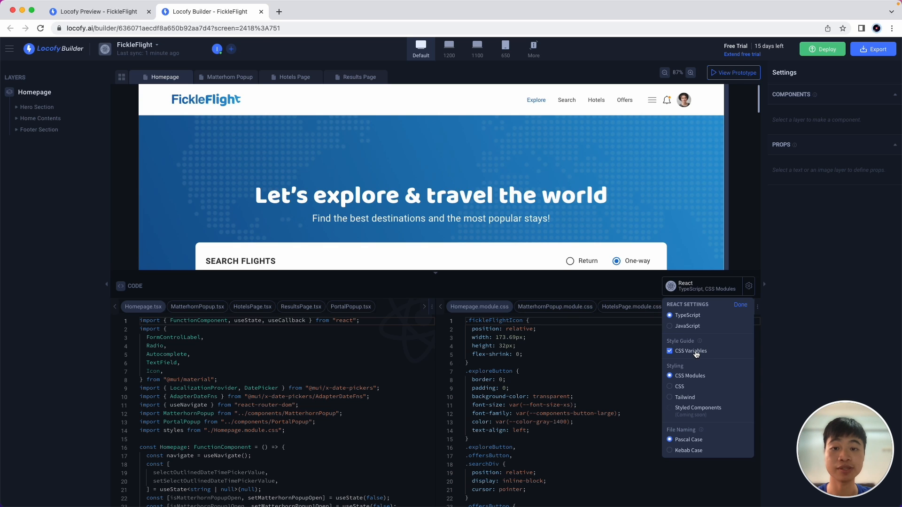
{"action": "mouse_move", "coordinate": [695, 391]}
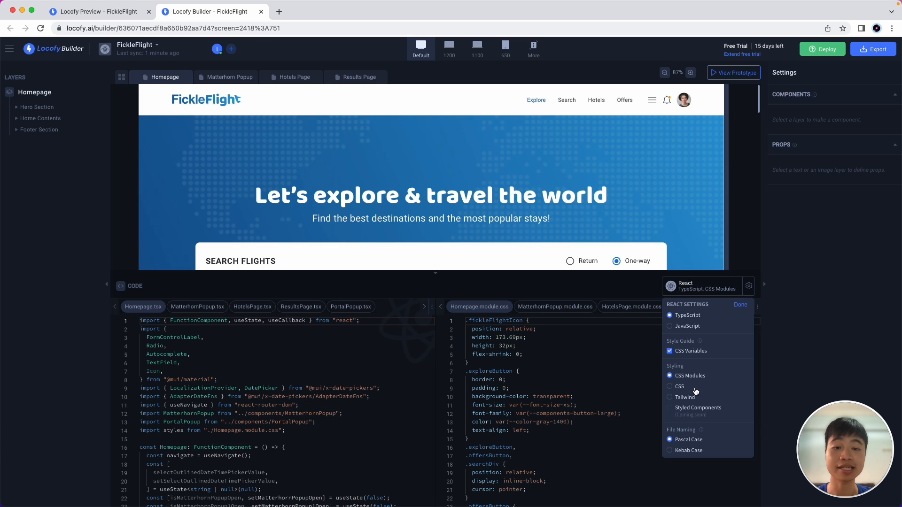
{"action": "mouse_move", "coordinate": [689, 401]}
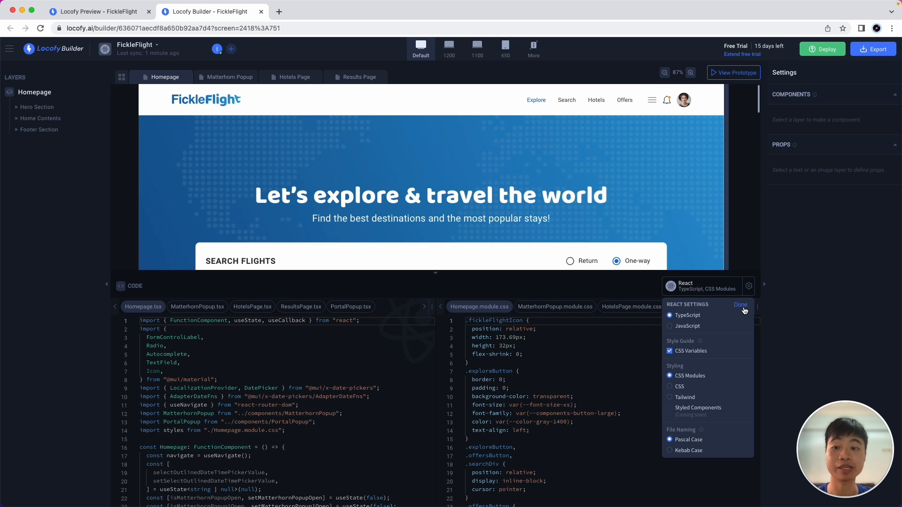
{"action": "left_click", "coordinate": [740, 304]}
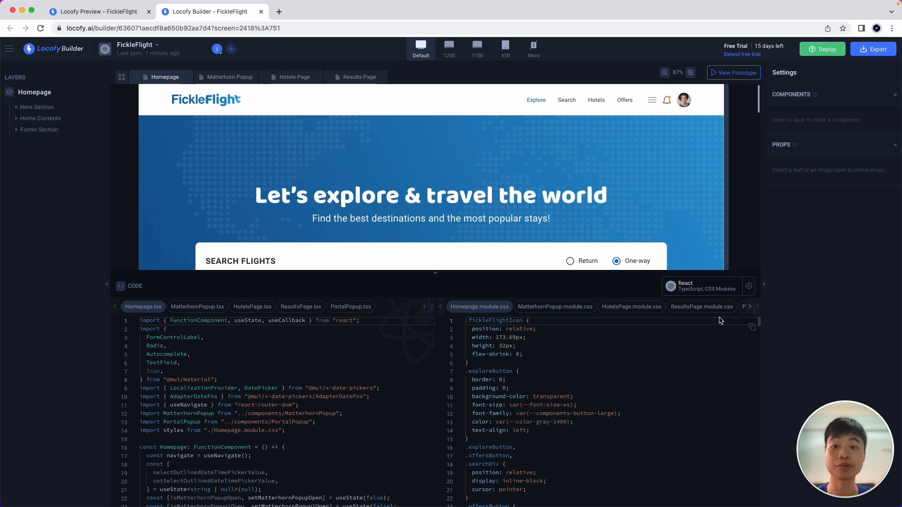
- Scroll the Homepage canvas down to the Most Popular Destinations cards
{"action": "scroll", "scroll_direction": "down", "scroll_amount": 3}
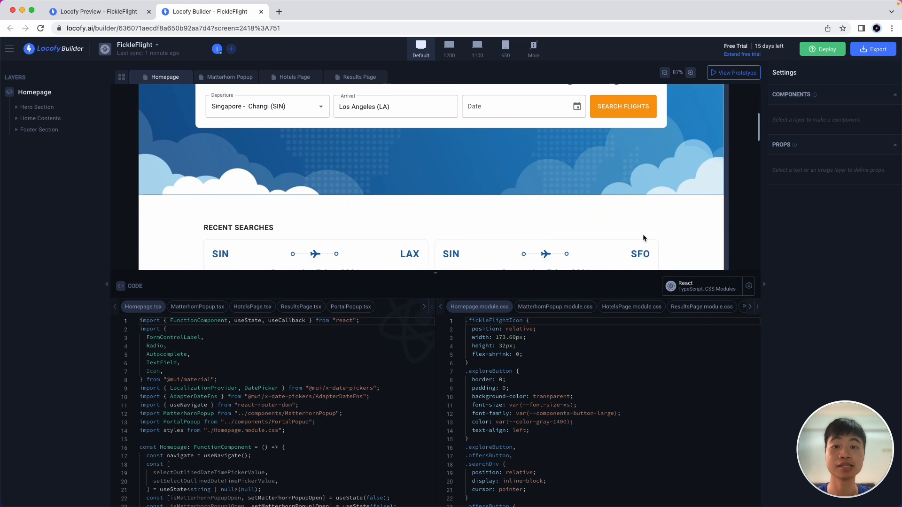
{"action": "scroll", "scroll_direction": "down", "scroll_amount": 3}
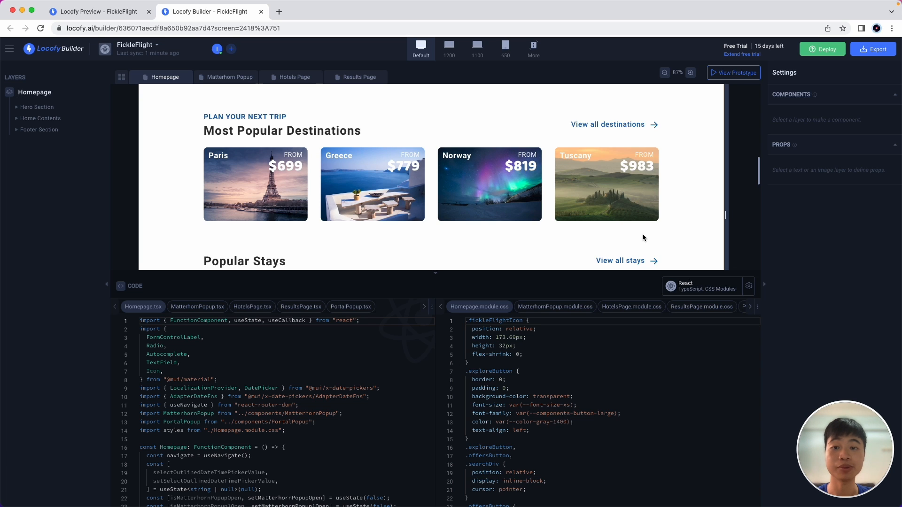
{"action": "mouse_move", "coordinate": [453, 253]}
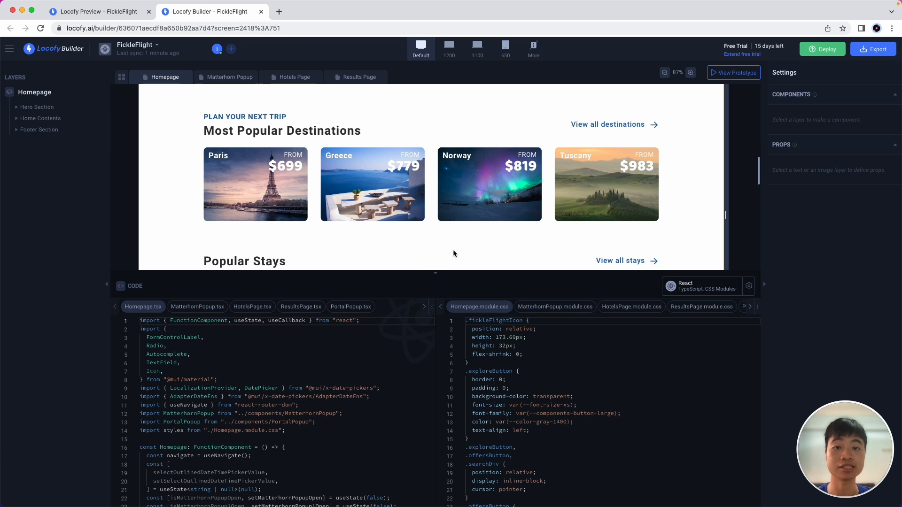
{"action": "mouse_move", "coordinate": [301, 222]}
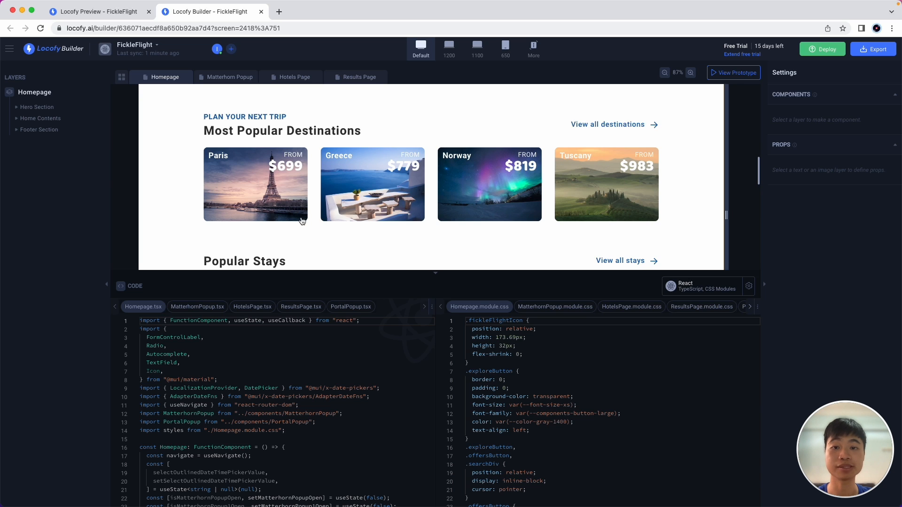
{"action": "mouse_move", "coordinate": [273, 195]}
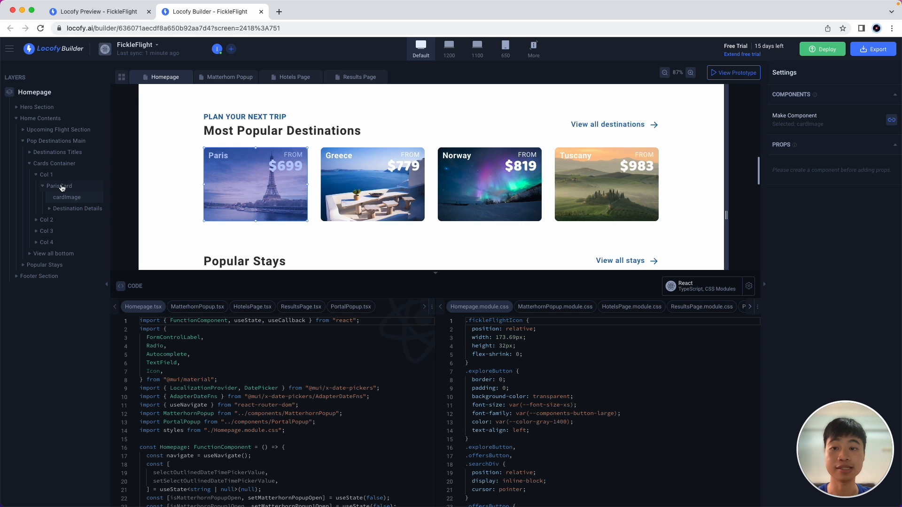
- Make the ParisCard layer a component named DestinationCard and scroll its generated CSS
{"action": "left_click", "coordinate": [59, 185]}
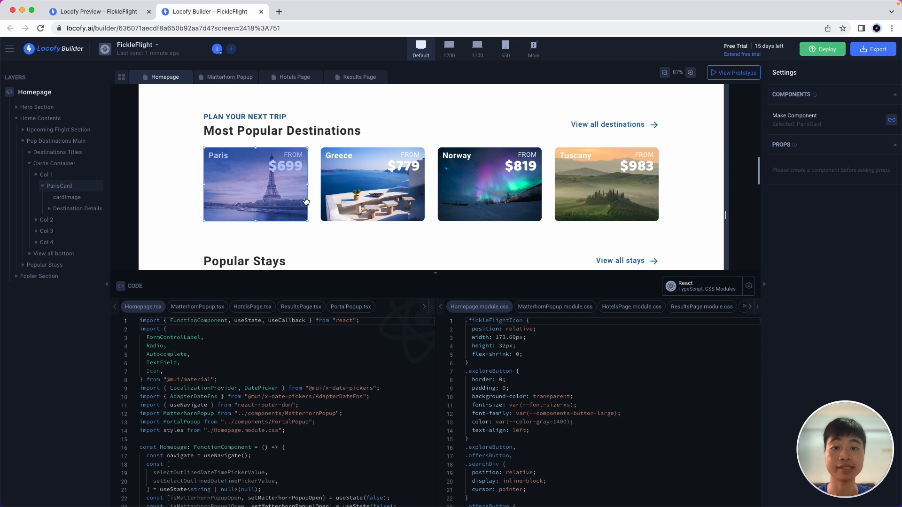
{"action": "mouse_move", "coordinate": [890, 119]}
{"action": "type", "text": "D"}
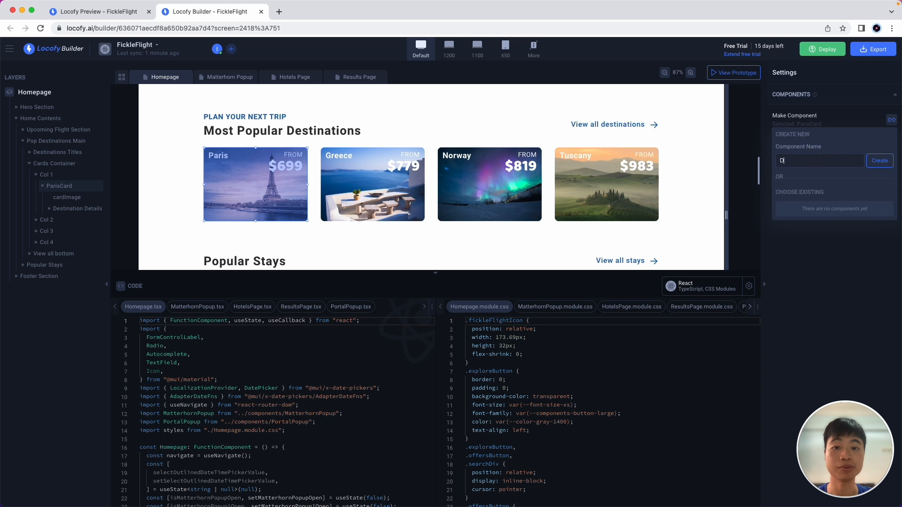
{"action": "type", "text": "estinationCard"}
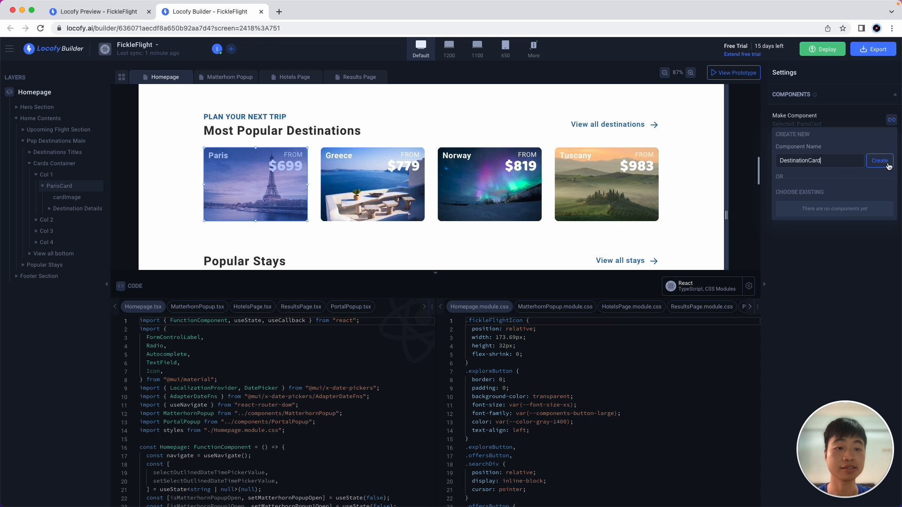
{"action": "left_click", "coordinate": [879, 160]}
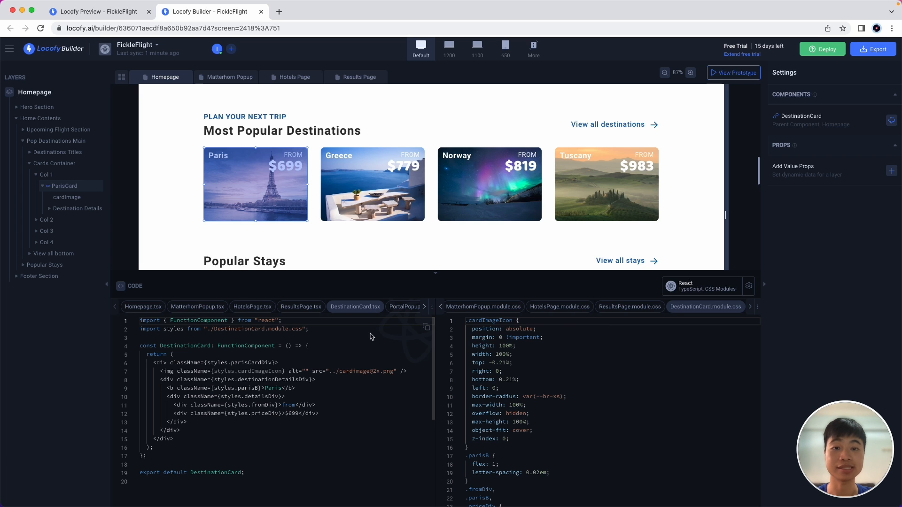
{"action": "scroll", "scroll_direction": "down", "scroll_amount": 3}
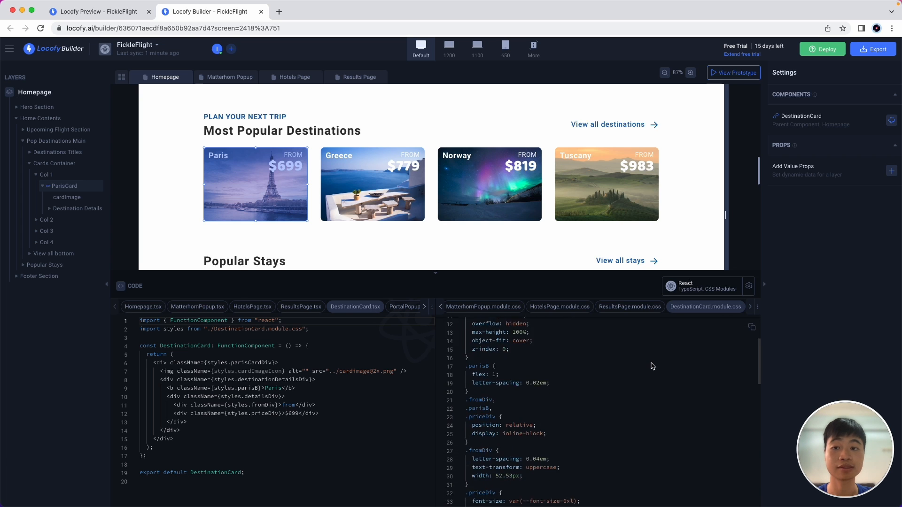
{"action": "scroll", "scroll_direction": "down", "scroll_amount": 3}
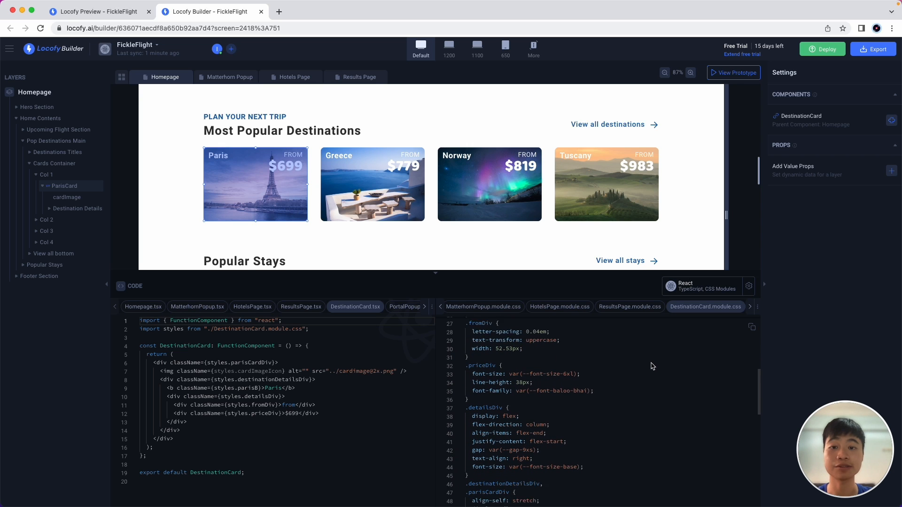
{"action": "scroll", "scroll_direction": "down", "scroll_amount": 3}
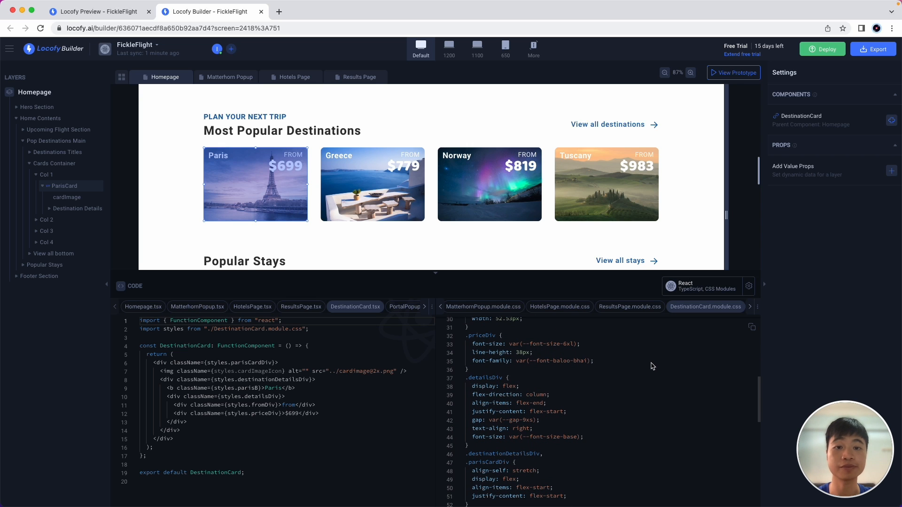
{"action": "mouse_move", "coordinate": [660, 364]}
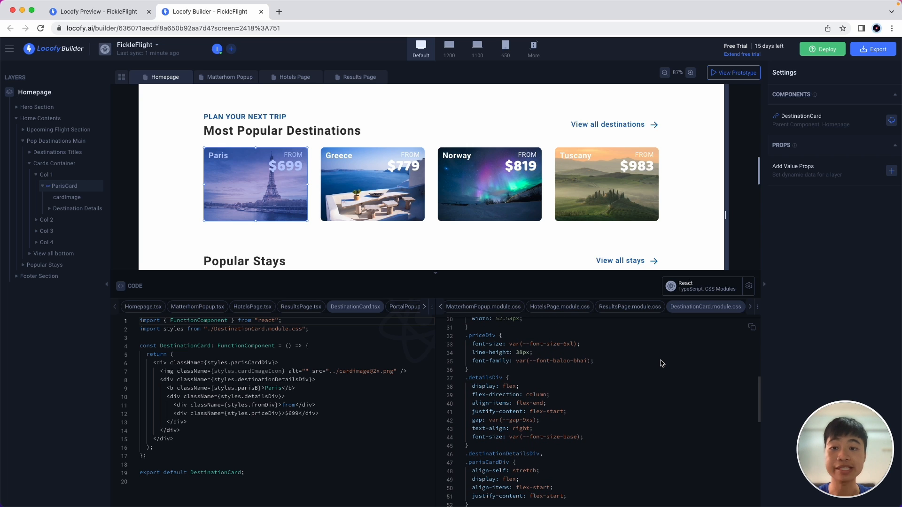
{"action": "mouse_move", "coordinate": [229, 163]}
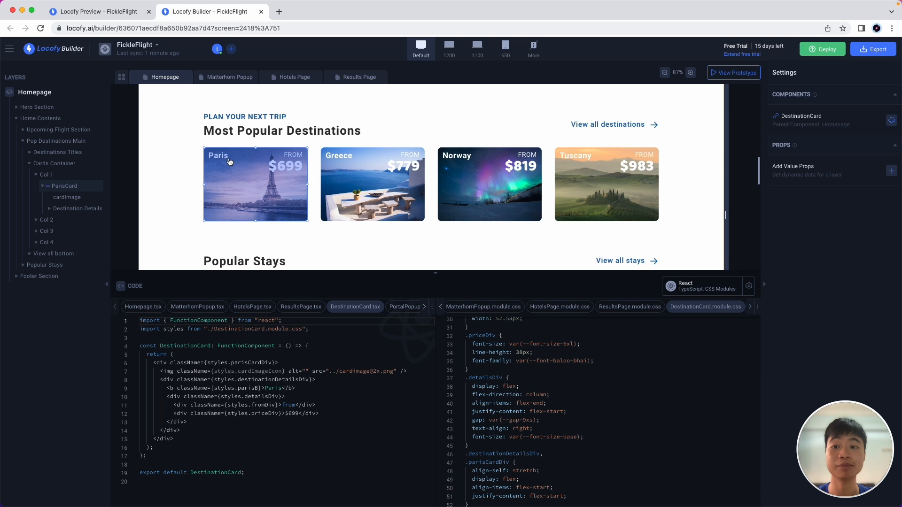
{"action": "mouse_move", "coordinate": [785, 167]}
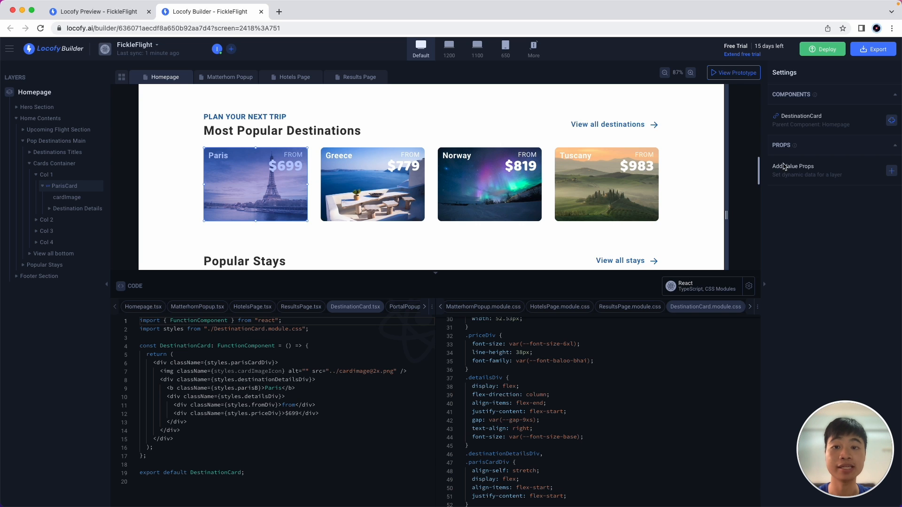
- Add a value prop bound to the Paris title layer, named location
{"action": "left_click", "coordinate": [892, 171]}
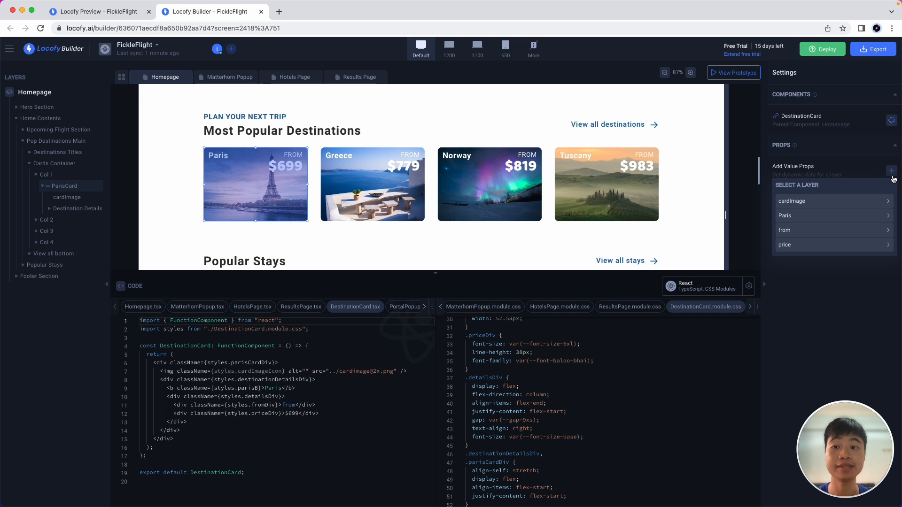
{"action": "mouse_move", "coordinate": [868, 219]}
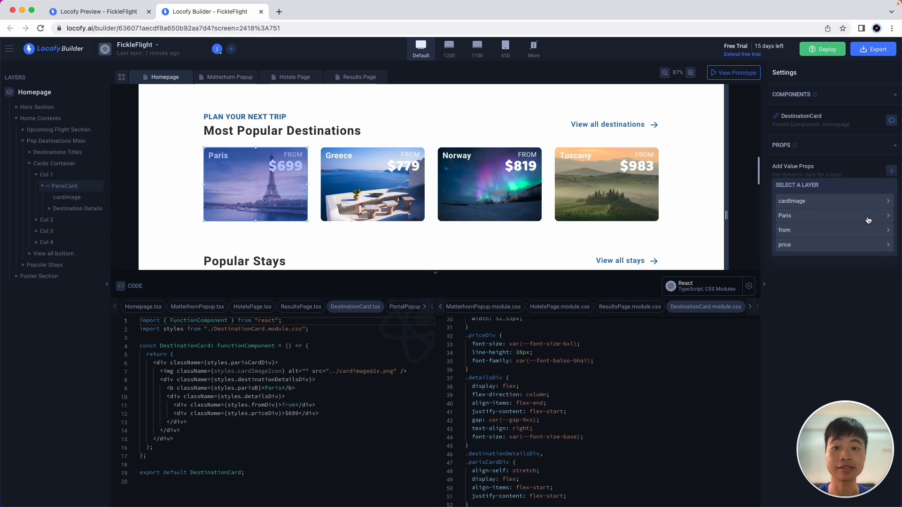
{"action": "left_click", "coordinate": [833, 215]}
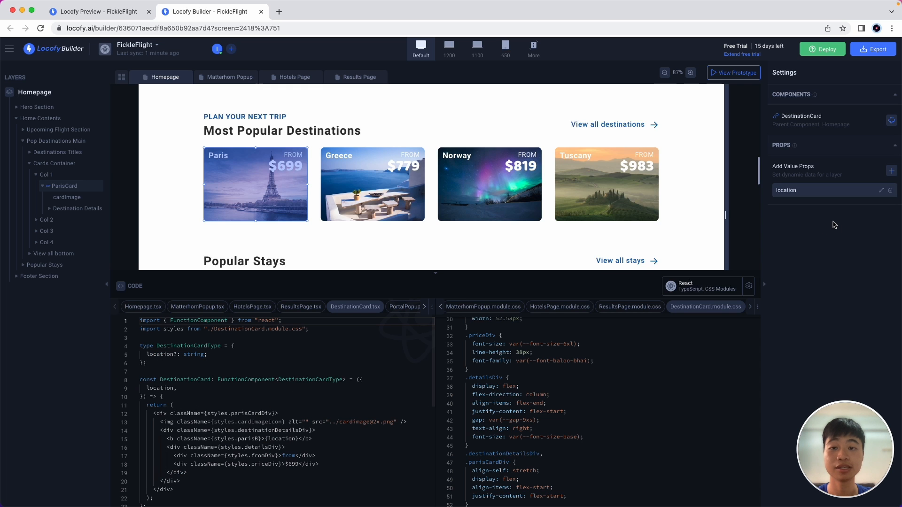
{"action": "mouse_move", "coordinate": [190, 391]}
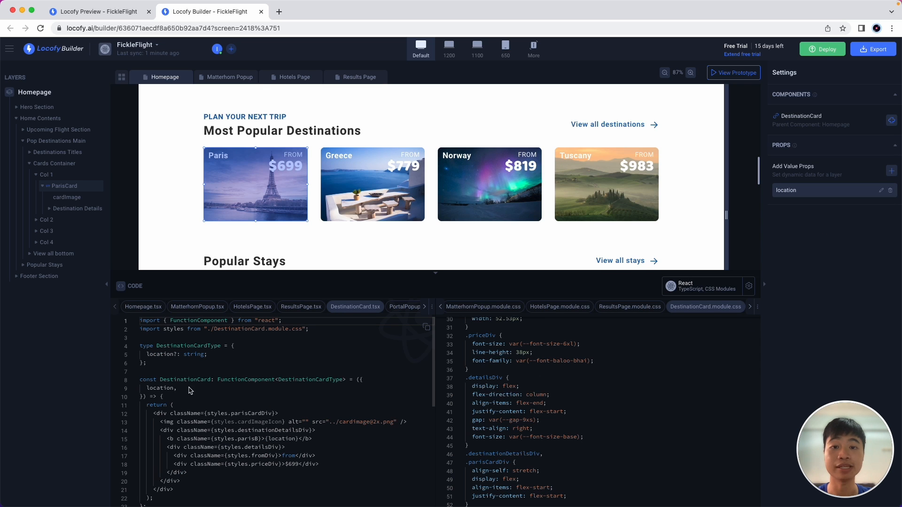
{"action": "mouse_move", "coordinate": [174, 363]}
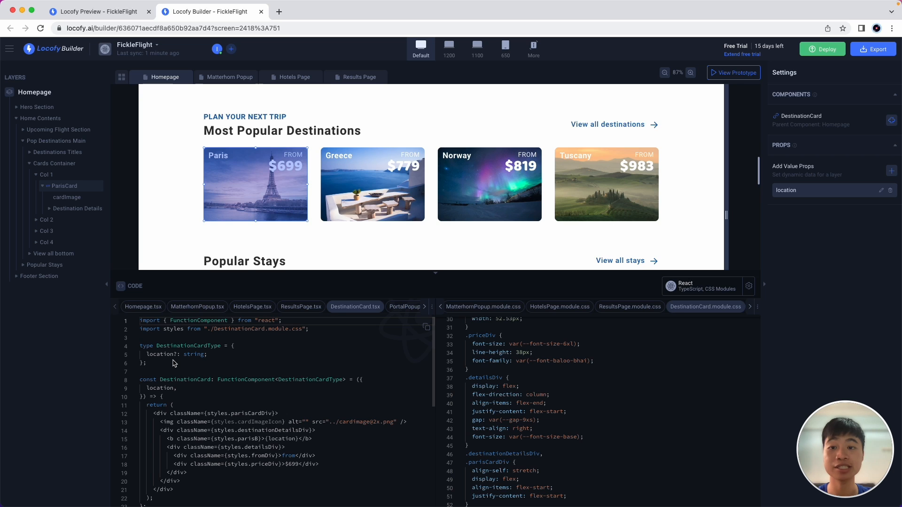
{"action": "mouse_move", "coordinate": [179, 395]}
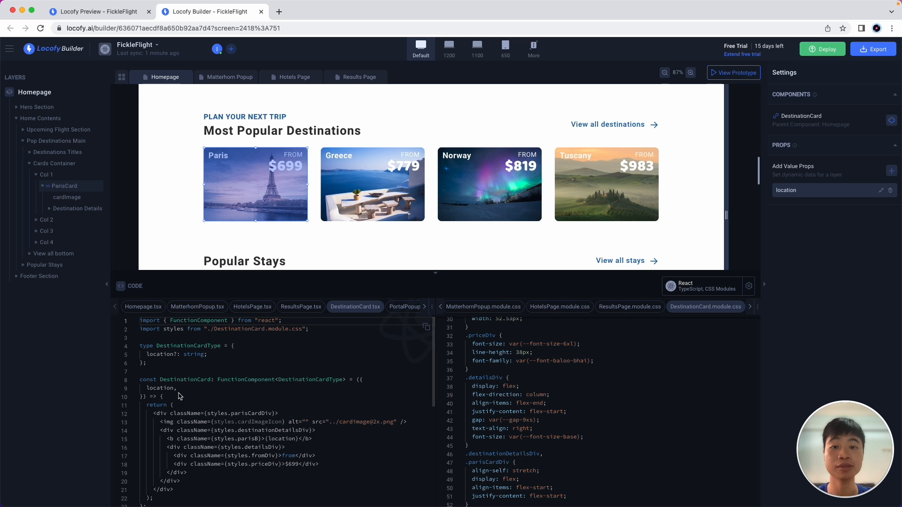
{"action": "mouse_move", "coordinate": [339, 207]}
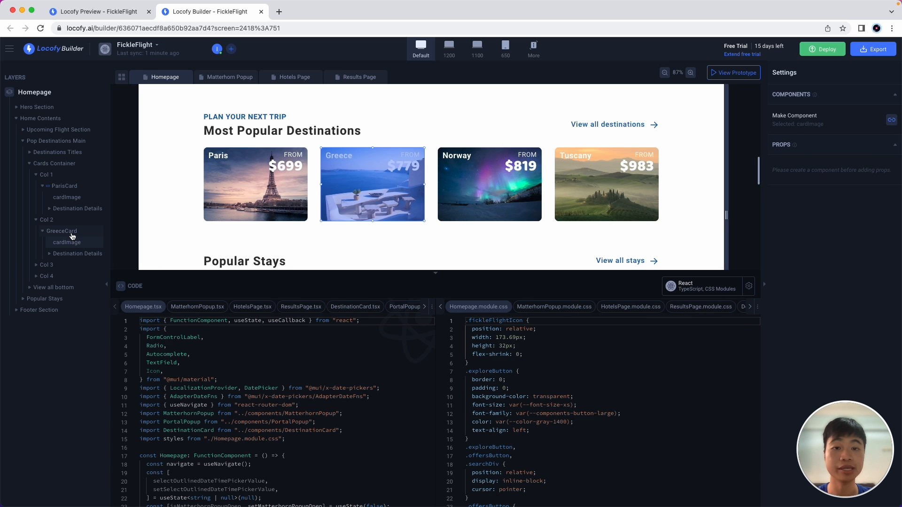
- Convert GreeceCard to reuse the existing DestinationCard component, confirming cardImage and price props
{"action": "left_click", "coordinate": [61, 231]}
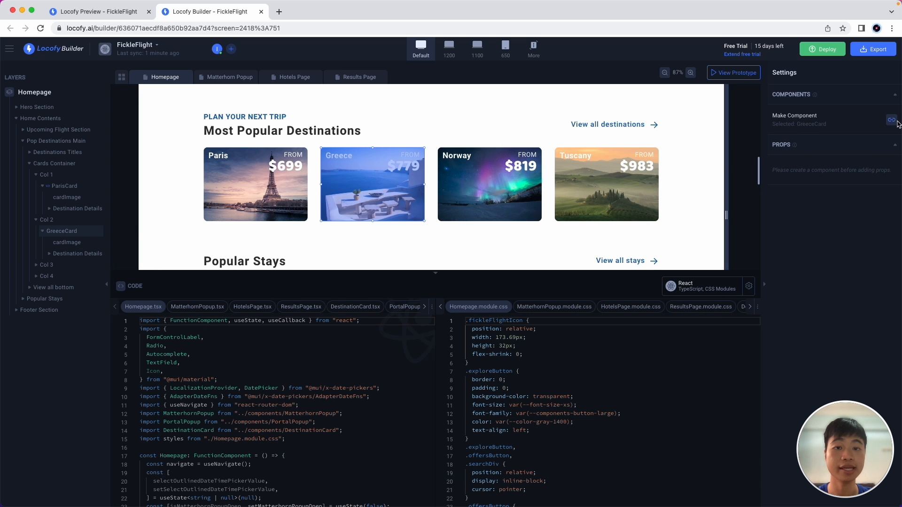
{"action": "left_click", "coordinate": [891, 120]}
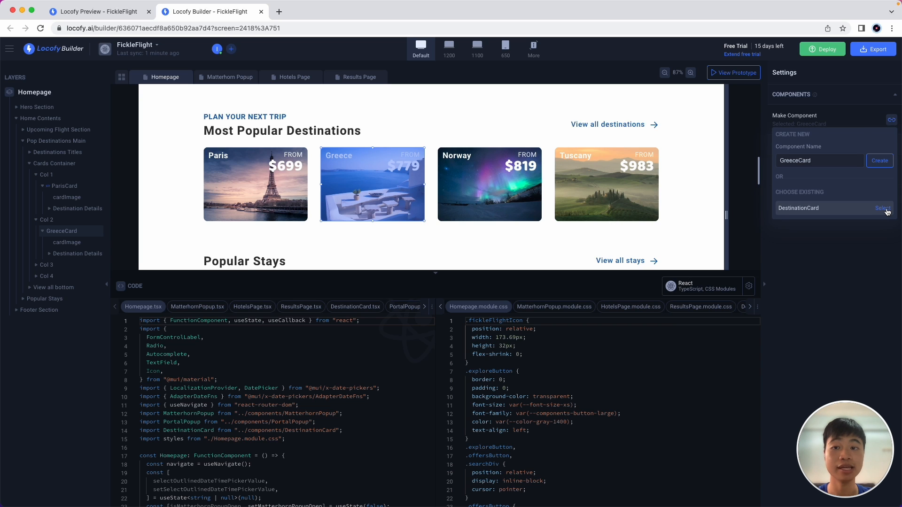
{"action": "left_click", "coordinate": [883, 208]}
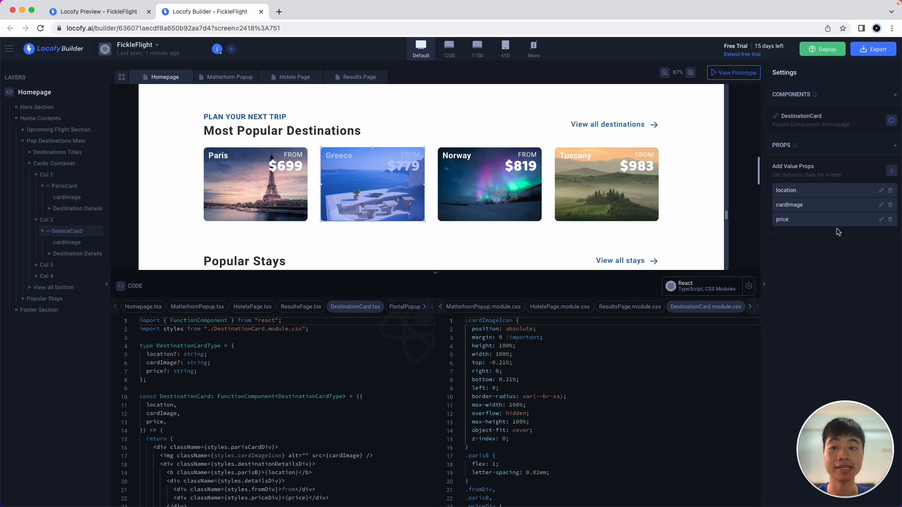
{"action": "mouse_move", "coordinate": [652, 223]}
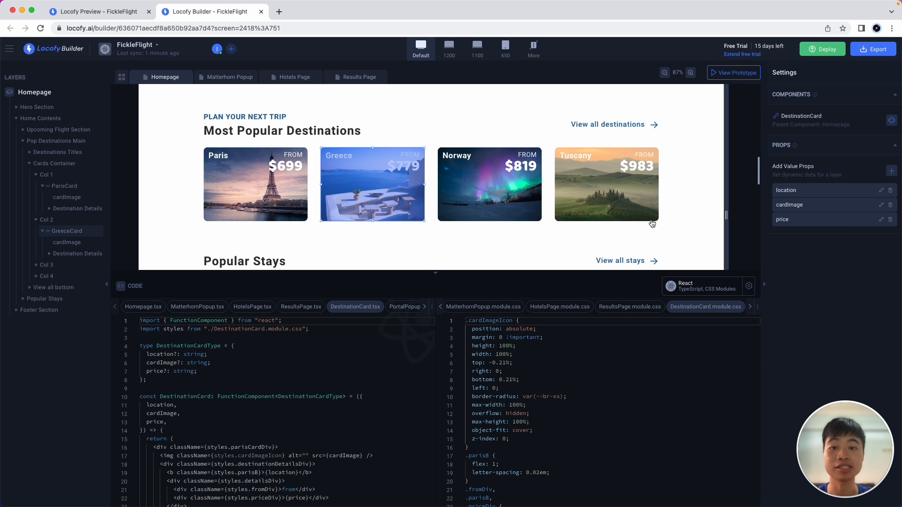
{"action": "mouse_move", "coordinate": [308, 178]}
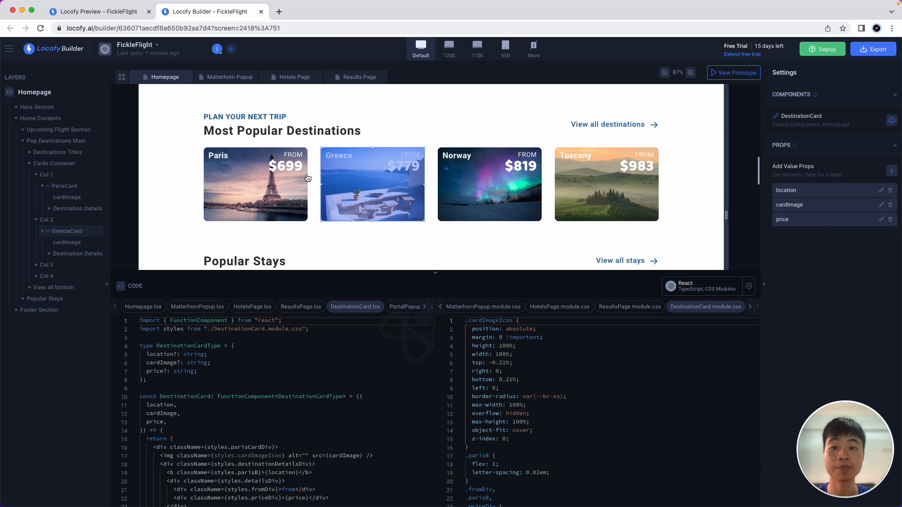
{"action": "mouse_move", "coordinate": [342, 223]}
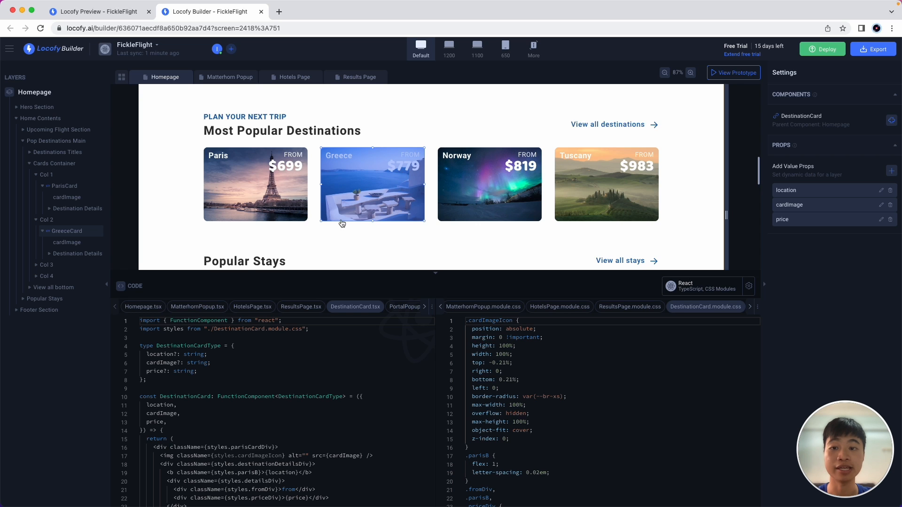
{"action": "mouse_move", "coordinate": [294, 217]}
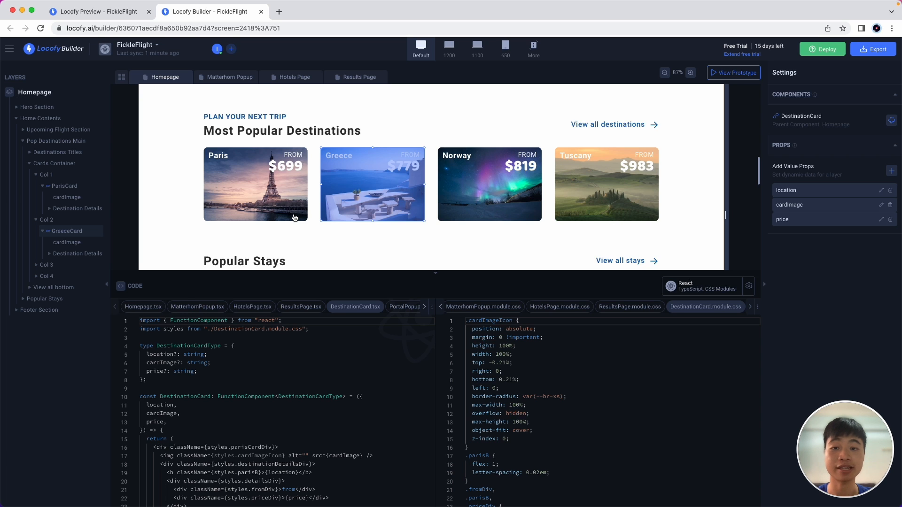
{"action": "mouse_move", "coordinate": [407, 206]}
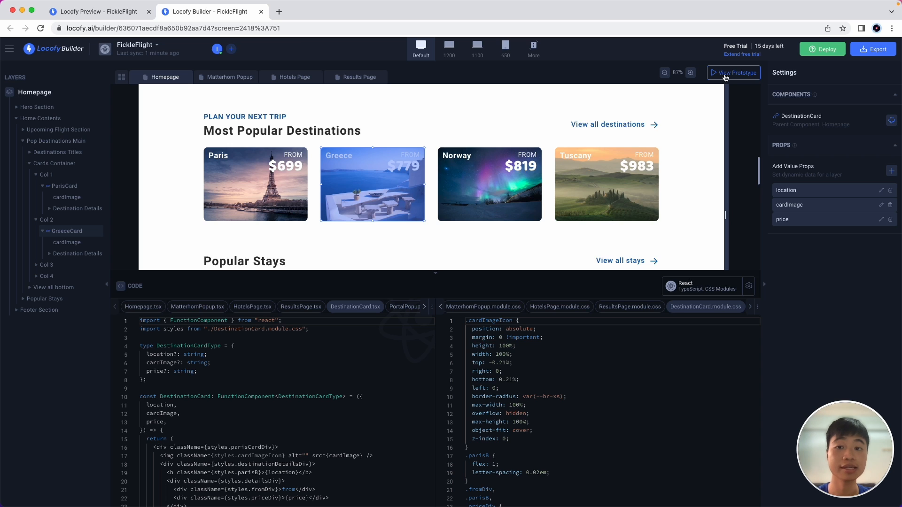
- Preview the FickleFlight prototype and copy its public share link
{"action": "left_click", "coordinate": [734, 72]}
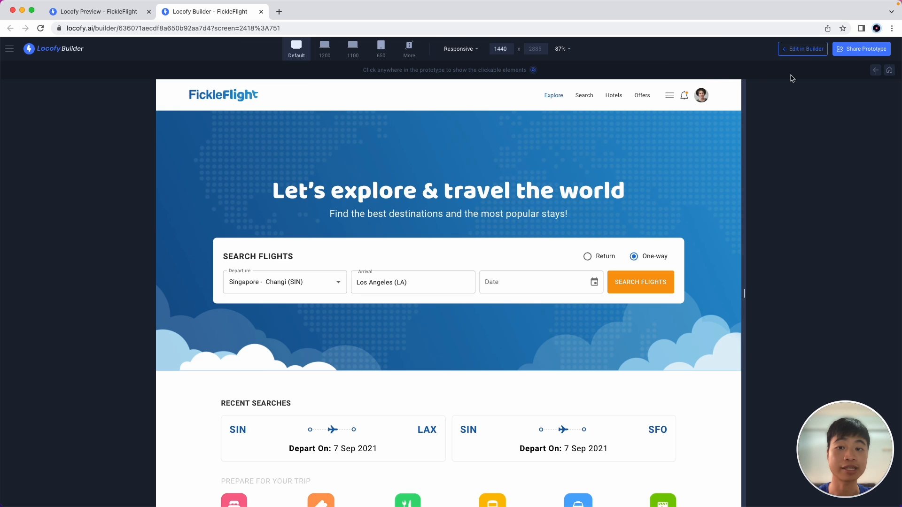
{"action": "left_click", "coordinate": [861, 48]}
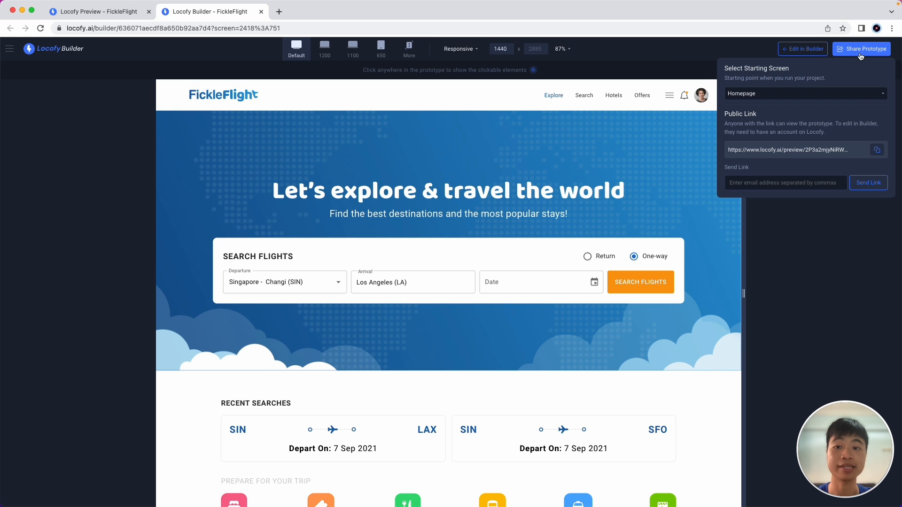
{"action": "mouse_move", "coordinate": [867, 149]}
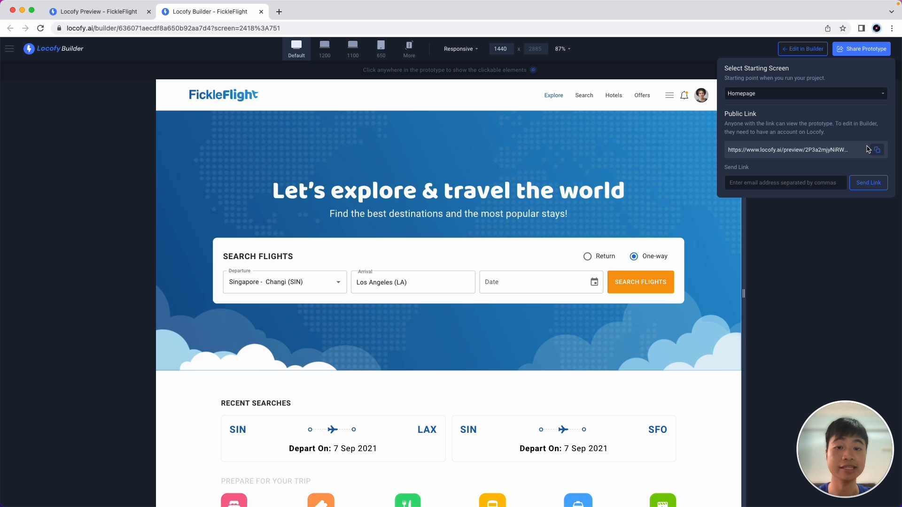
{"action": "mouse_move", "coordinate": [876, 149]}
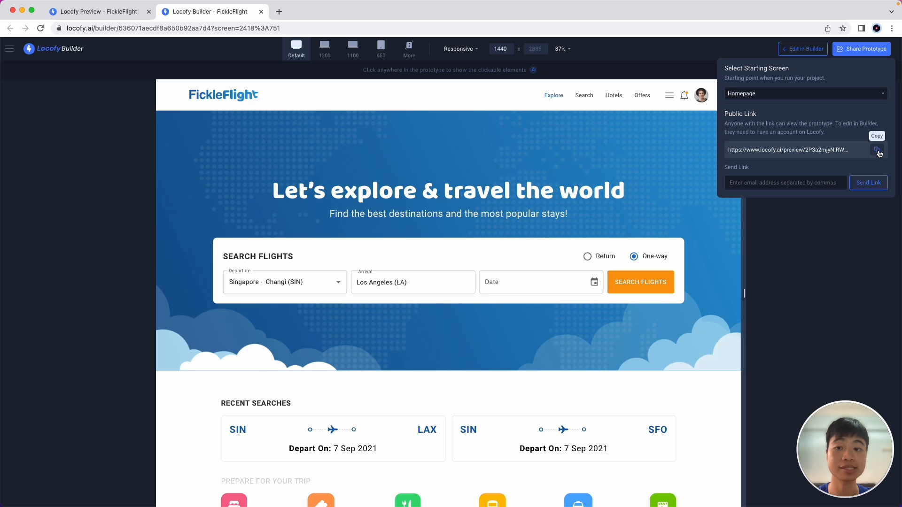
{"action": "left_click", "coordinate": [878, 153]}
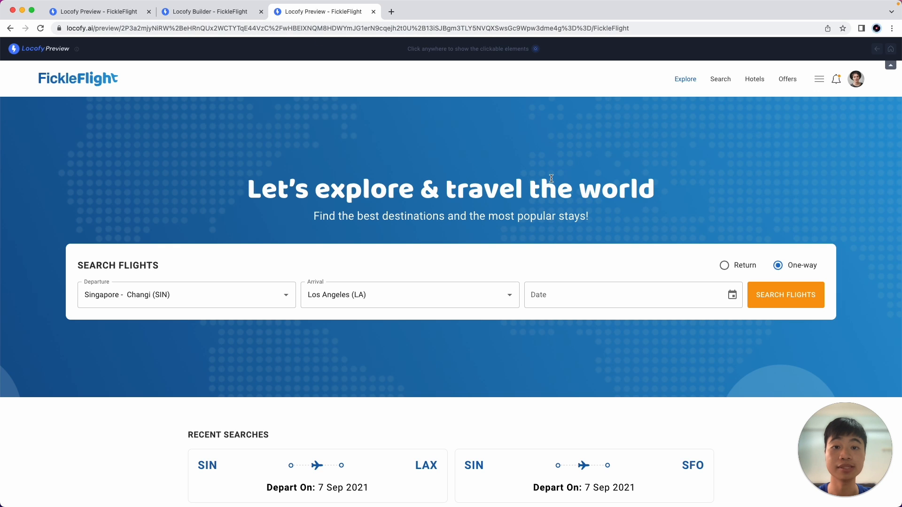
{"action": "mouse_move", "coordinate": [872, 288]}
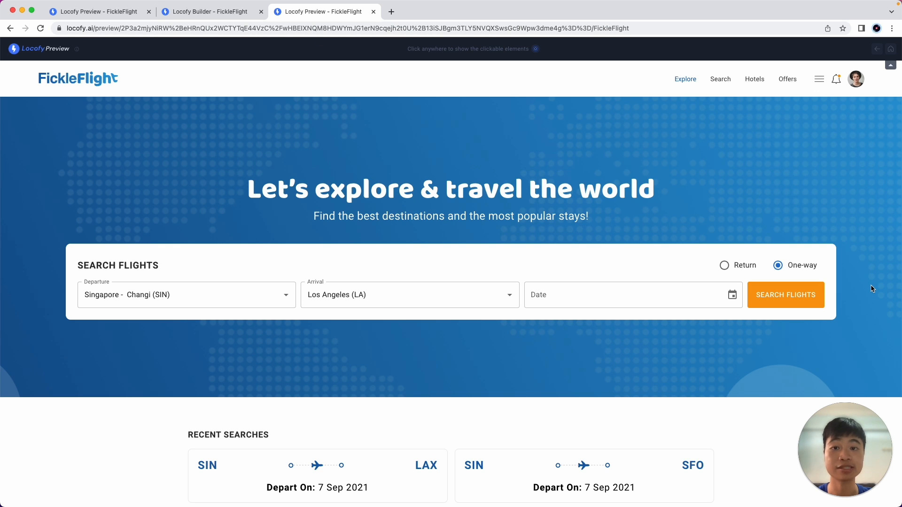
- Set the prototype's Arrival field to Colombo CMB
{"action": "scroll", "scroll_direction": "down", "scroll_amount": 3}
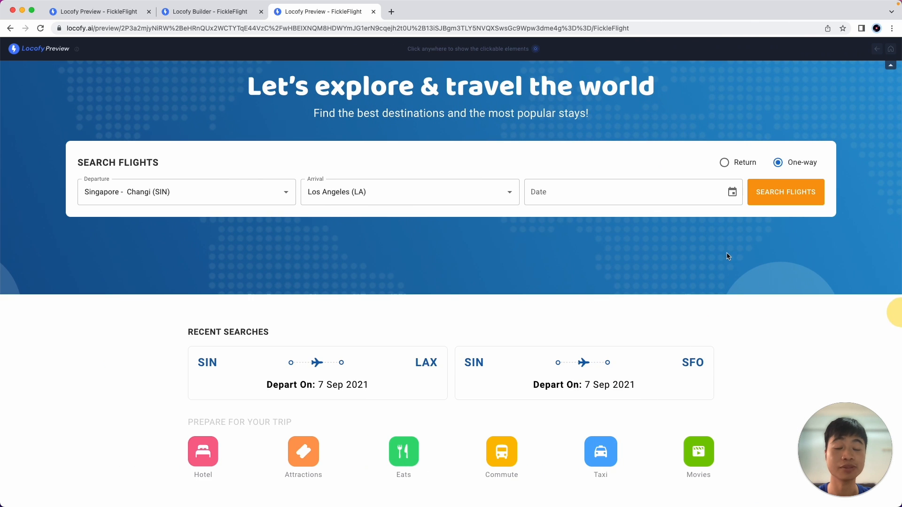
{"action": "scroll", "scroll_direction": "down", "scroll_amount": 3}
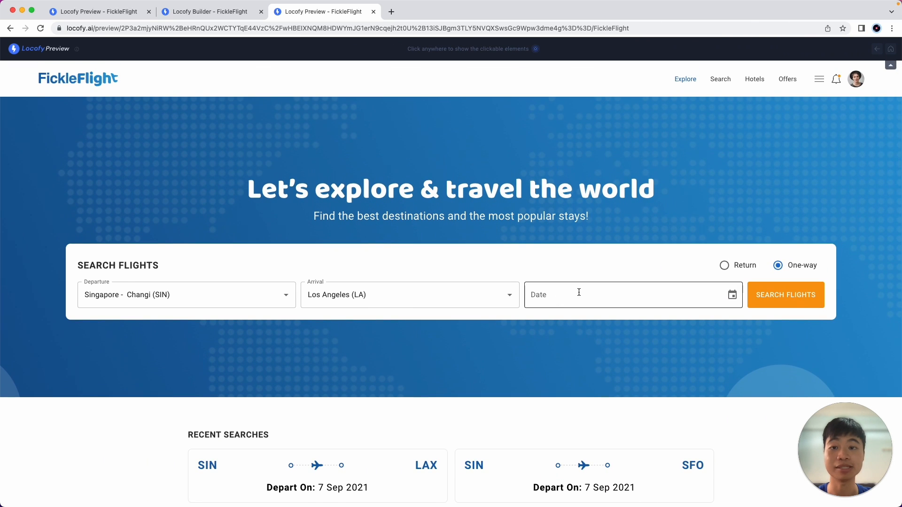
{"action": "left_click", "coordinate": [403, 294]}
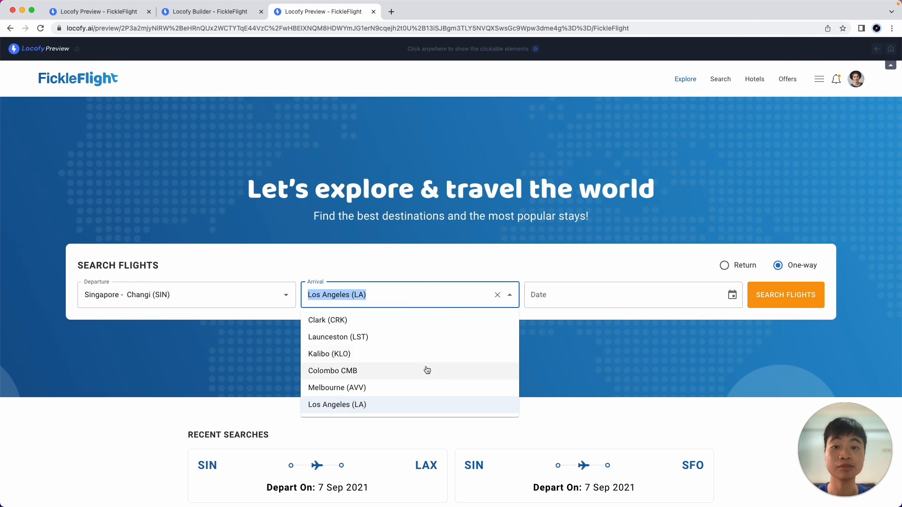
{"action": "left_click", "coordinate": [332, 370]}
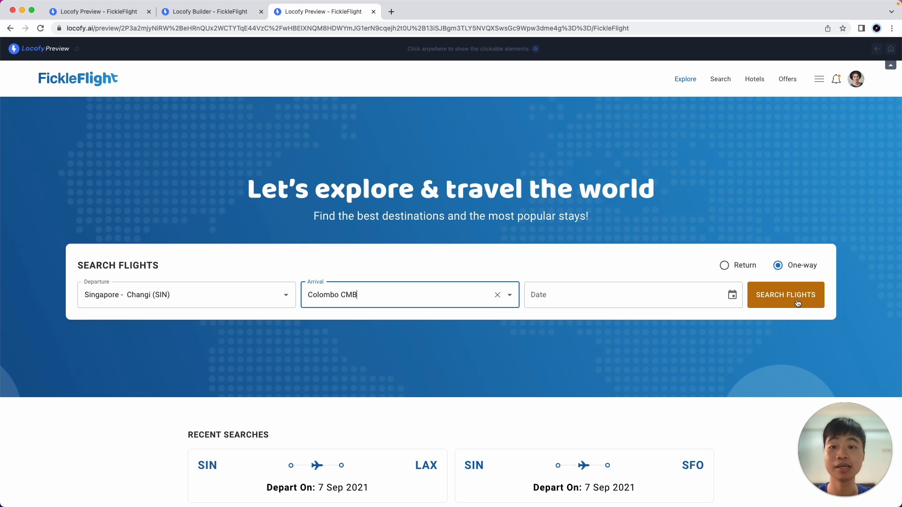
{"action": "mouse_move", "coordinate": [793, 359]}
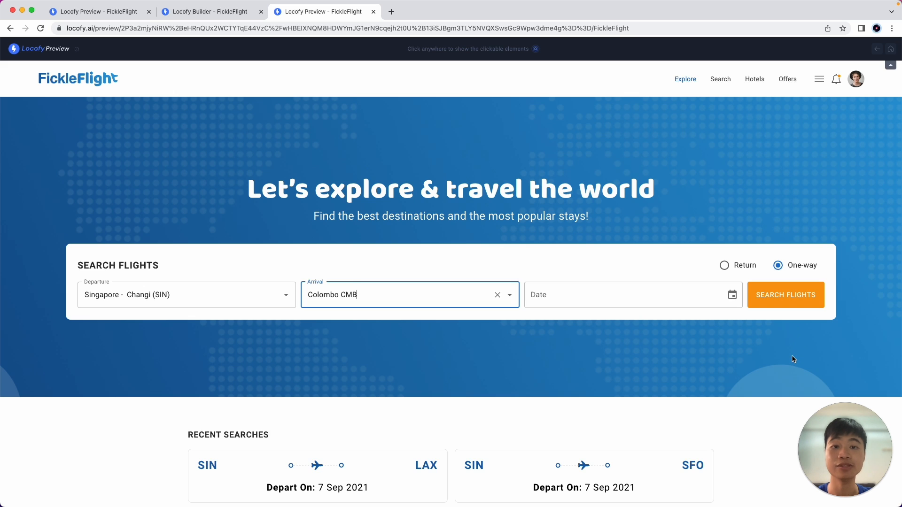
- Play the Matterhorn Suites video popup, then scroll back to the top
{"action": "scroll", "scroll_direction": "down", "scroll_amount": 3}
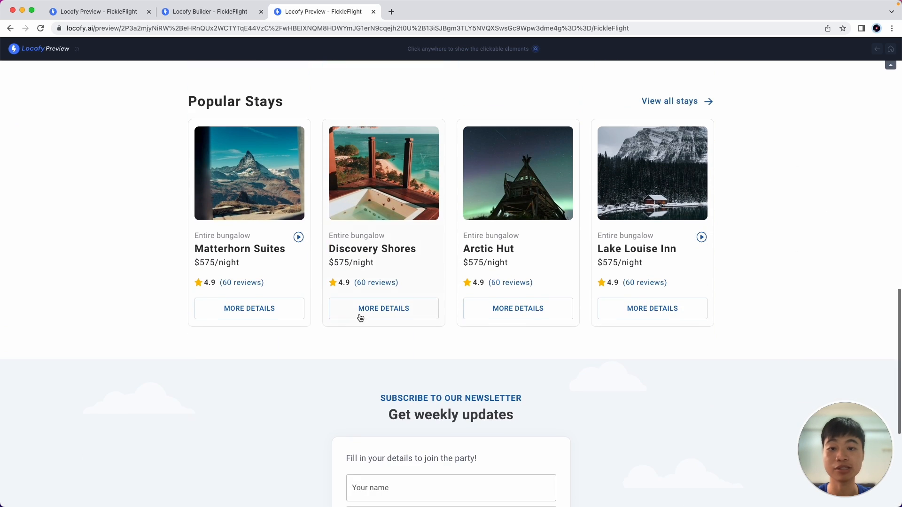
{"action": "left_click", "coordinate": [299, 237]}
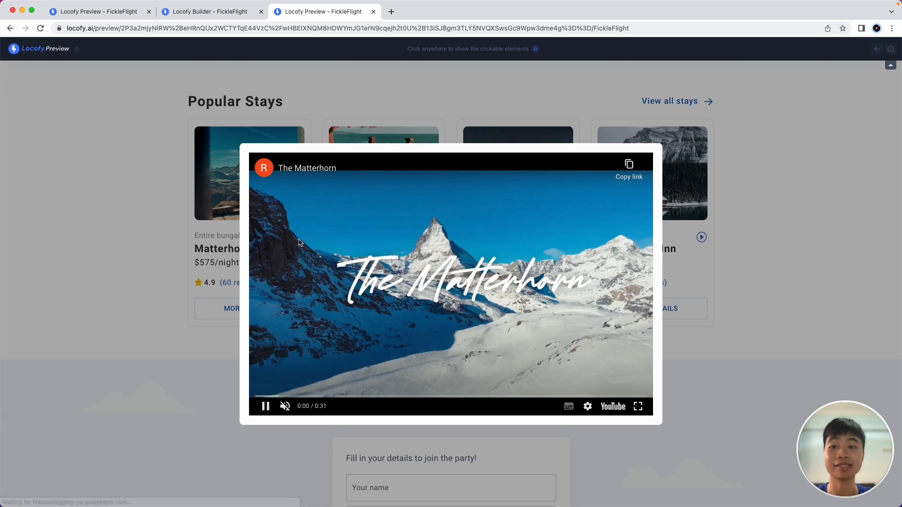
{"action": "scroll", "scroll_direction": "up", "scroll_amount": 3}
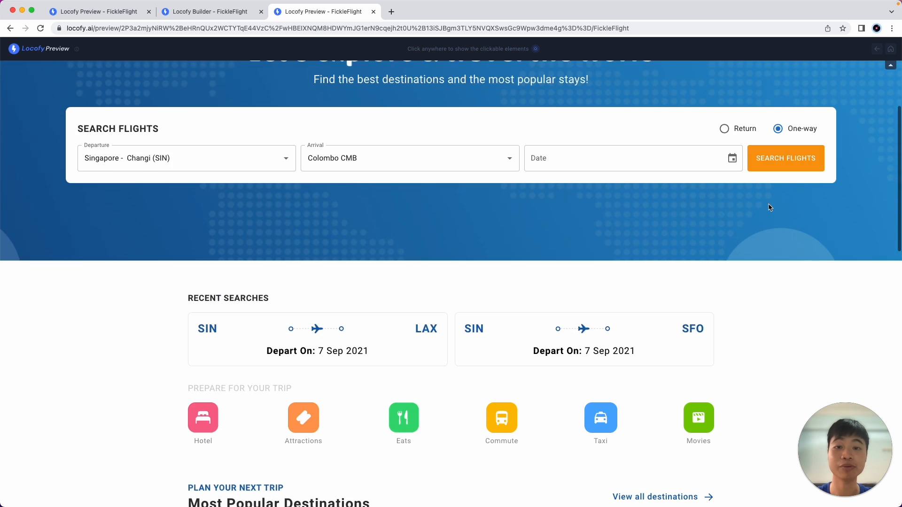
{"action": "scroll", "scroll_direction": "up", "scroll_amount": 3}
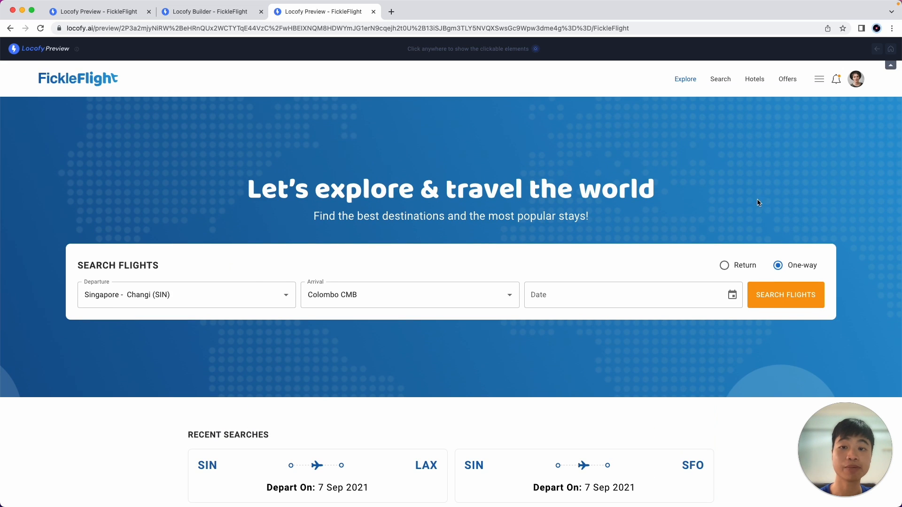
- Return to the Builder editor and copy the Homepage.tsx component code
{"action": "left_click", "coordinate": [210, 12]}
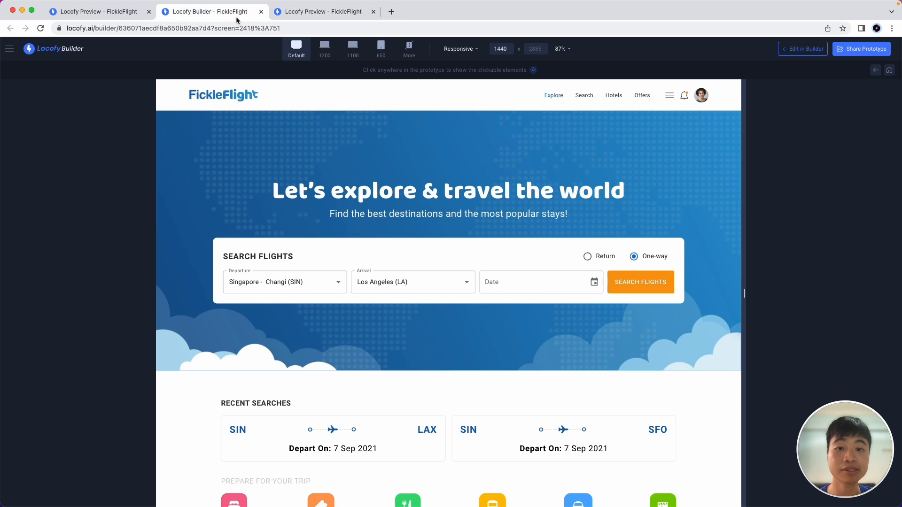
{"action": "mouse_move", "coordinate": [735, 113]}
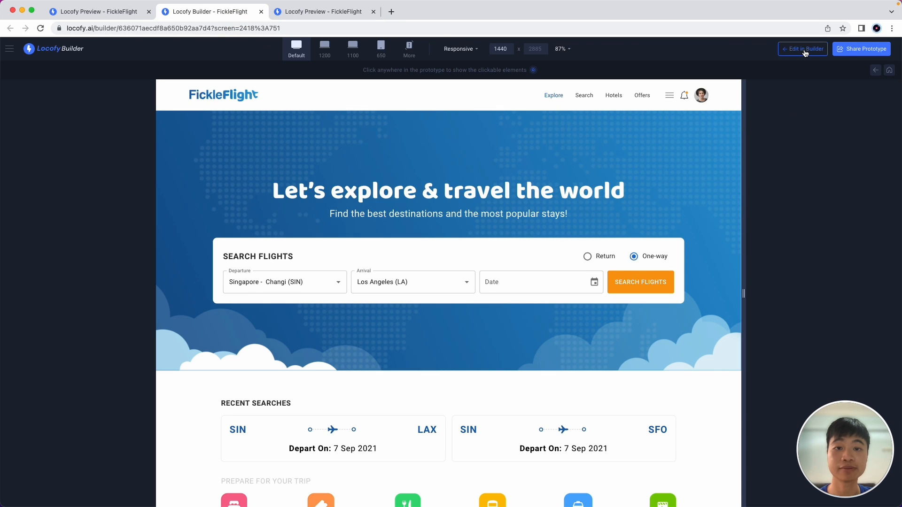
{"action": "left_click", "coordinate": [806, 49]}
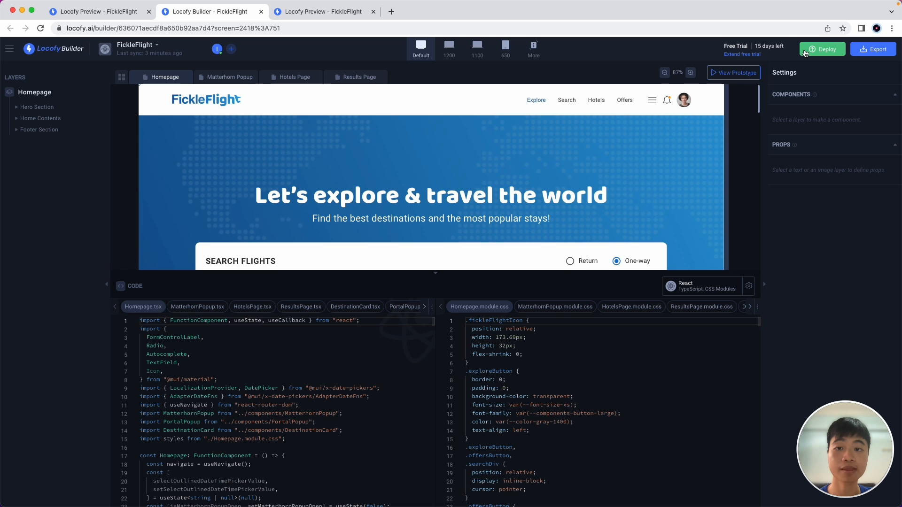
{"action": "mouse_move", "coordinate": [505, 289]}
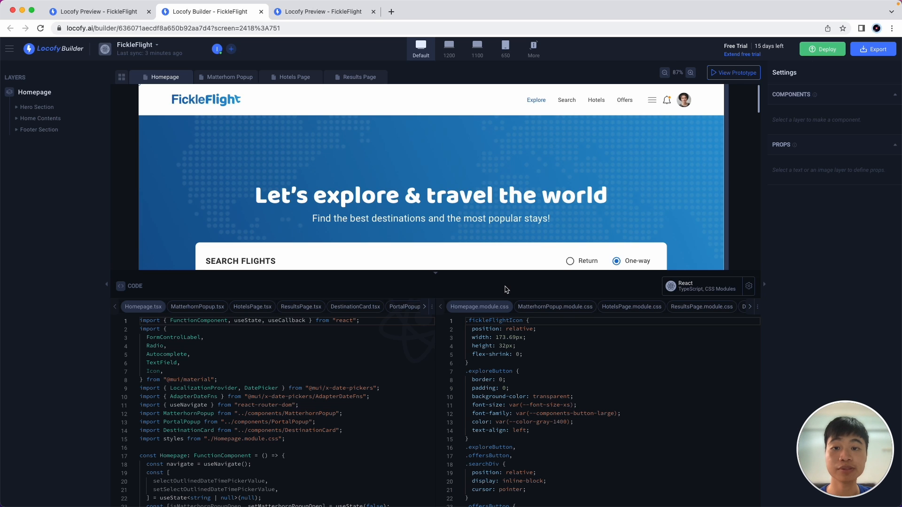
{"action": "mouse_move", "coordinate": [425, 327]}
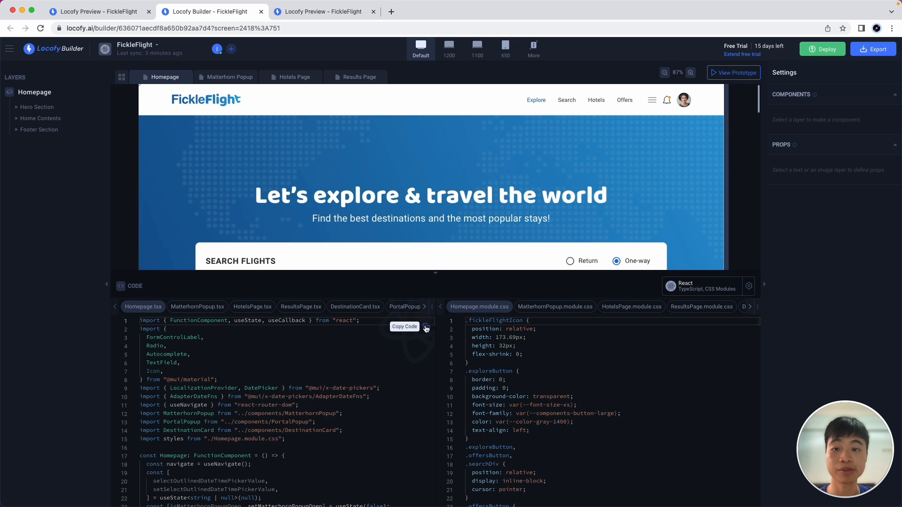
{"action": "left_click", "coordinate": [424, 326]}
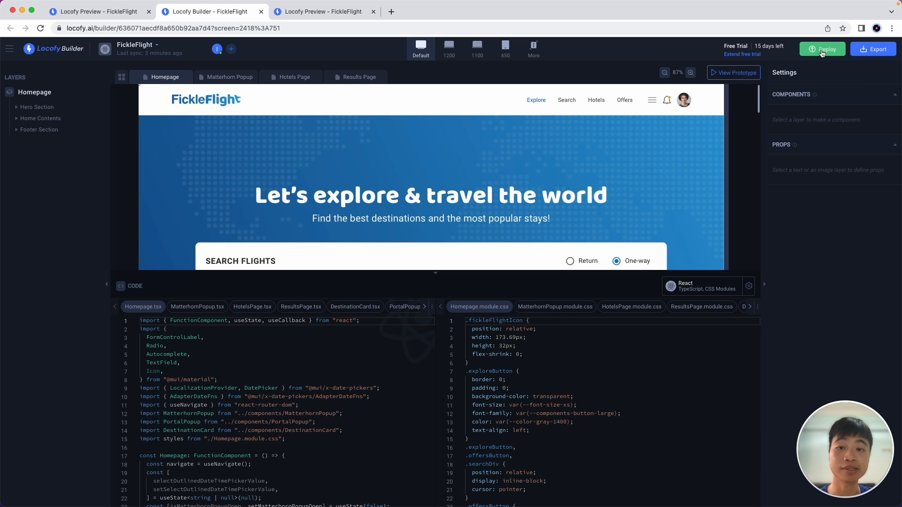
{"action": "left_click", "coordinate": [822, 49]}
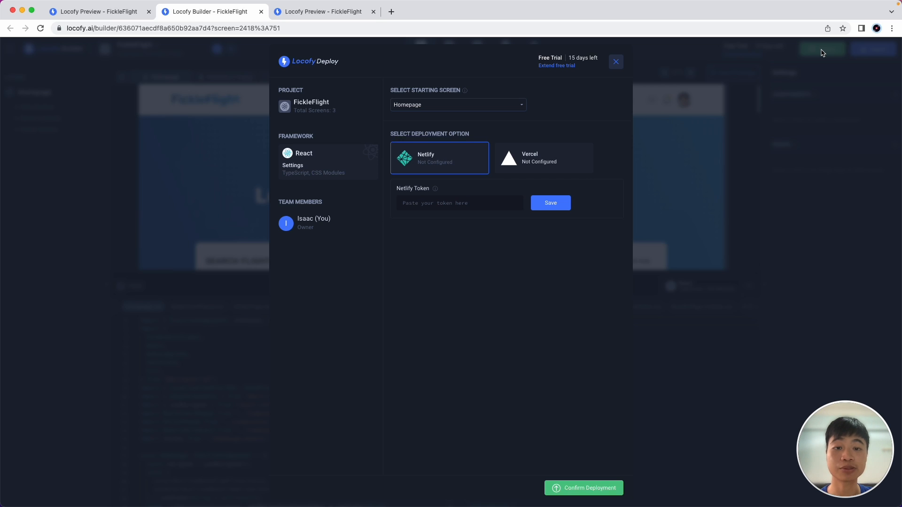
{"action": "left_click", "coordinate": [615, 62]}
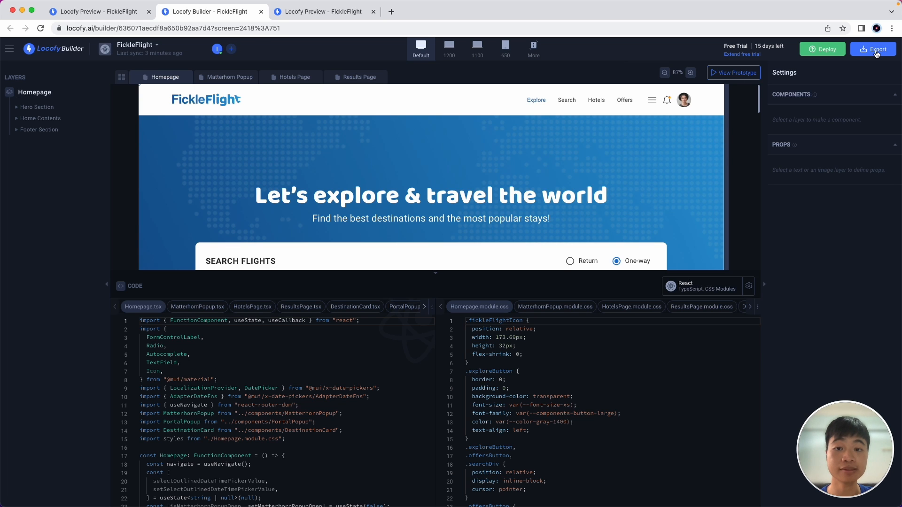
- Open Export and choose Screens & Components for all three screens as a zip
{"action": "left_click", "coordinate": [873, 49]}
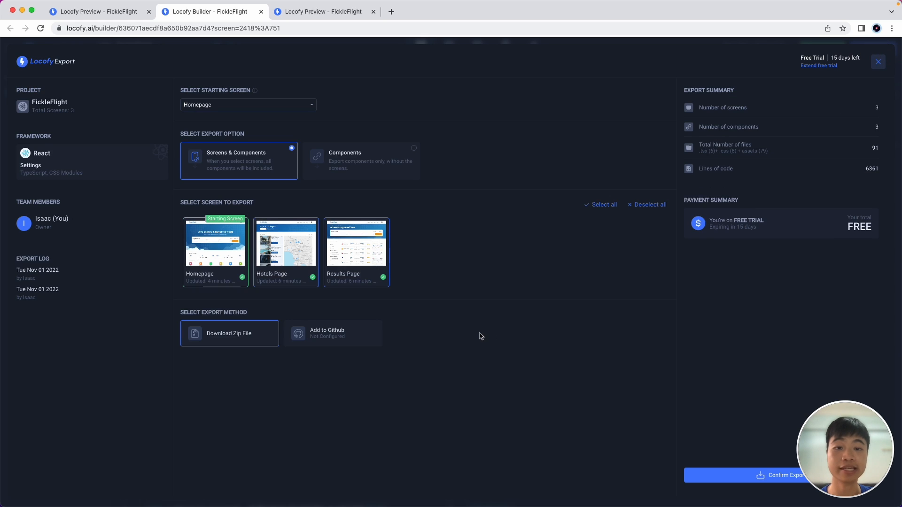
{"action": "mouse_move", "coordinate": [260, 176]}
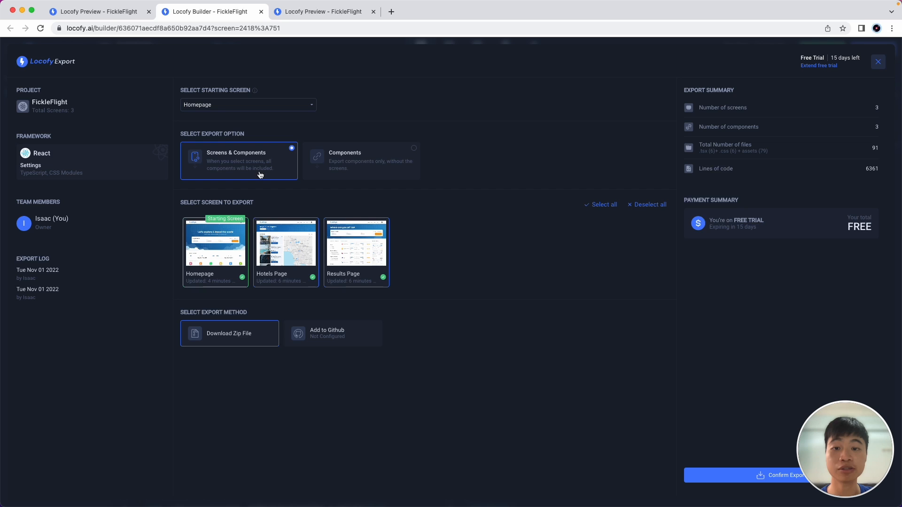
{"action": "mouse_move", "coordinate": [303, 176]}
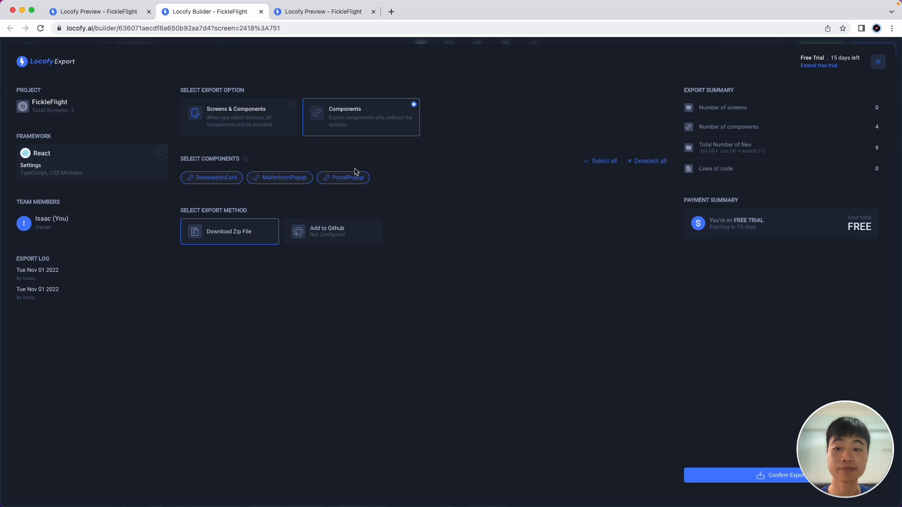
{"action": "mouse_move", "coordinate": [272, 129]}
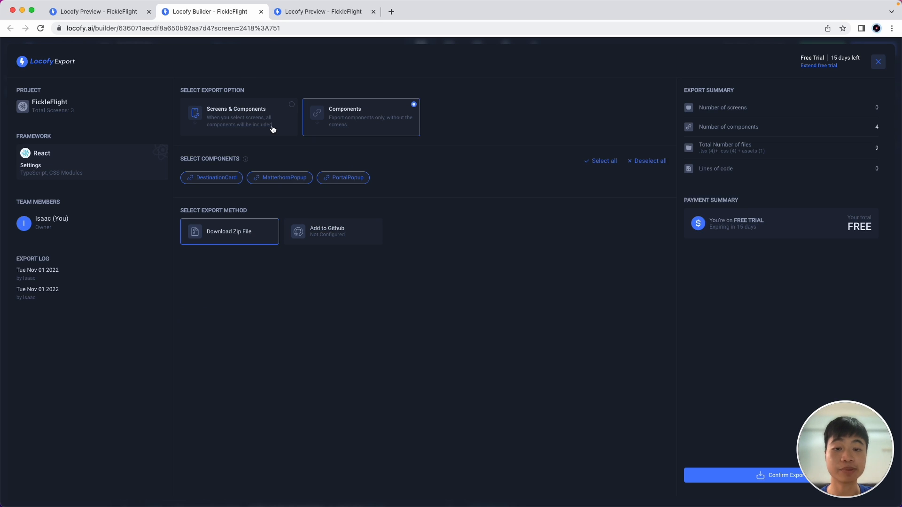
{"action": "left_click", "coordinate": [238, 117]}
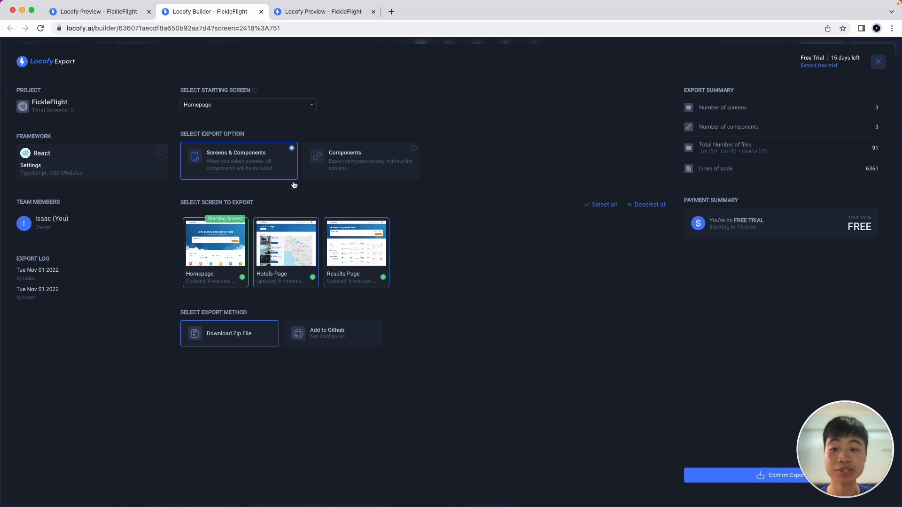
{"action": "mouse_move", "coordinate": [252, 342]}
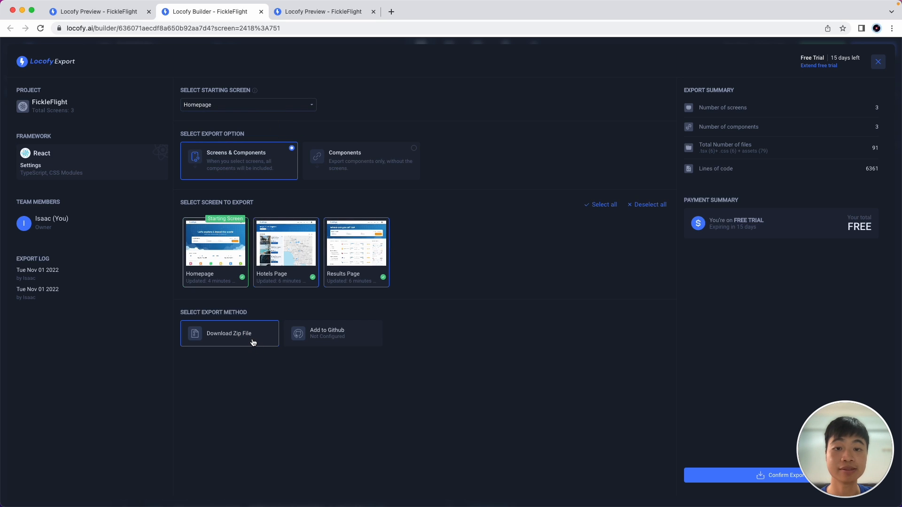
{"action": "mouse_move", "coordinate": [320, 353]}
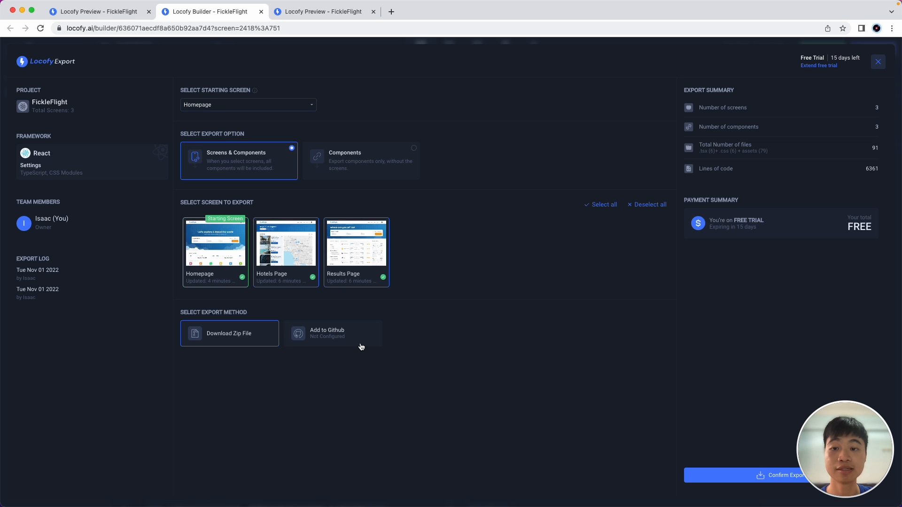
{"action": "mouse_move", "coordinate": [745, 476]}
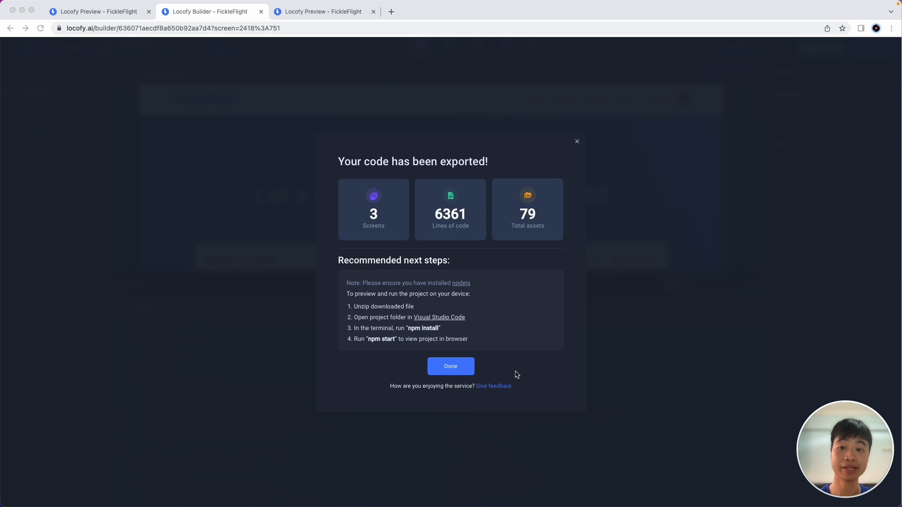
{"action": "mouse_move", "coordinate": [456, 229]}
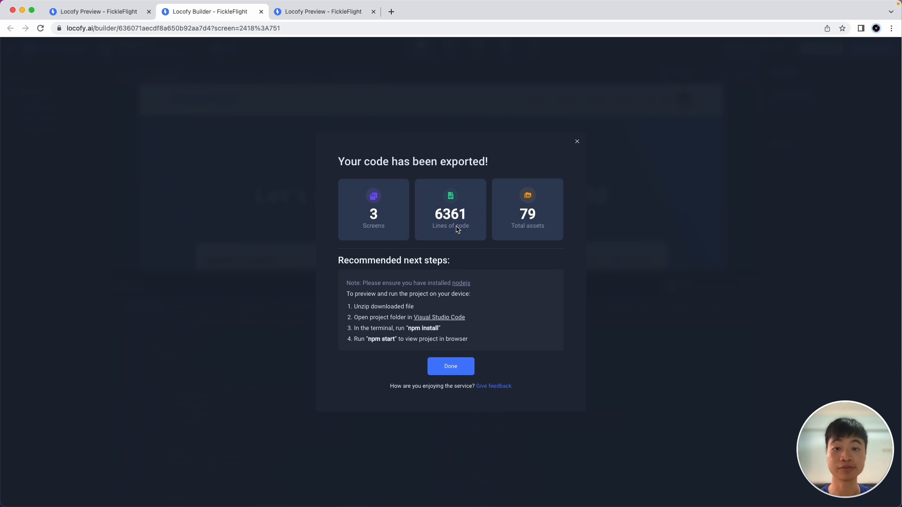
{"action": "mouse_move", "coordinate": [506, 293]}
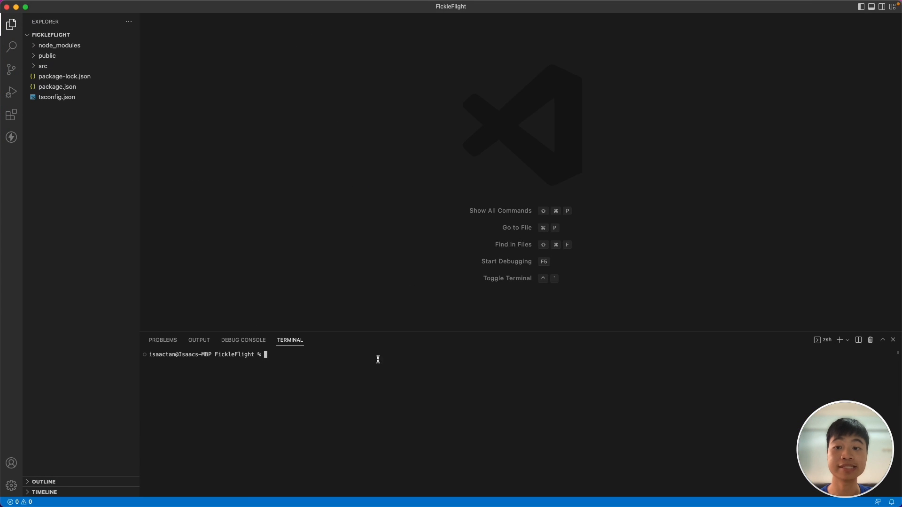
- Run npm start in the FickleFlight folder's terminal
{"action": "type", "text": "npm sta"}
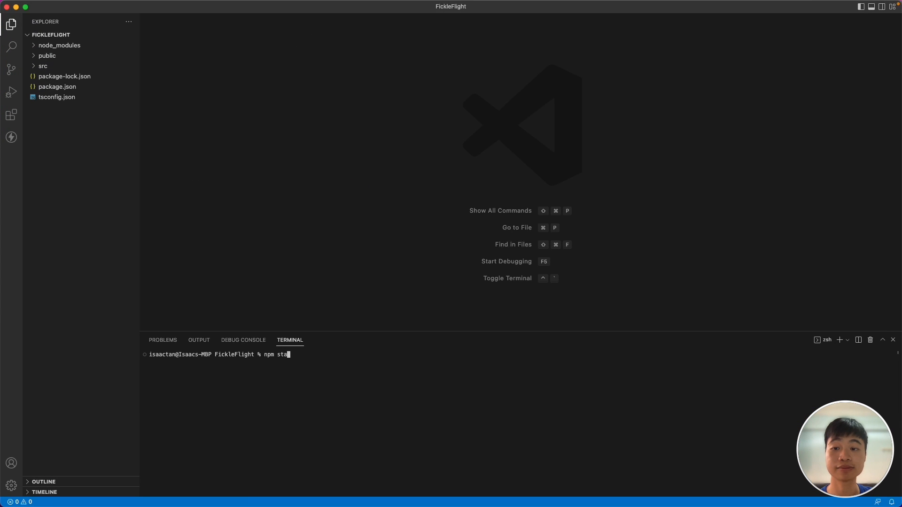
{"action": "key", "text": "Return"}
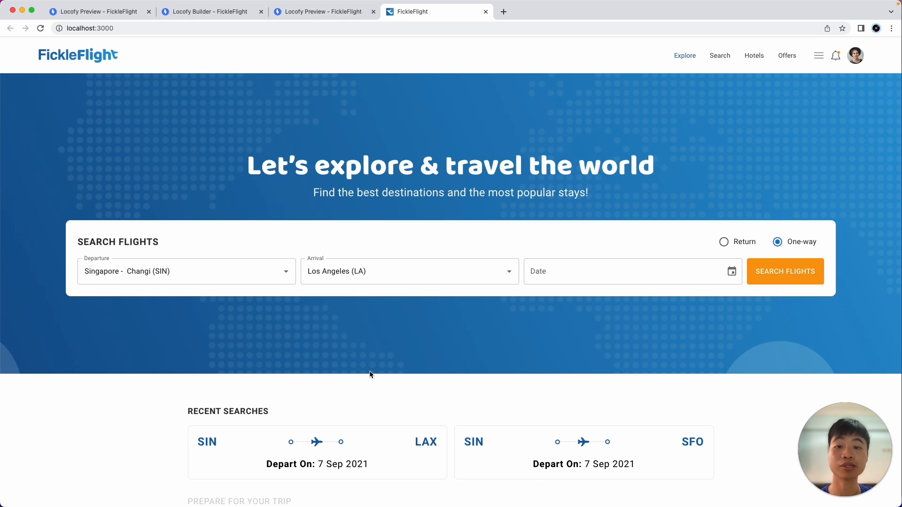
{"action": "mouse_move", "coordinate": [695, 355]}
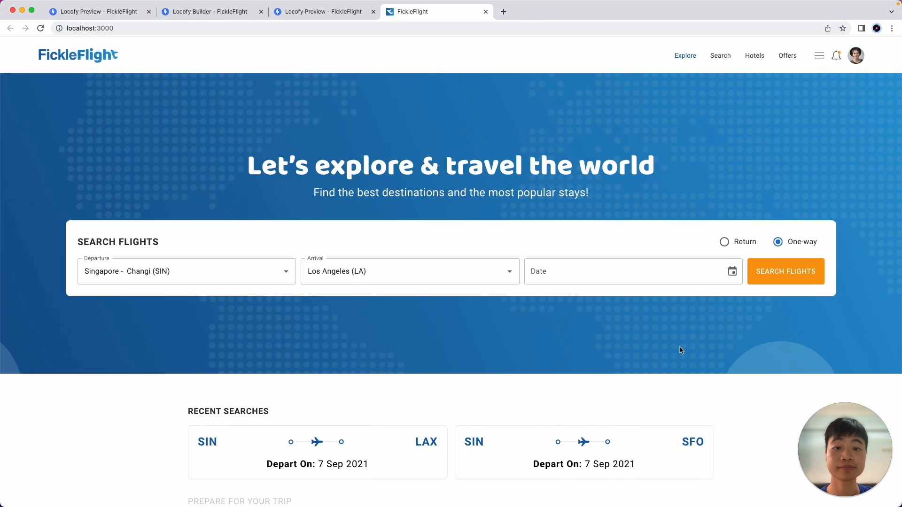
- Try the departure field and date picker, then Search Flights to reach the 177-result page
{"action": "left_click", "coordinate": [184, 271]}
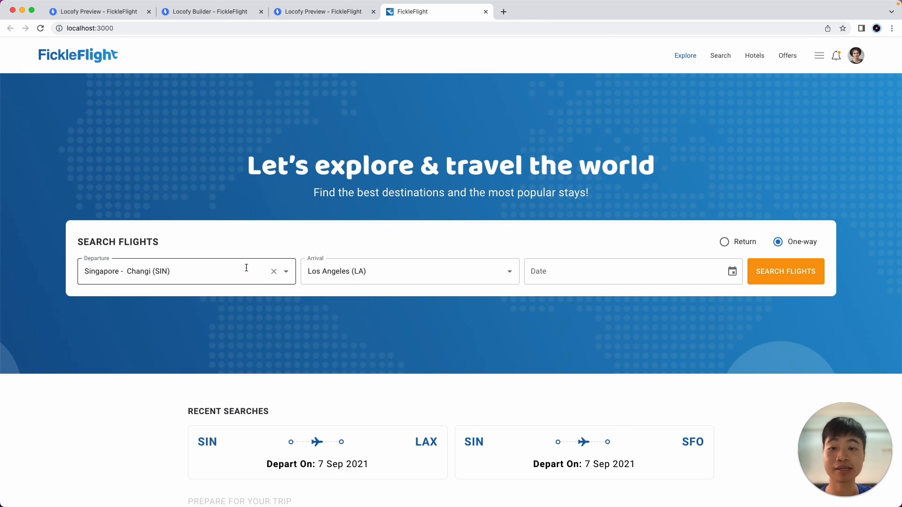
{"action": "left_click", "coordinate": [403, 270]}
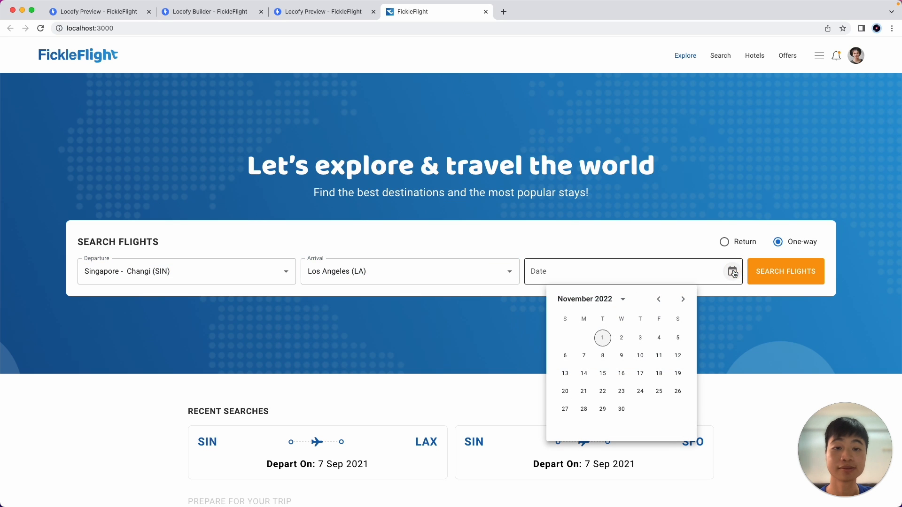
{"action": "left_click", "coordinate": [784, 270]}
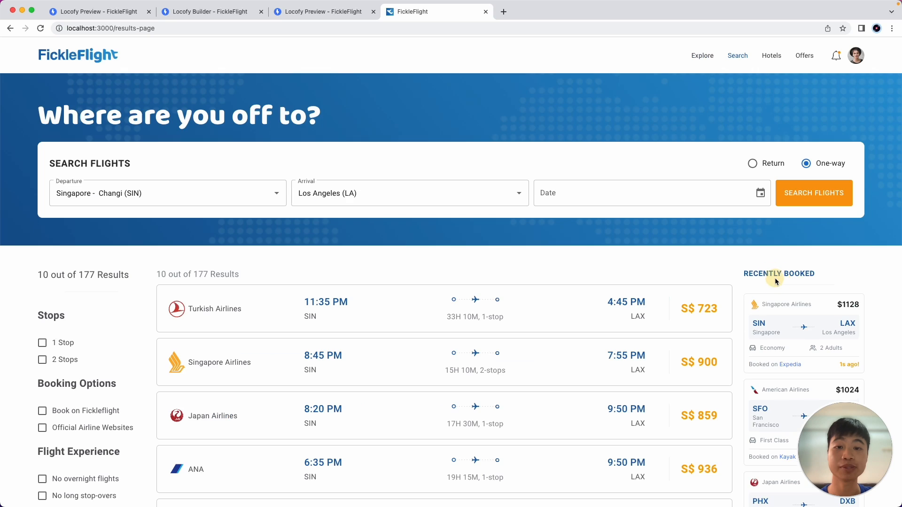
{"action": "mouse_move", "coordinate": [19, 39]}
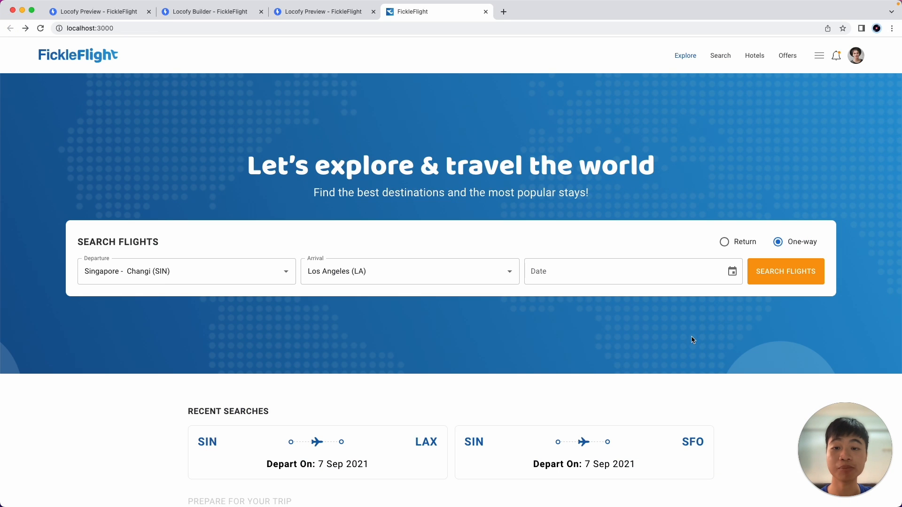
{"action": "mouse_move", "coordinate": [799, 368]}
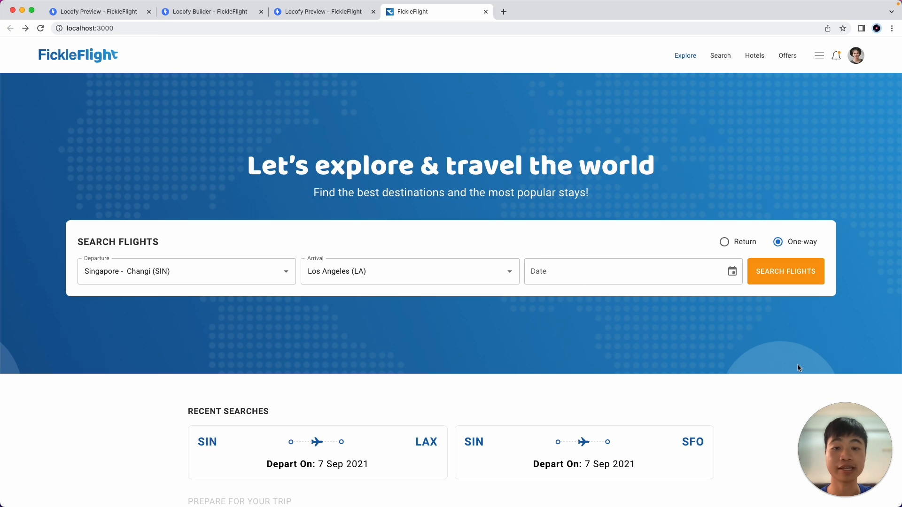